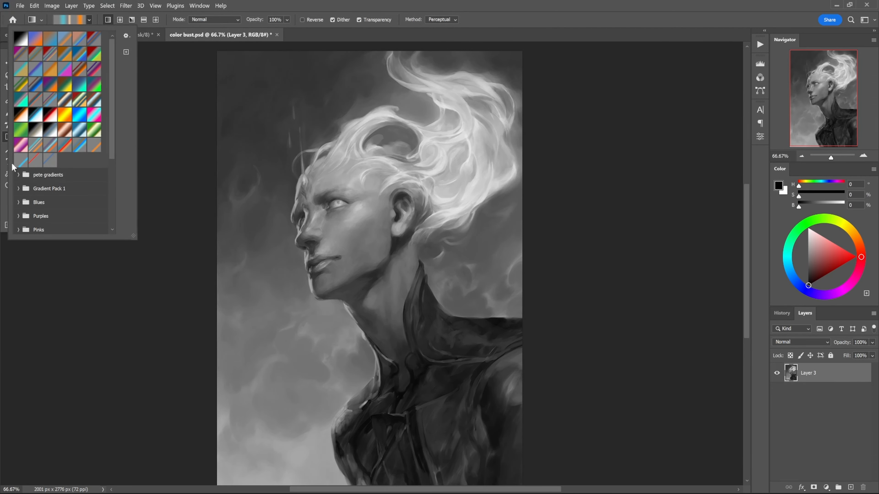
mouse_move(113, 152)
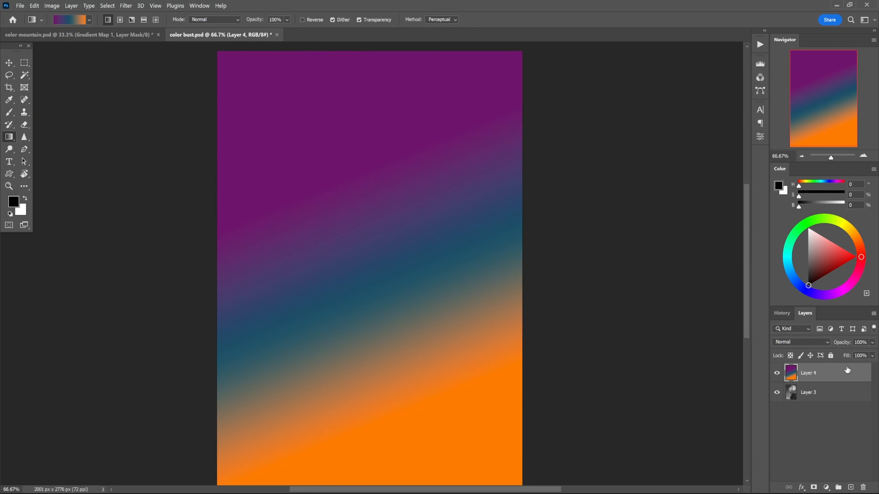
Discard the test gradient layer and bring up the fill and adjustment layer choices
left_click(70, 20)
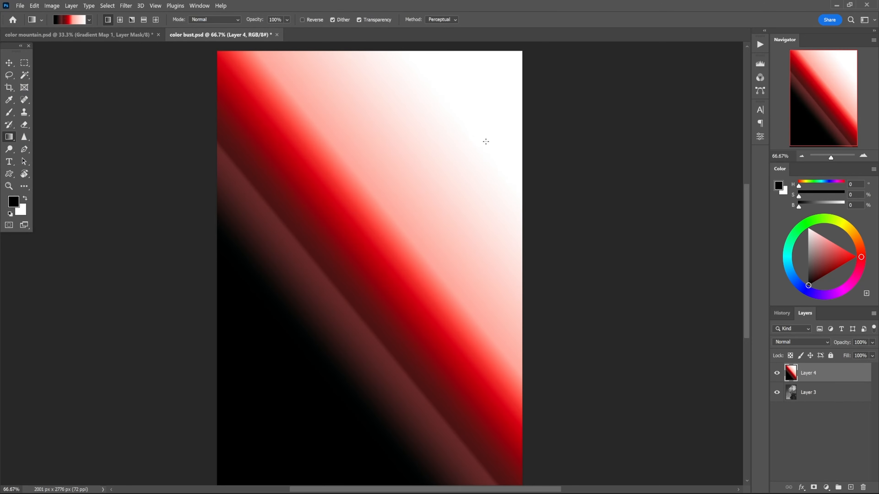
mouse_move(624, 246)
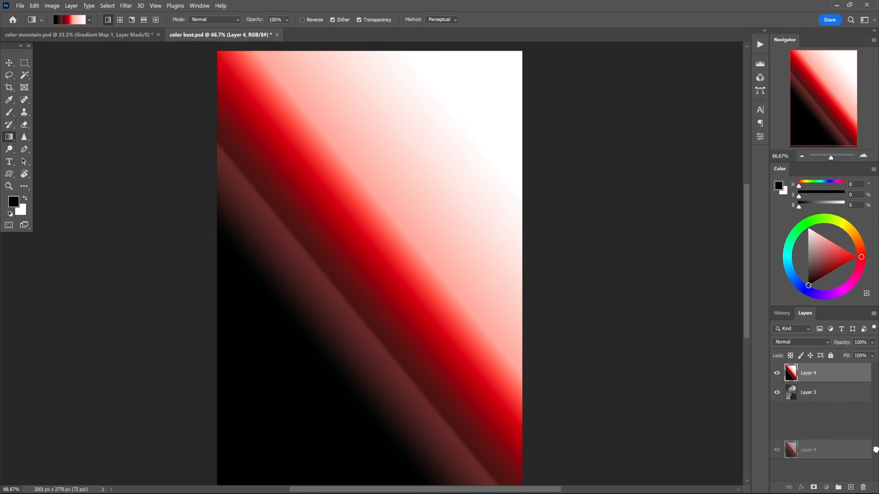
left_click(862, 487)
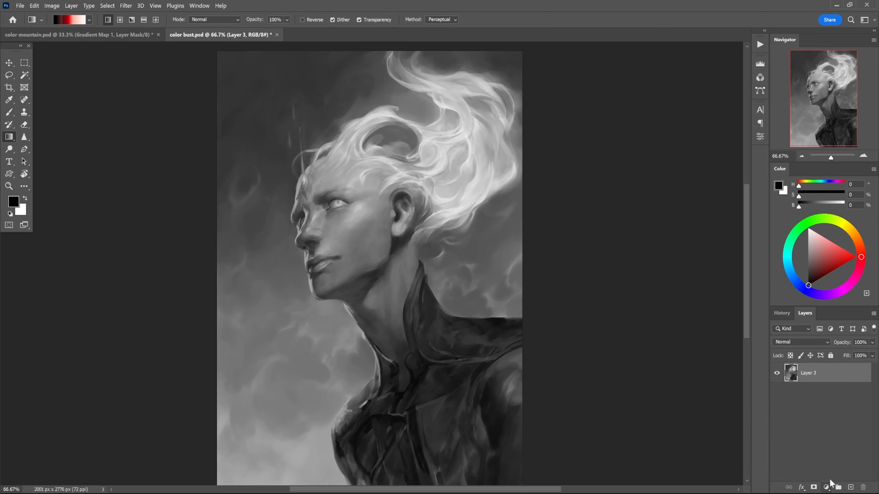
mouse_move(729, 419)
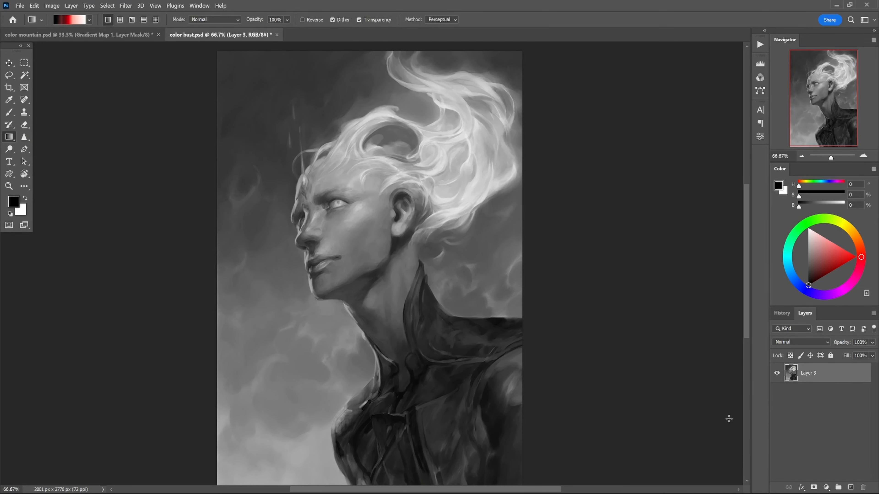
mouse_move(867, 396)
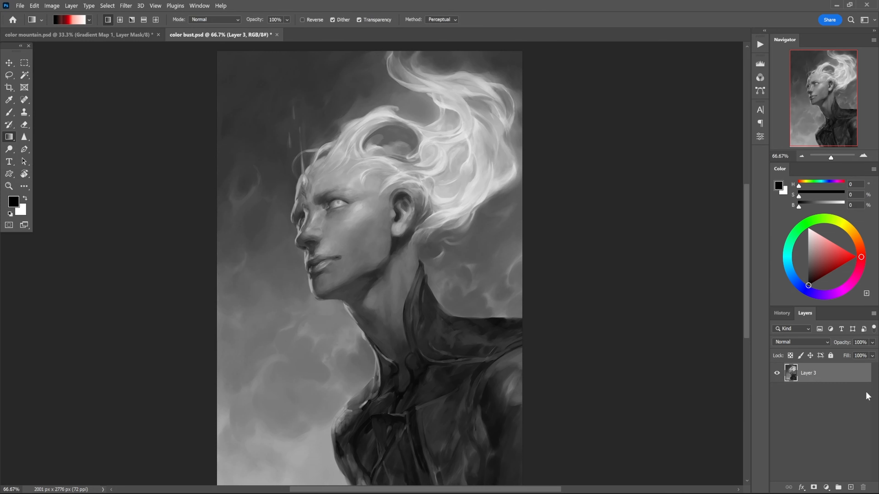
mouse_move(832, 463)
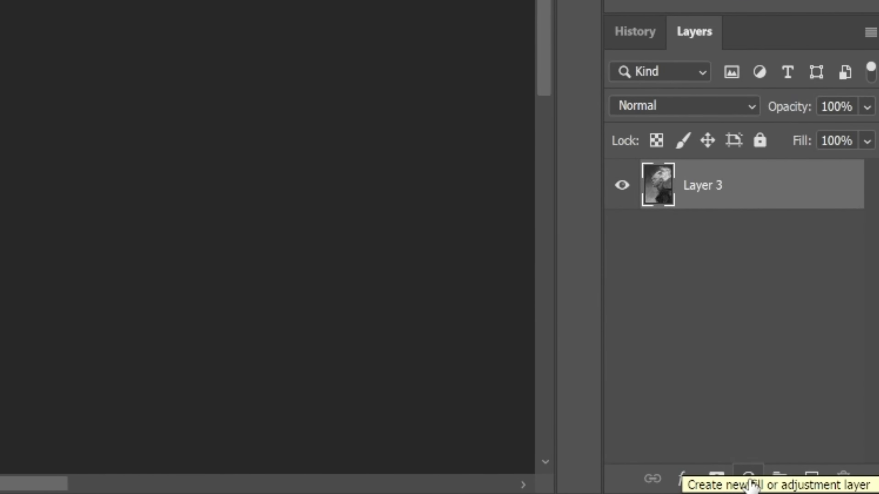
left_click(748, 479)
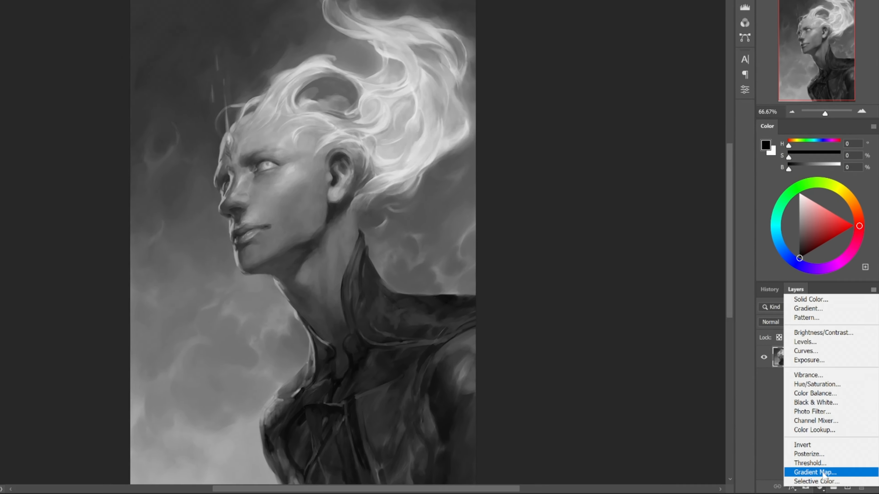
Add a Gradient Map adjustment layer using the blue-to-orange warm and cool preset
left_click(814, 472)
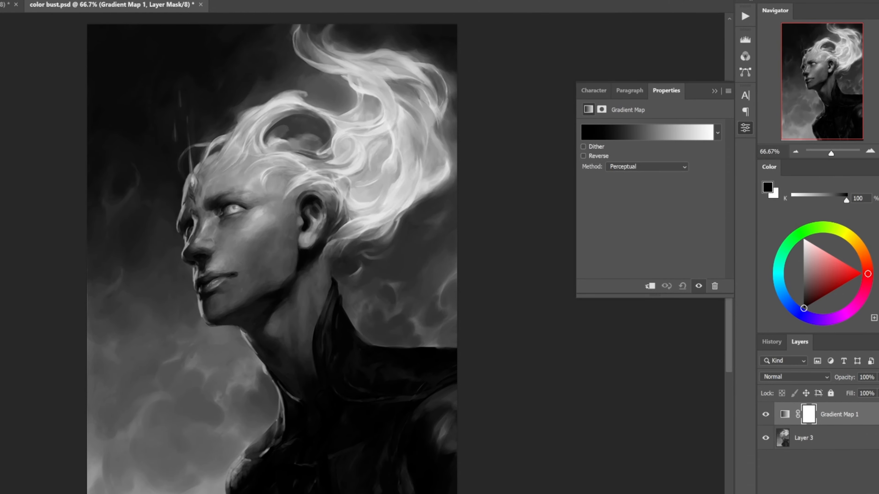
left_click(649, 132)
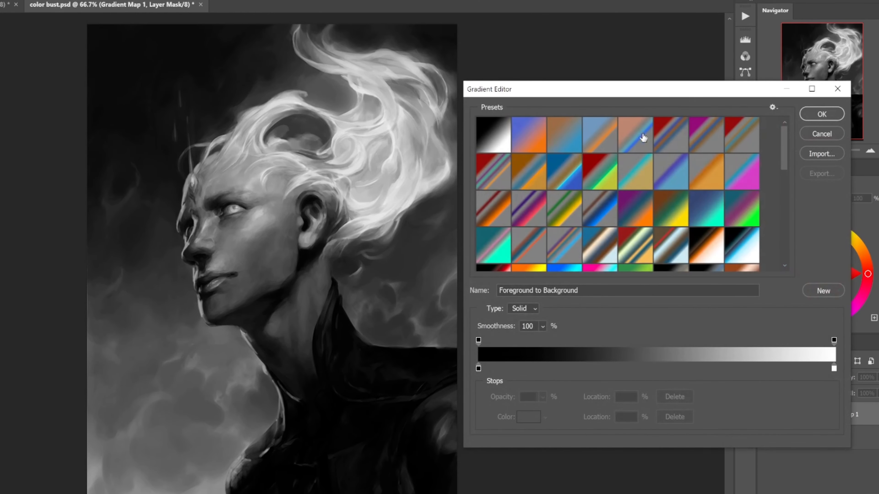
left_click(527, 133)
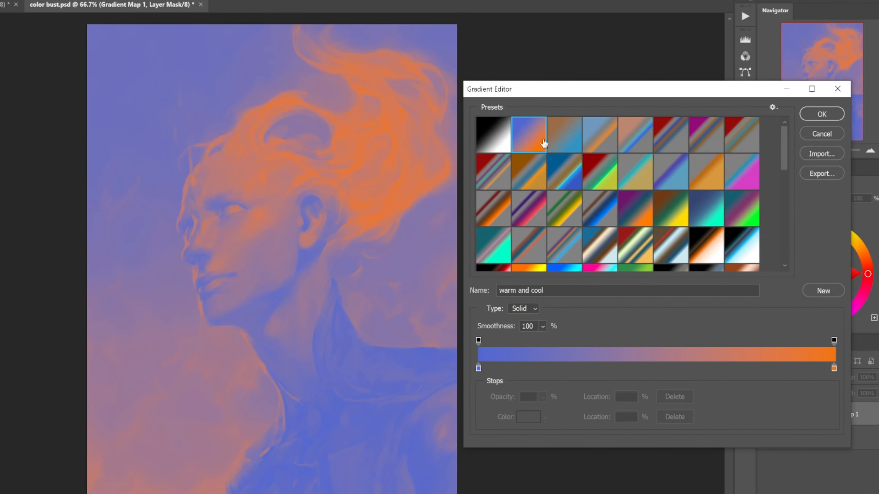
left_click(526, 133)
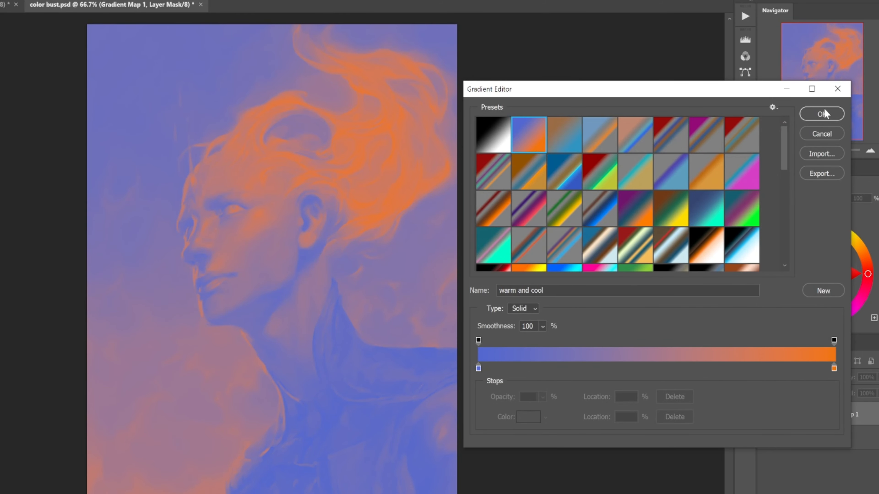
left_click(821, 113)
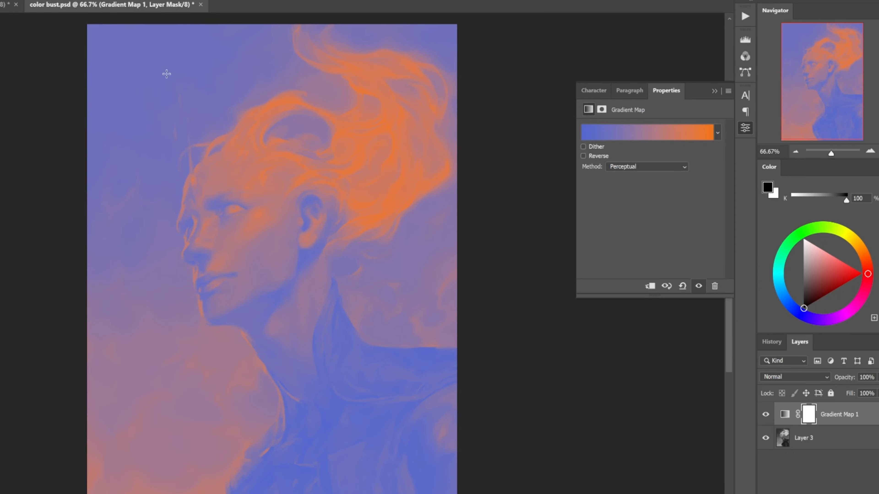
left_click(649, 131)
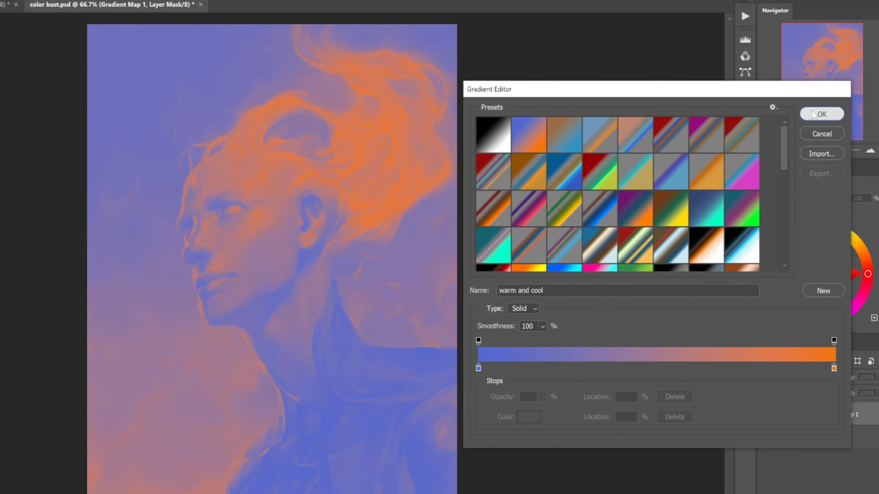
left_click(821, 114)
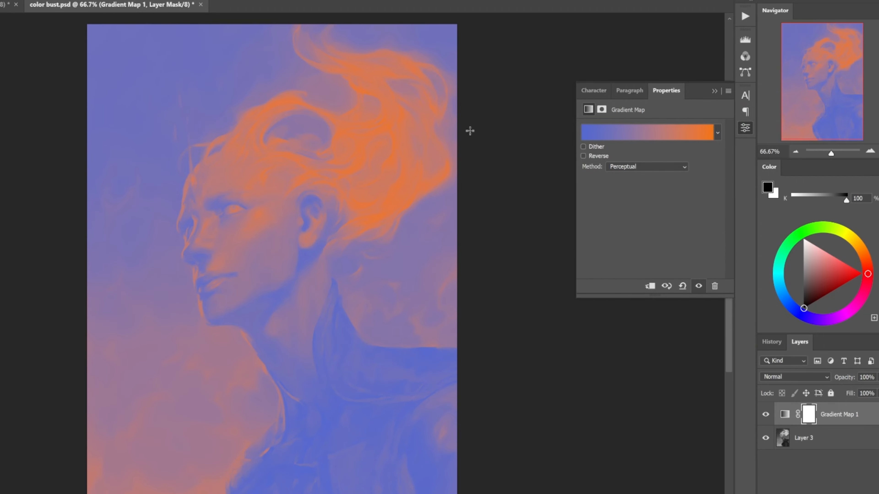
mouse_move(715, 155)
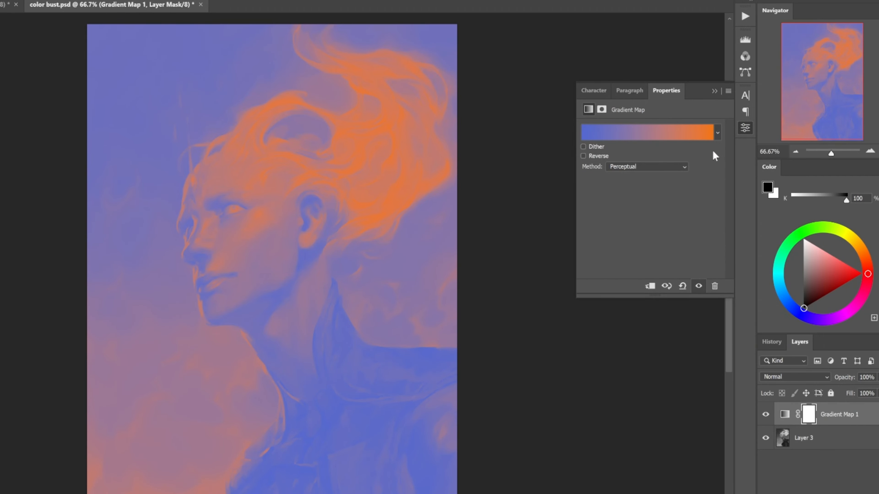
Replace the map's gradient with a custom brown, deep blue, pale cyan and red multi-stop gradient
left_click(649, 131)
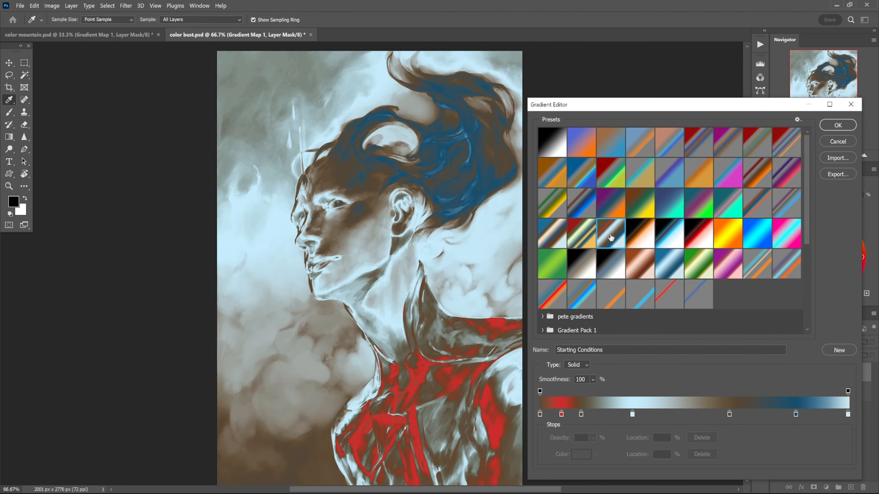
mouse_move(708, 271)
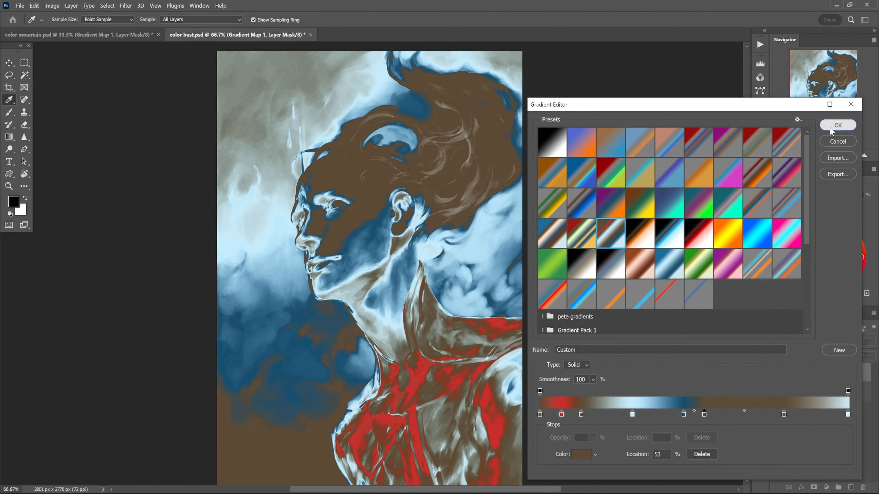
left_click(837, 125)
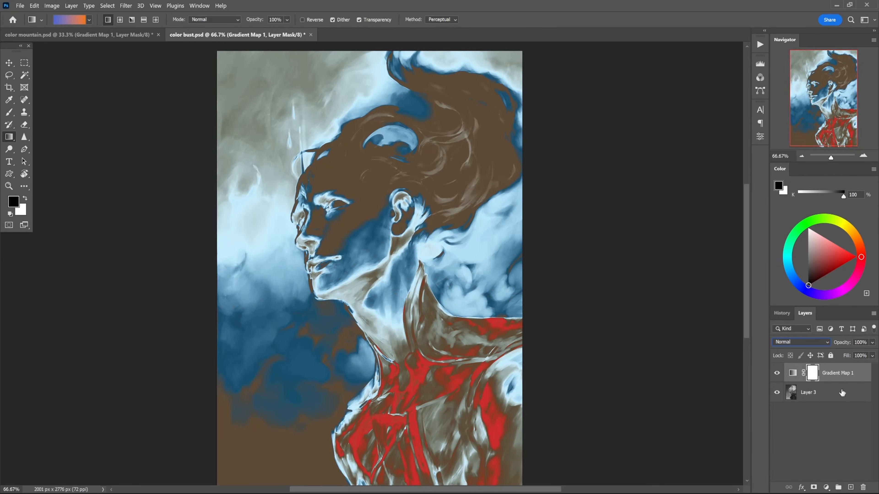
Set Gradient Map 1's blend mode to Soft Light
left_click(801, 341)
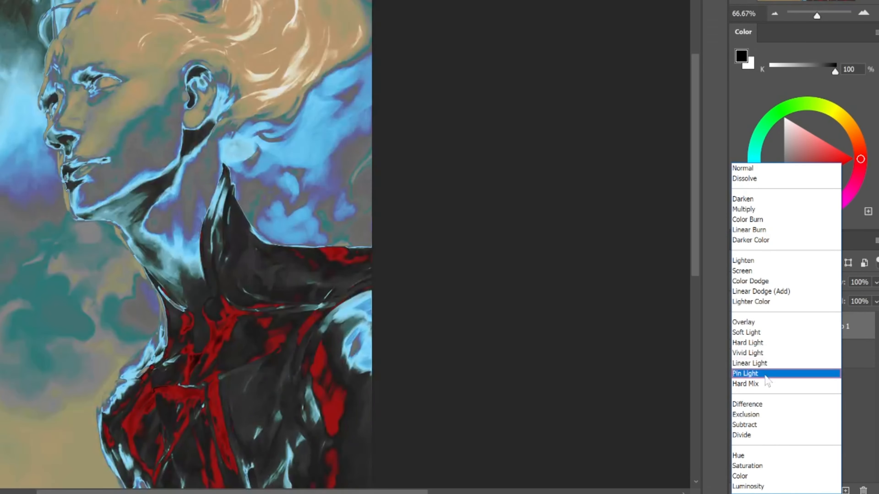
left_click(746, 332)
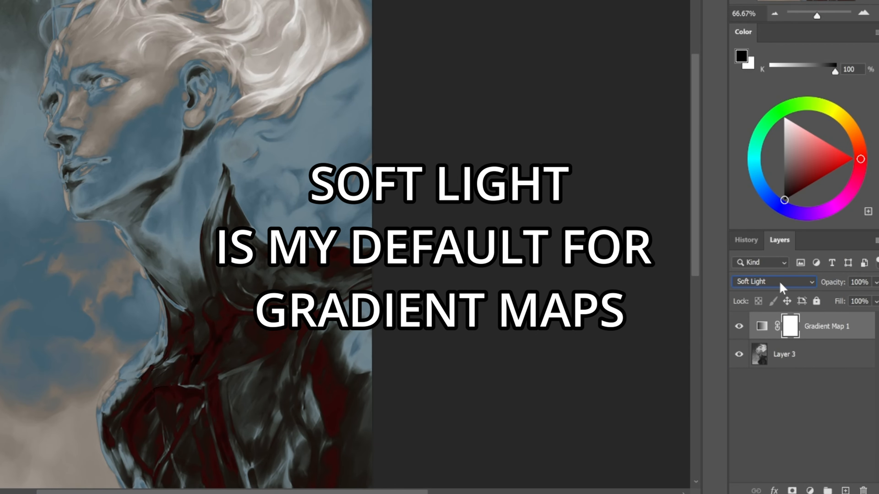
mouse_move(762, 326)
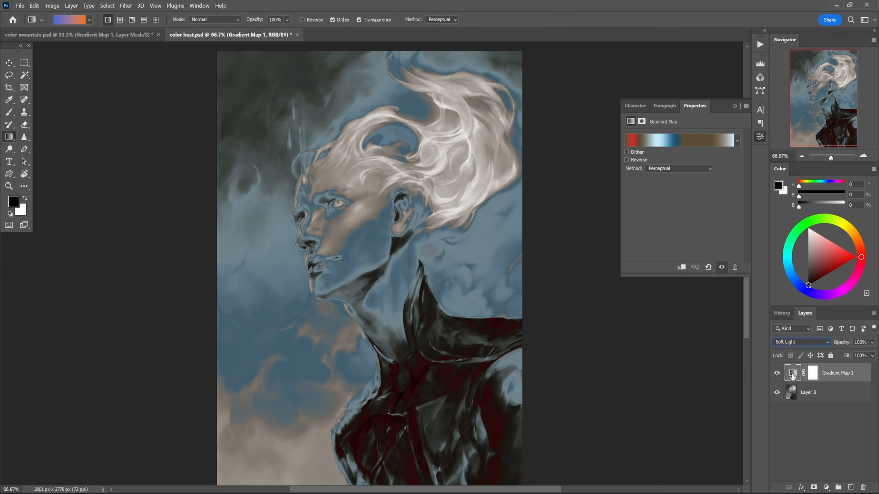
Try Casual Behavior and Bone Chewer presets, then settle back on the warm and cool gradient
left_click(679, 140)
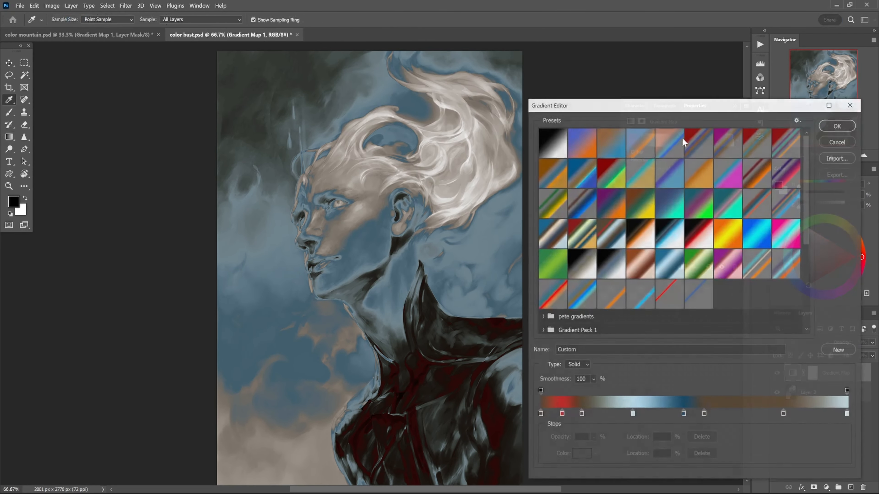
left_click(699, 142)
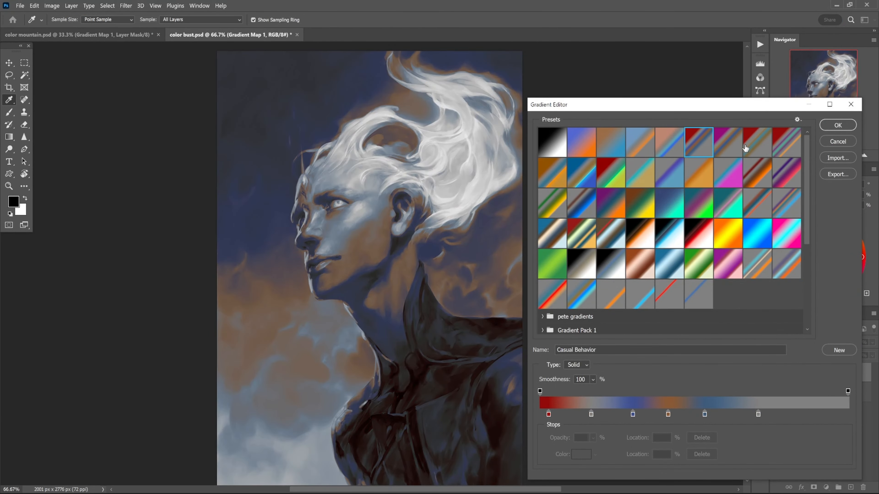
left_click(756, 142)
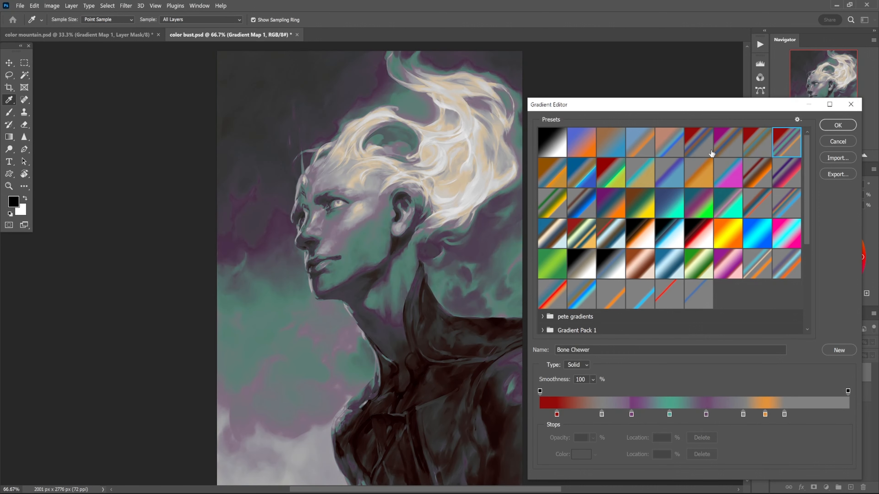
left_click(581, 143)
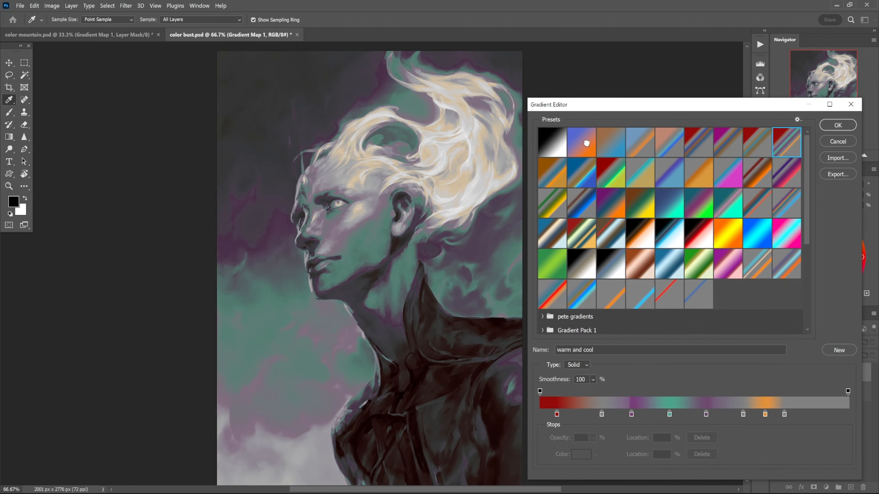
left_click(582, 142)
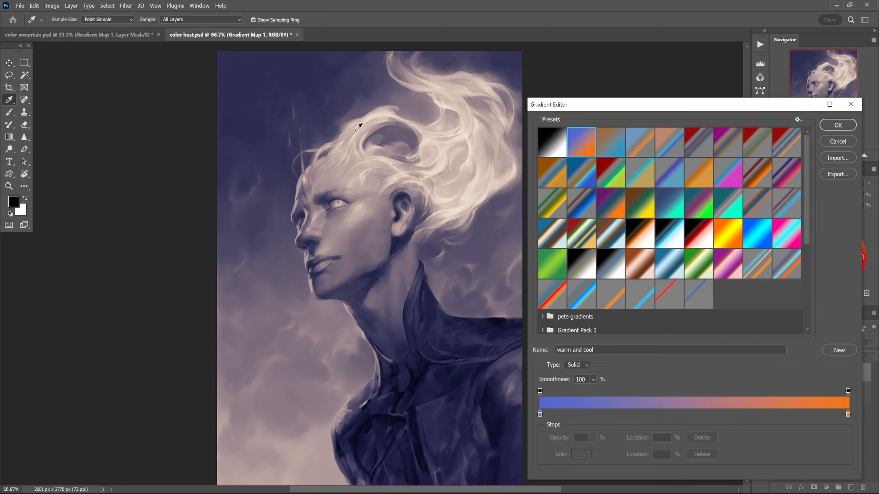
left_click(836, 125)
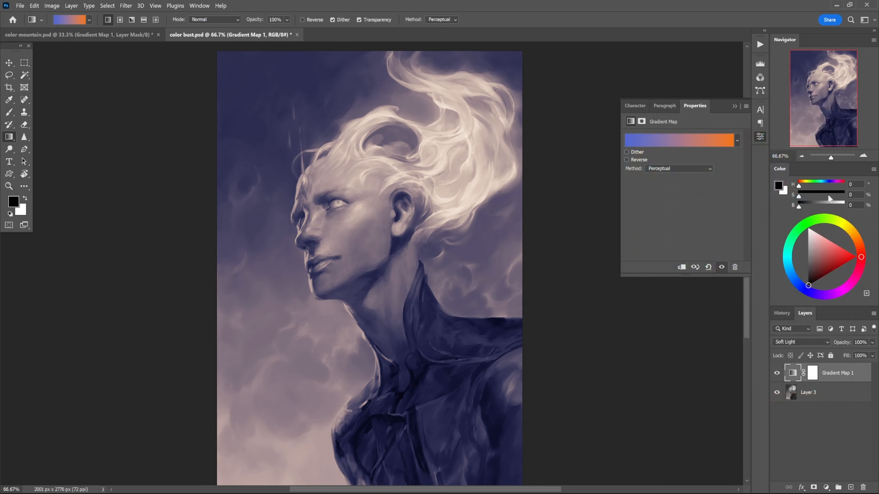
Switch the gradient map's blending to Normal, then back to Soft Light
left_click(799, 342)
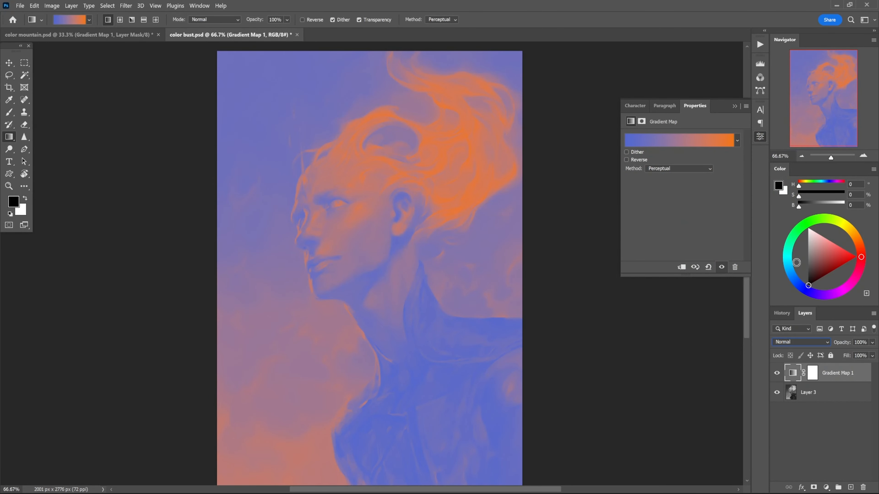
mouse_move(284, 146)
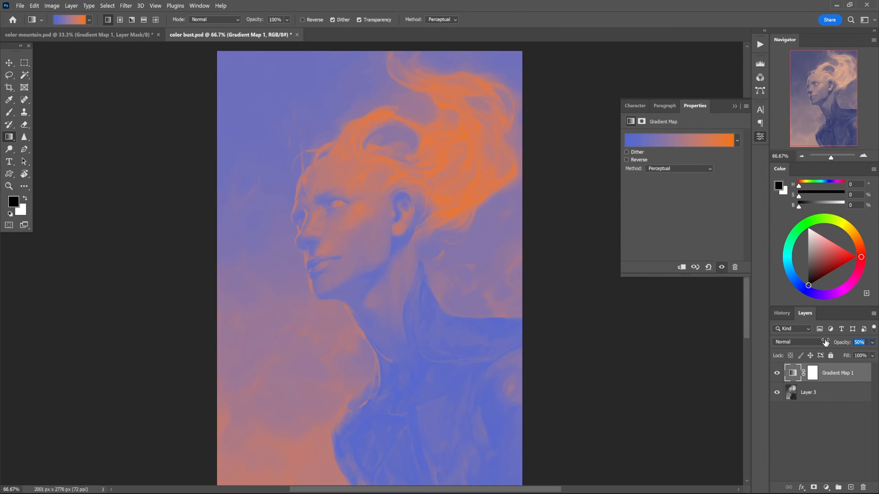
left_click(860, 342)
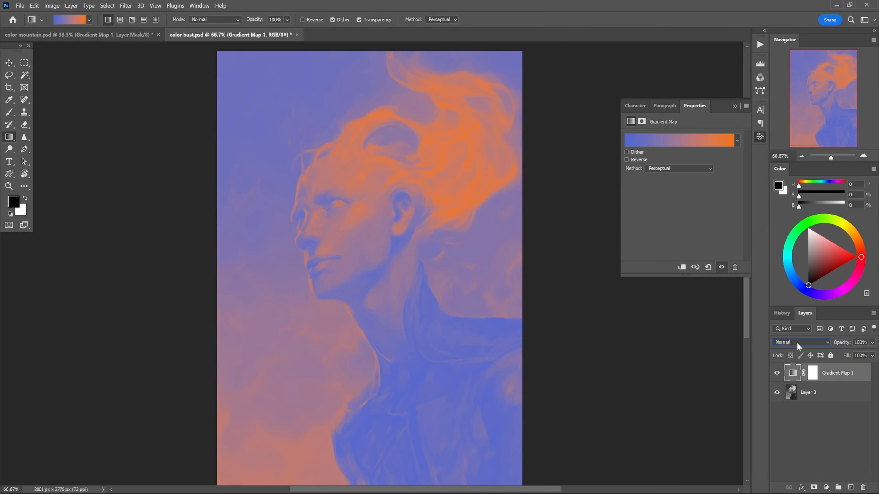
left_click(802, 343)
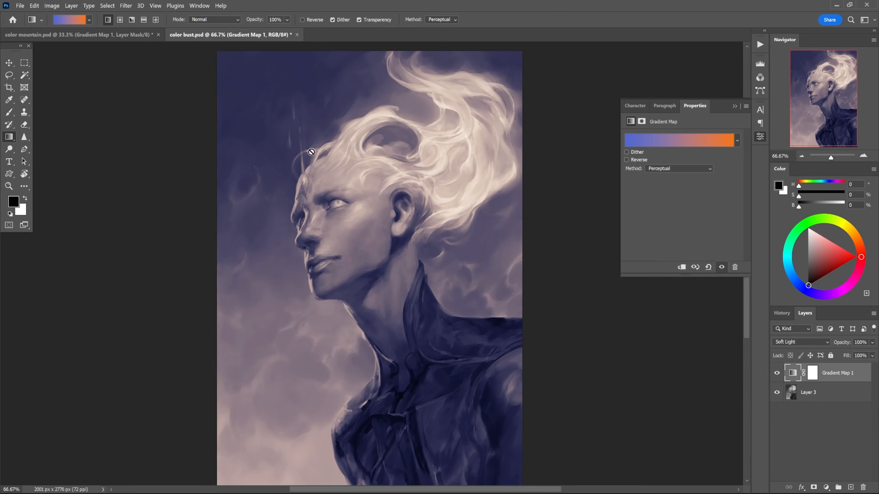
mouse_move(719, 179)
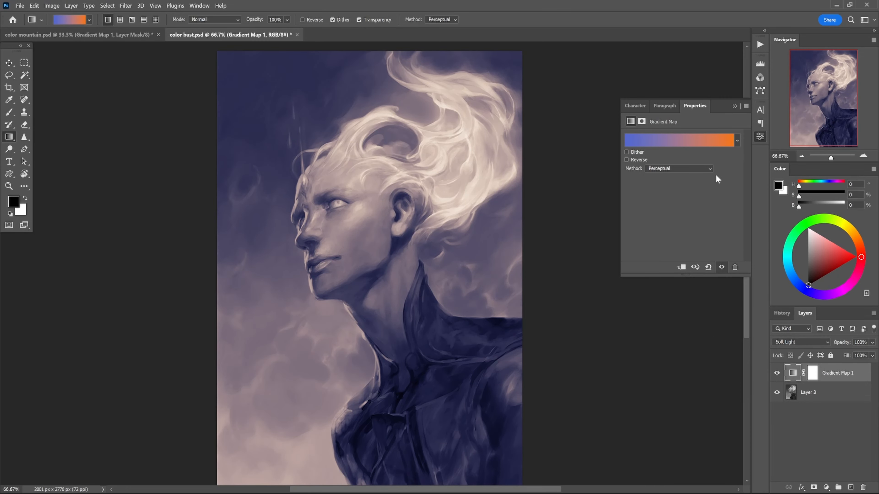
Preview presets (Starting Conditions, Falling Star, Campfire Story, Sour and Sourer, Path of Pain, Greenpath, Possibility Space) and land on Inner Fire
left_click(679, 140)
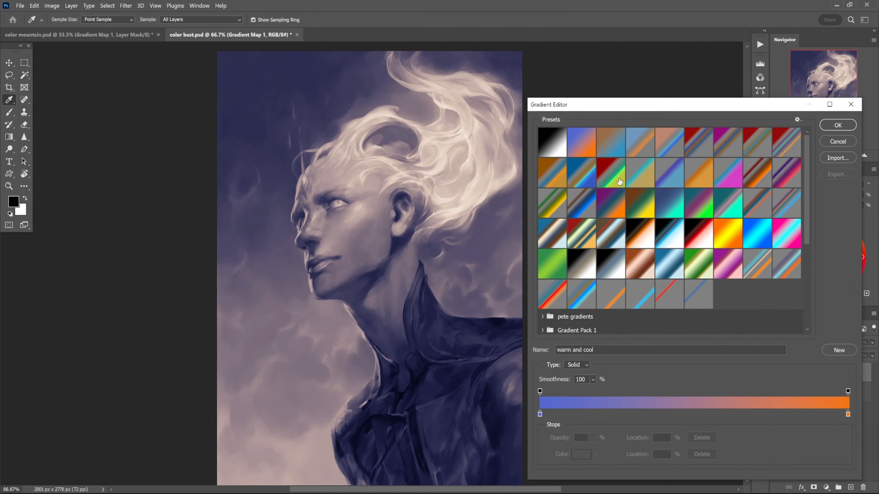
mouse_move(647, 283)
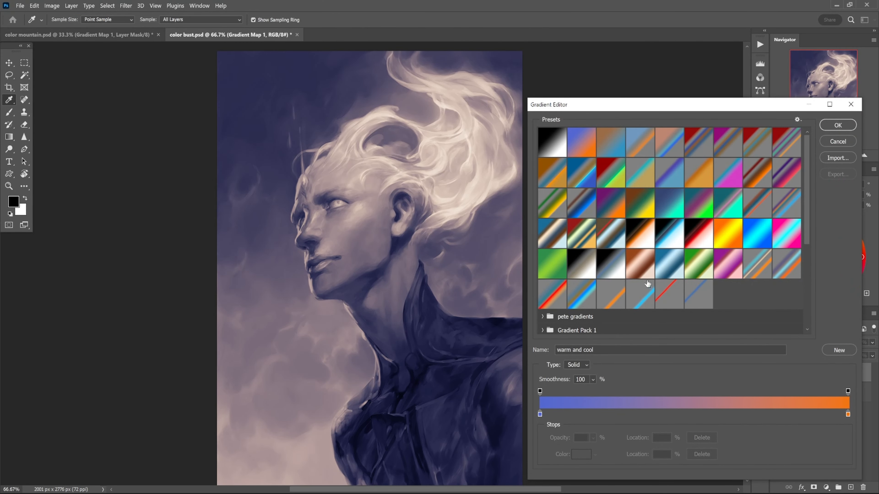
left_click(639, 294)
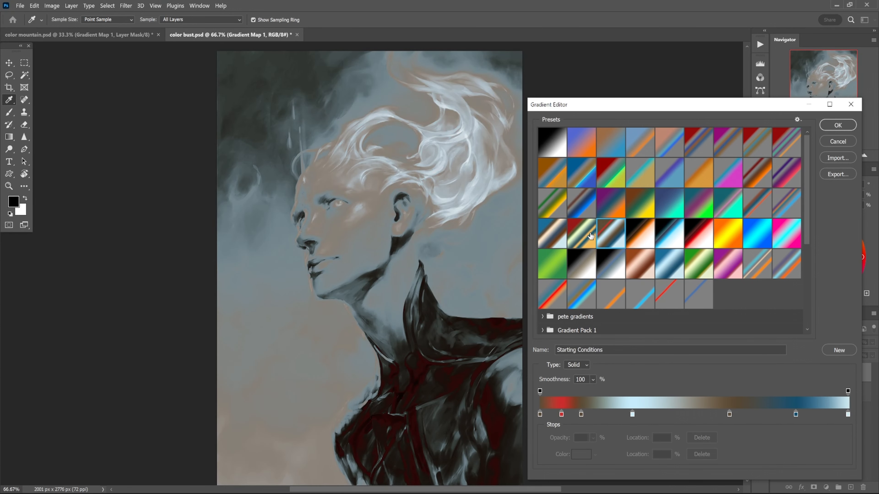
mouse_move(590, 234)
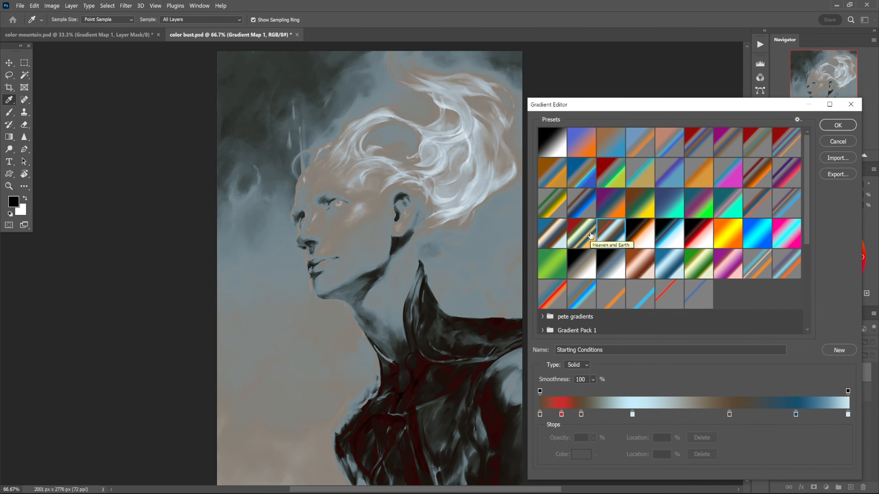
mouse_move(708, 221)
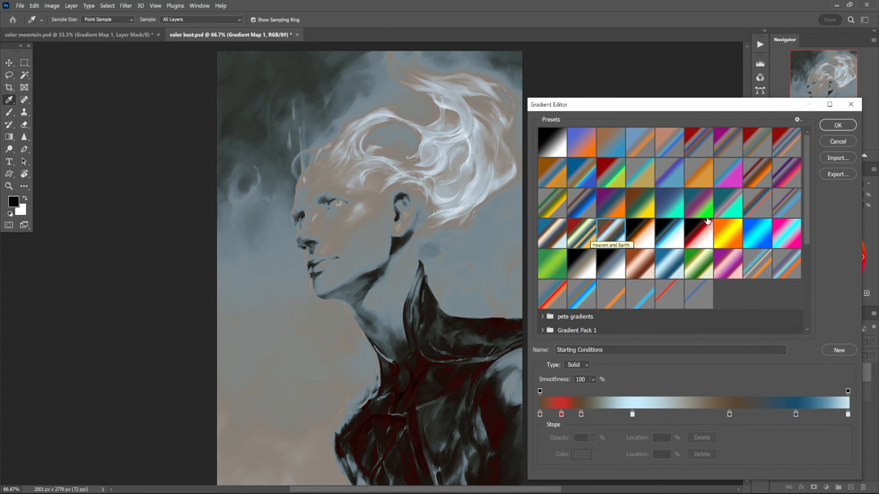
mouse_move(770, 192)
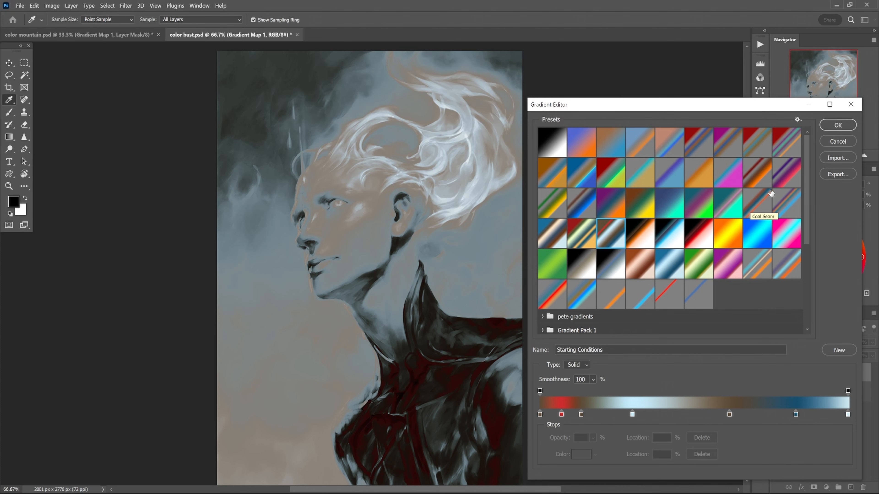
left_click(758, 204)
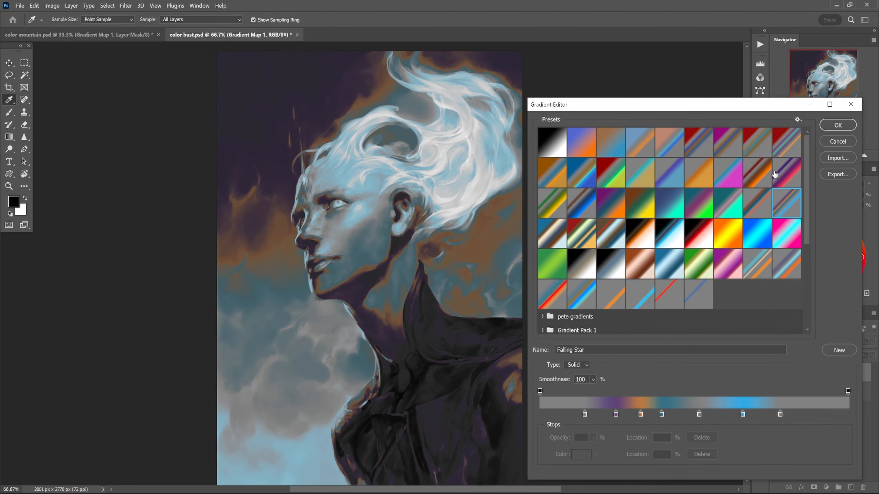
left_click(728, 172)
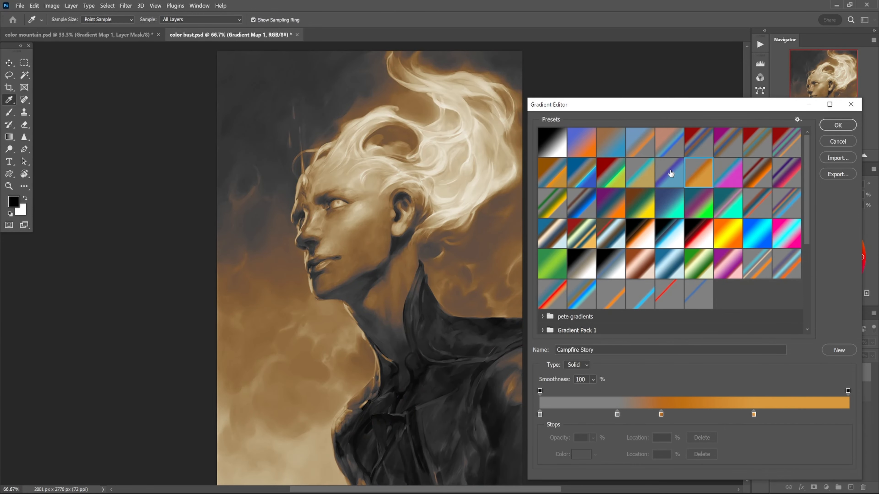
mouse_move(664, 175)
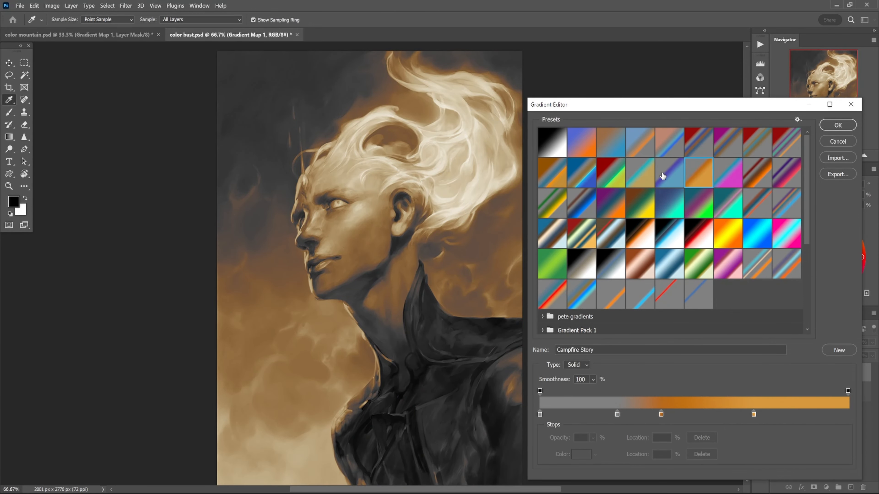
mouse_move(669, 174)
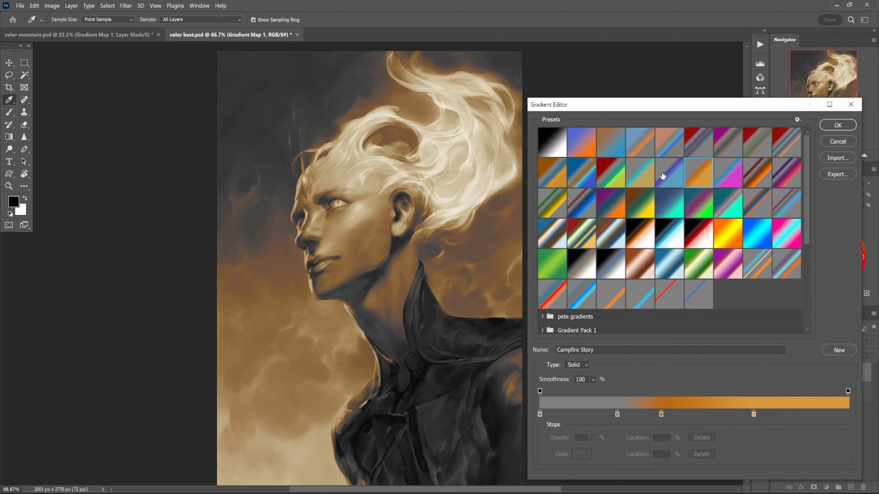
left_click(668, 173)
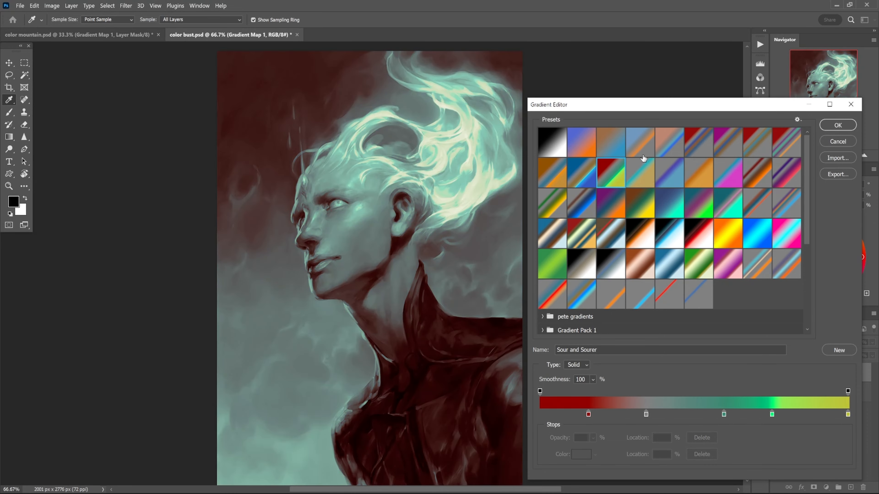
left_click(698, 142)
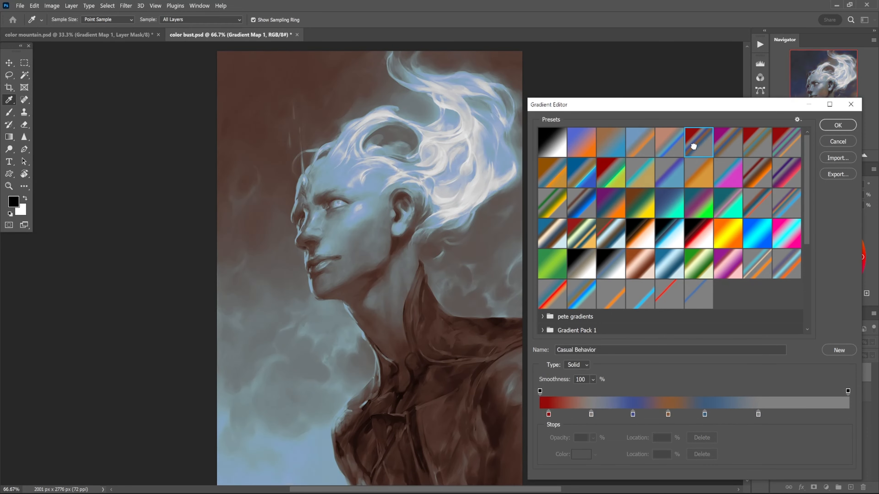
left_click(756, 142)
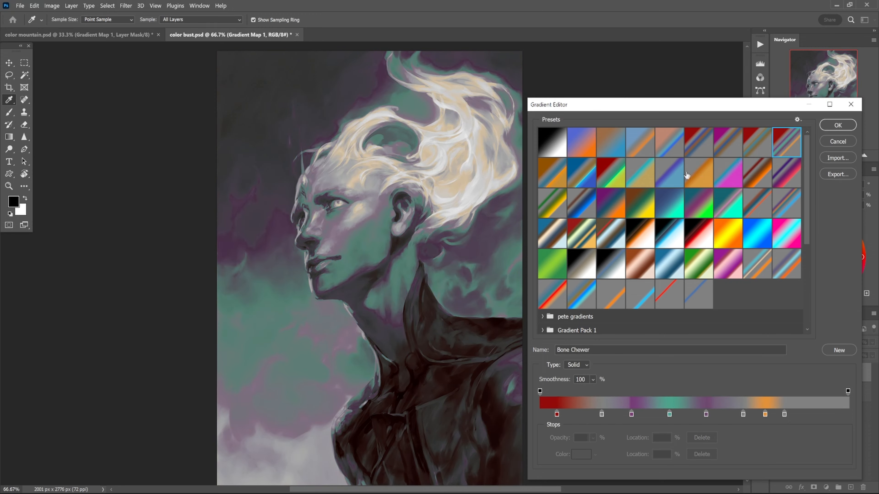
left_click(610, 173)
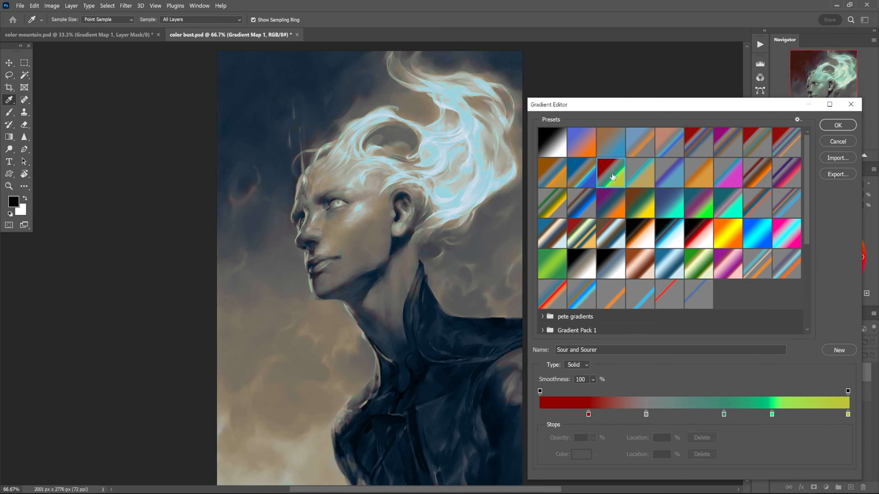
left_click(611, 174)
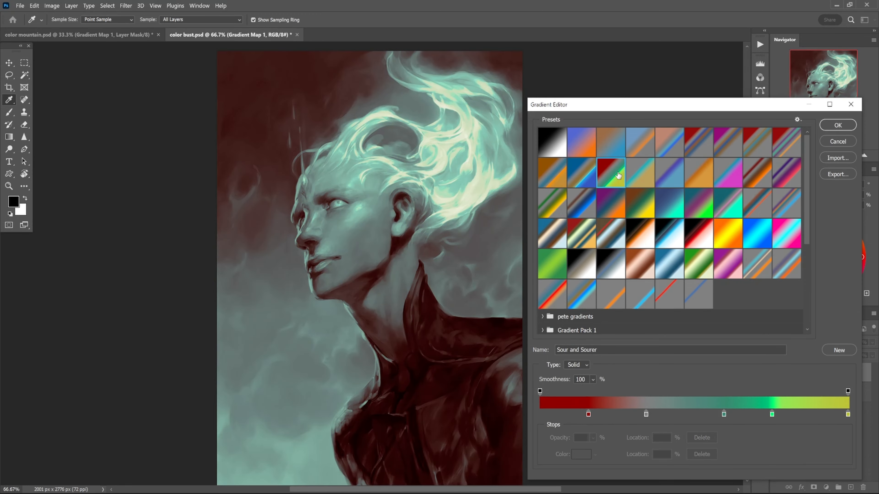
mouse_move(619, 169)
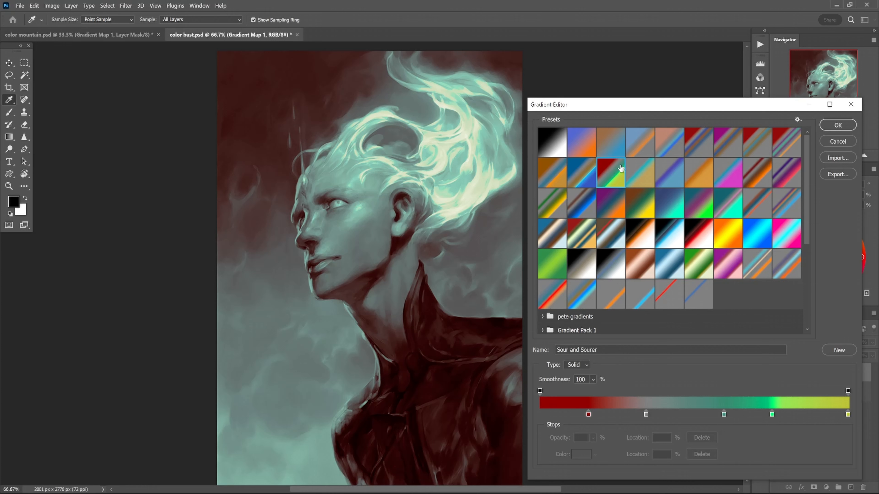
mouse_move(619, 169)
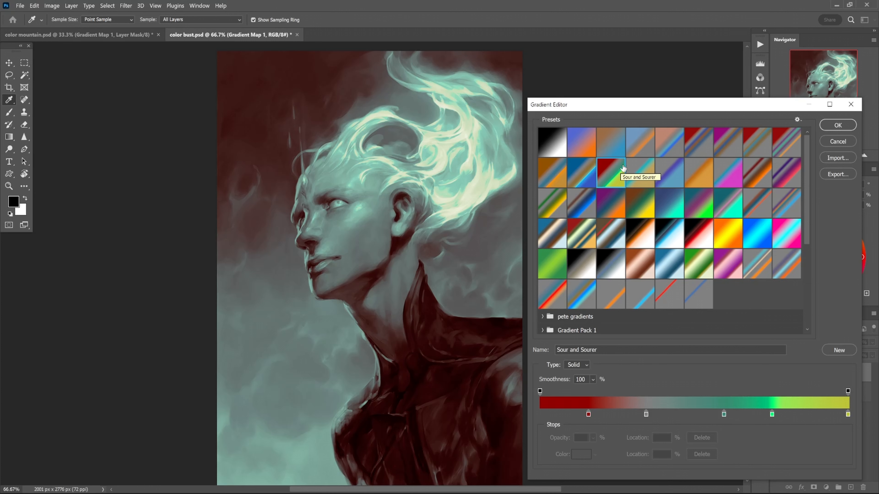
mouse_move(761, 181)
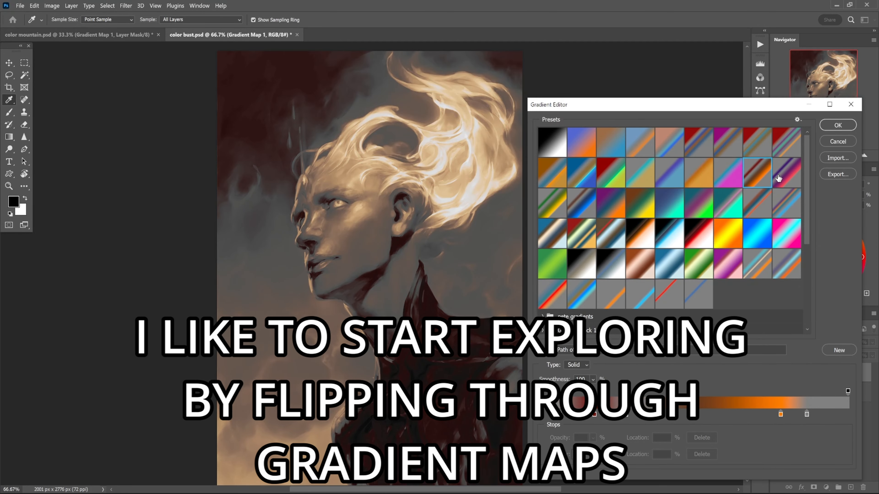
left_click(785, 172)
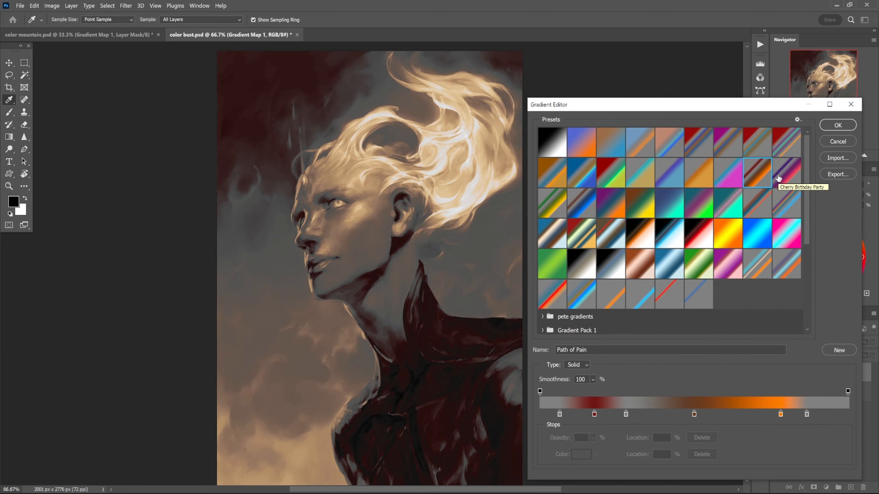
left_click(551, 204)
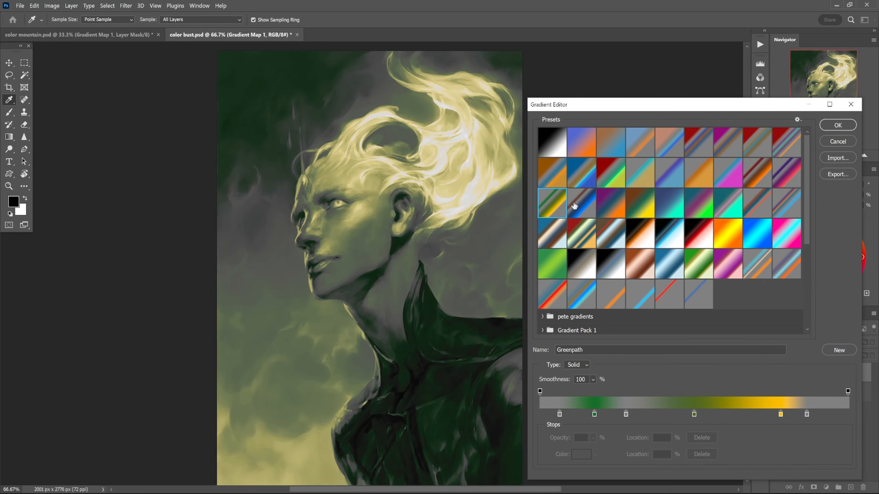
left_click(581, 202)
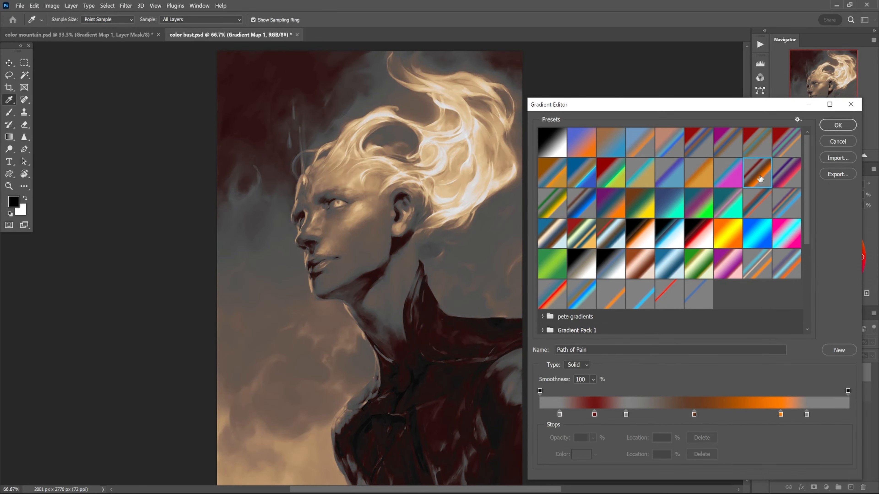
left_click(639, 203)
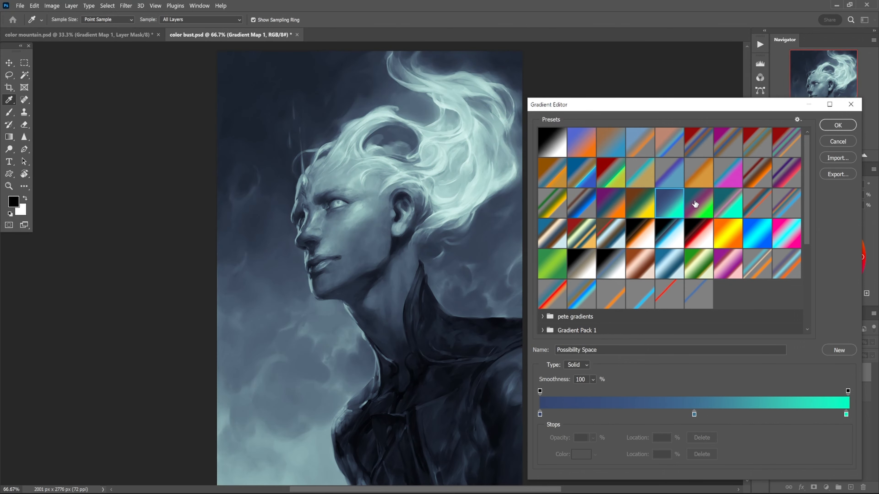
mouse_move(596, 238)
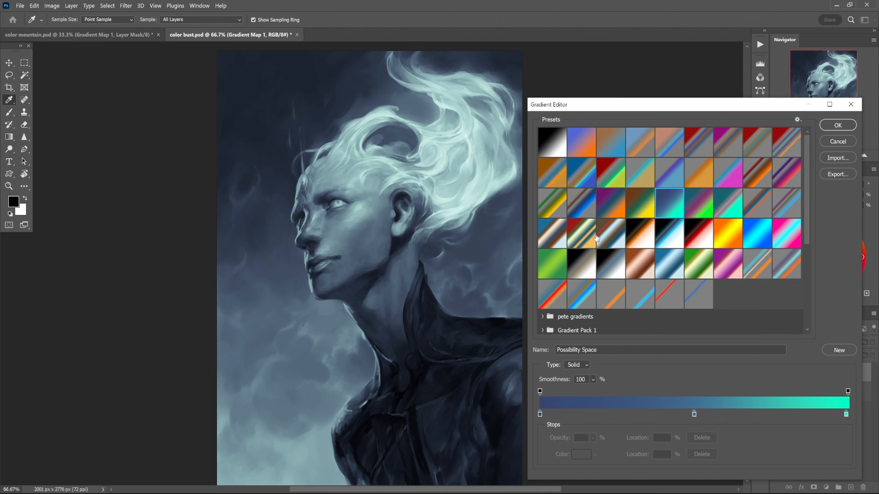
mouse_move(639, 294)
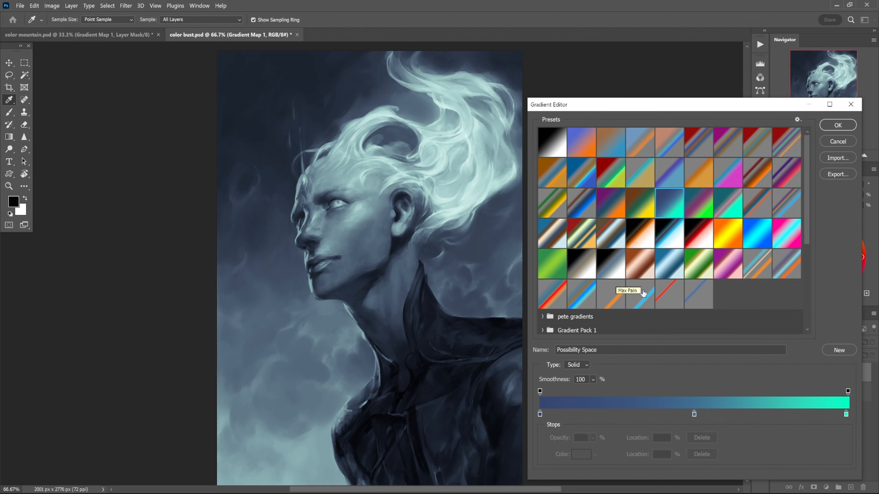
left_click(668, 294)
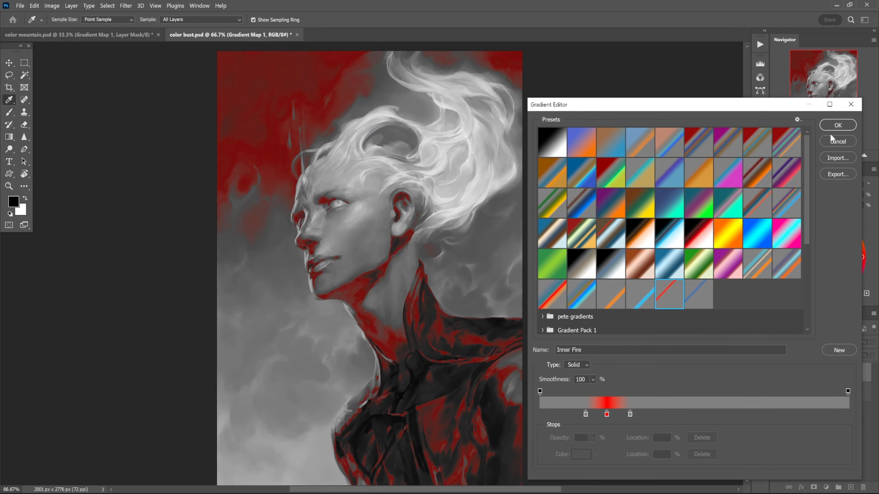
mouse_move(822, 131)
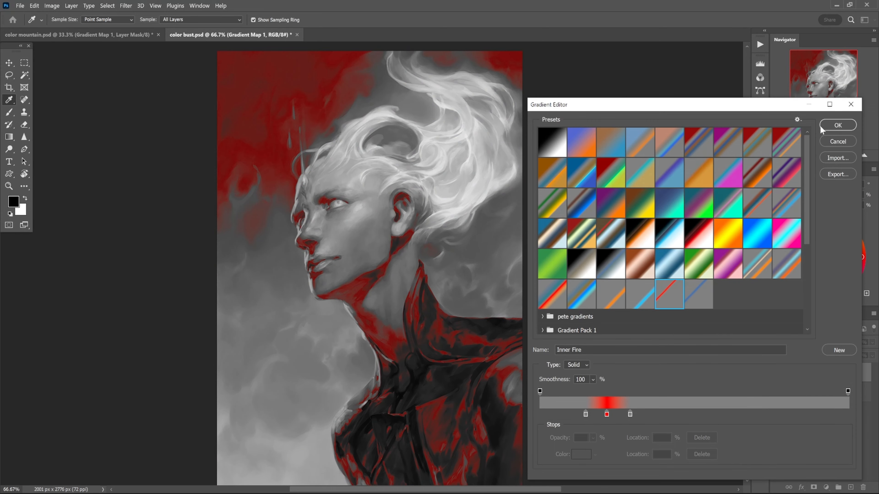
Keep the Inner Fire gradient and toggle the map's visibility to compare against grayscale
left_click(837, 125)
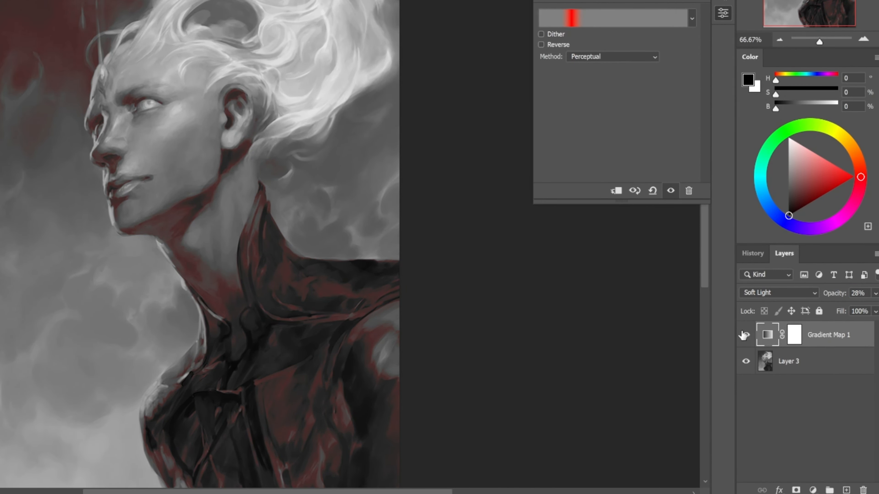
left_click(745, 335)
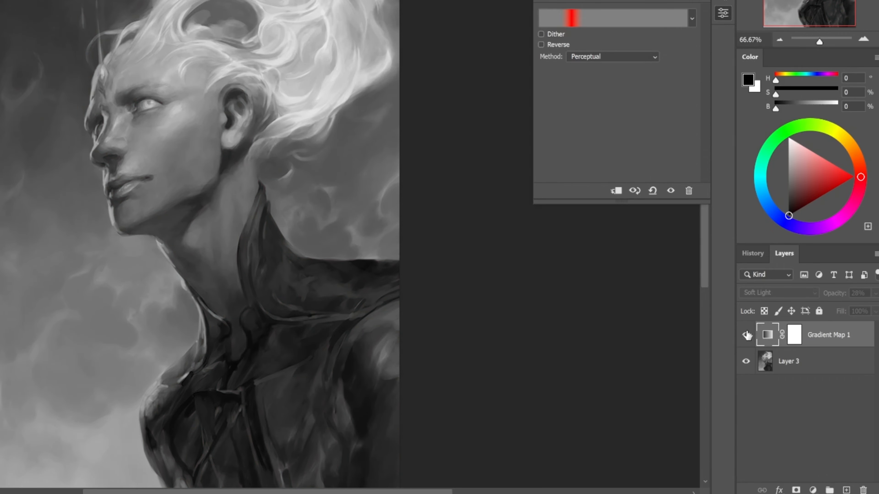
left_click(746, 334)
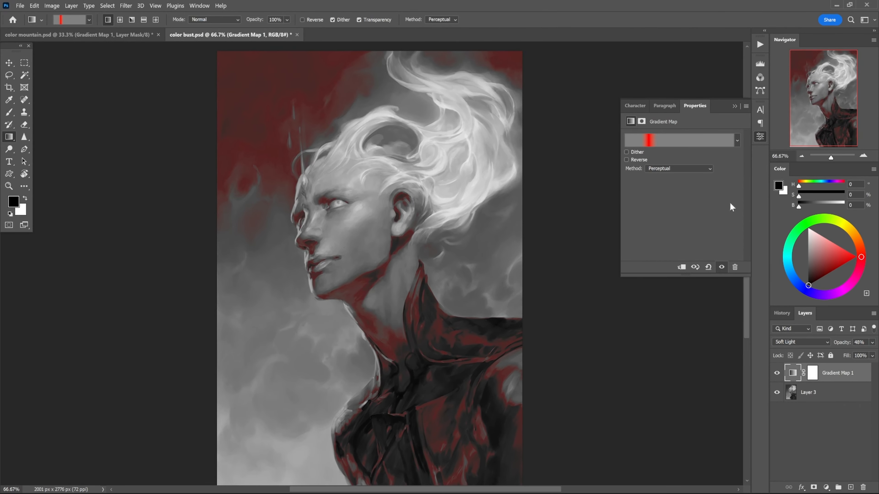
Change Gradient Map 1's gradient to the orange Halo preset
left_click(678, 139)
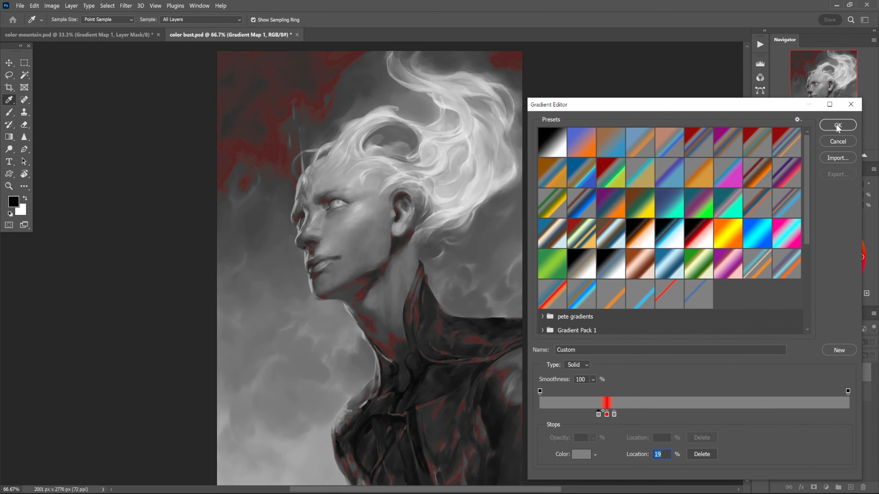
left_click(836, 125)
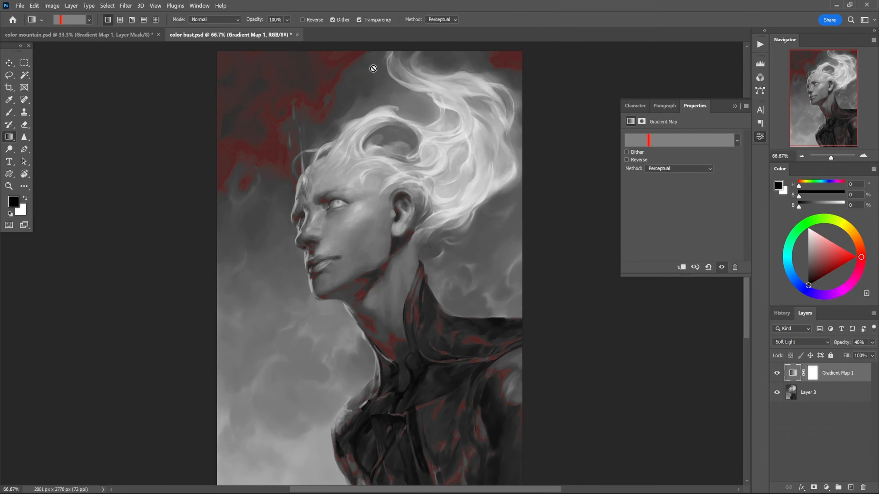
mouse_move(251, 154)
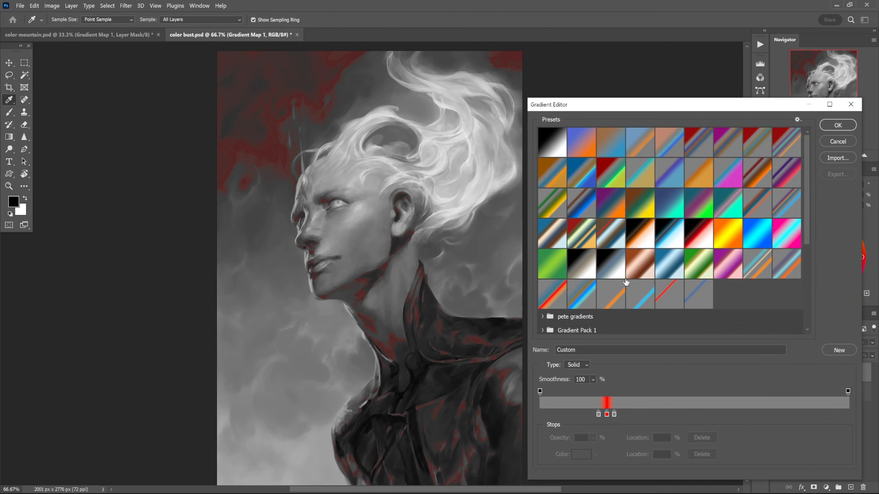
left_click(610, 294)
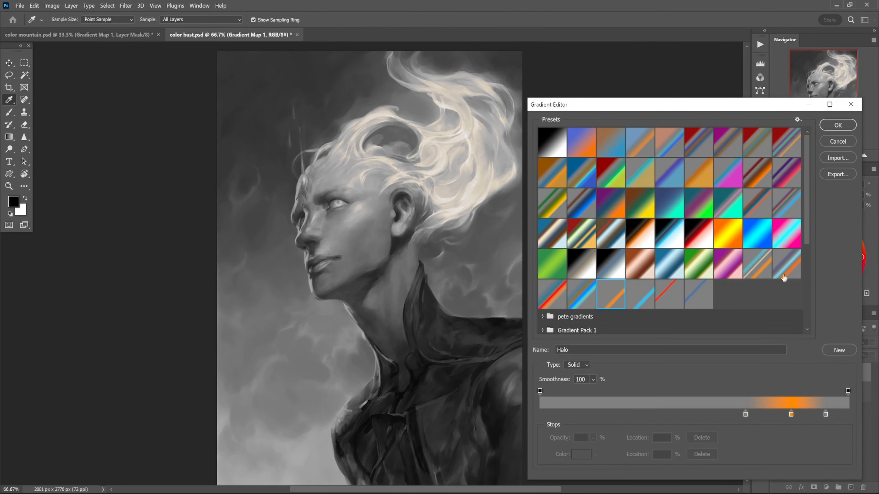
left_click(837, 124)
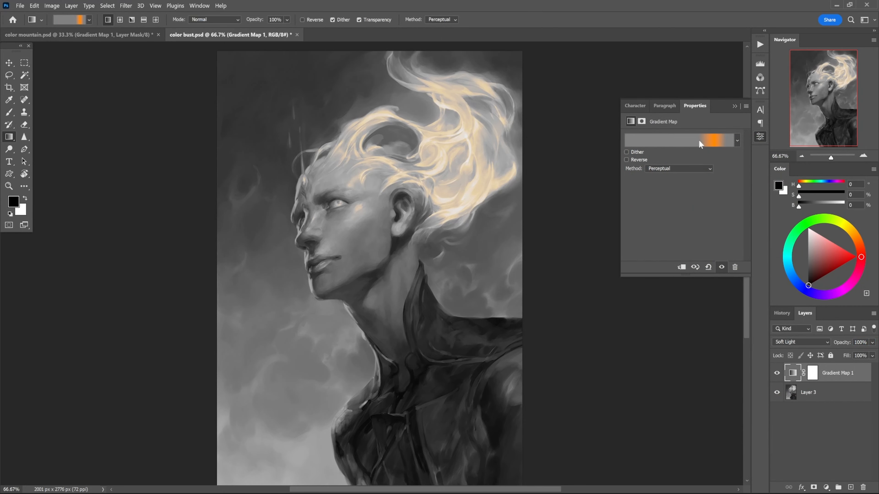
mouse_move(815, 344)
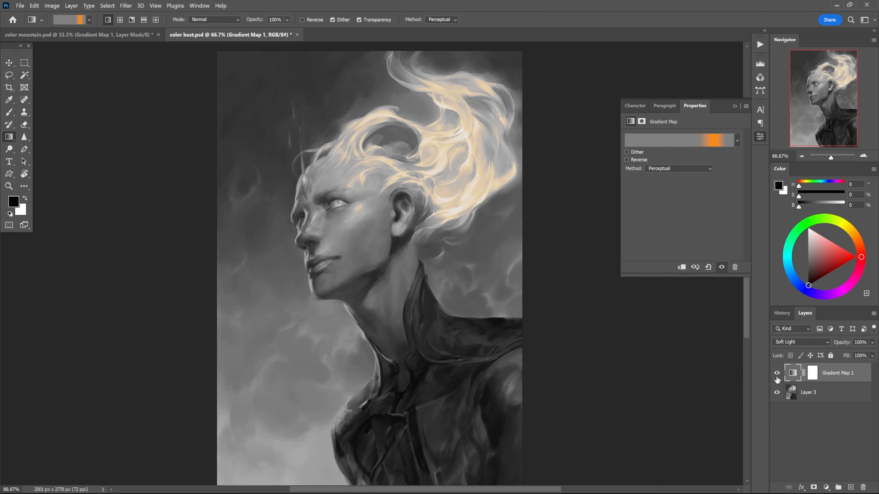
Add a second Gradient Map layer in Soft Light using the Walking Home preset
left_click(819, 474)
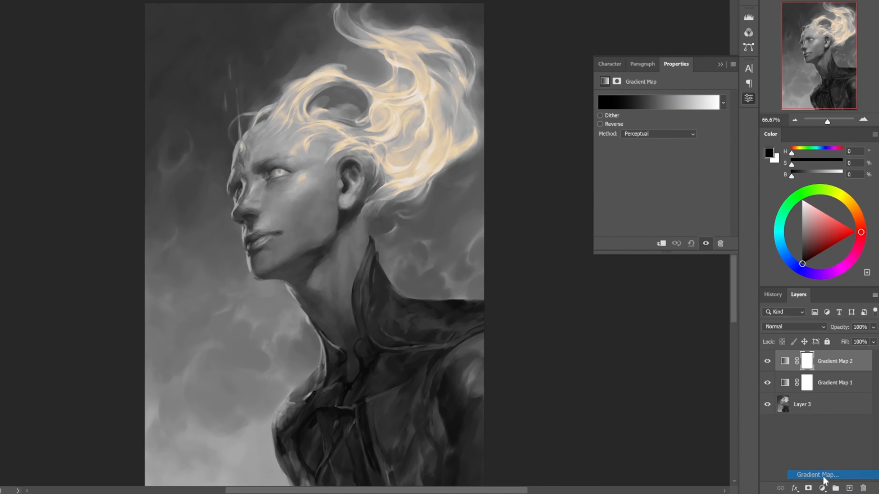
left_click(816, 474)
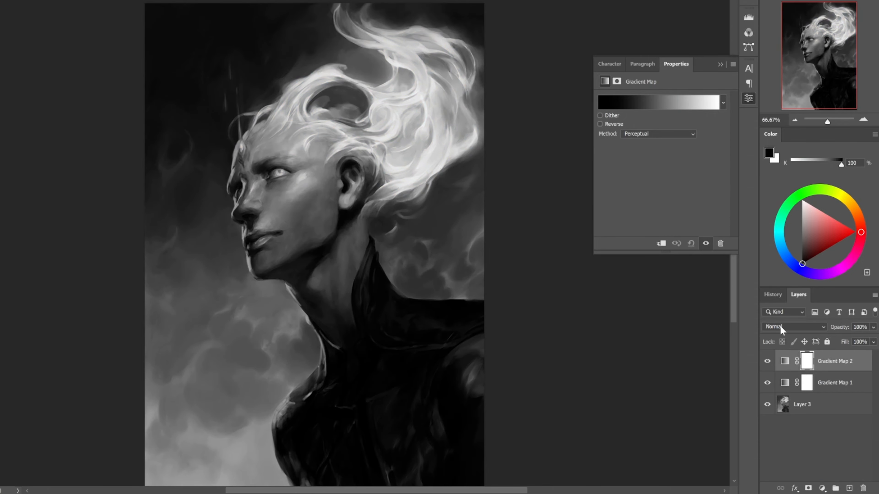
left_click(793, 327)
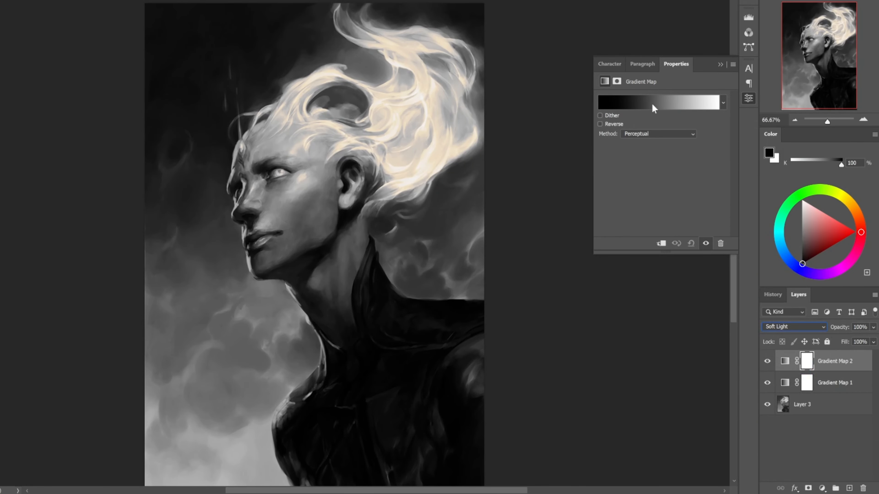
left_click(659, 101)
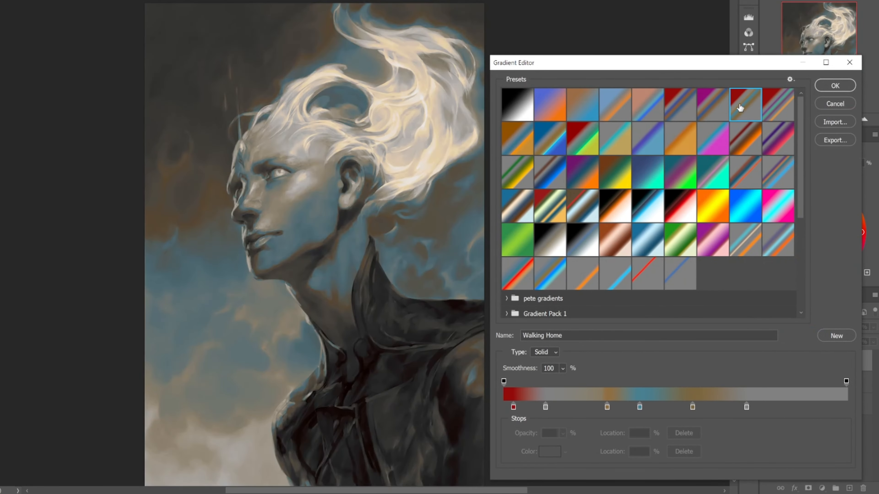
left_click(835, 85)
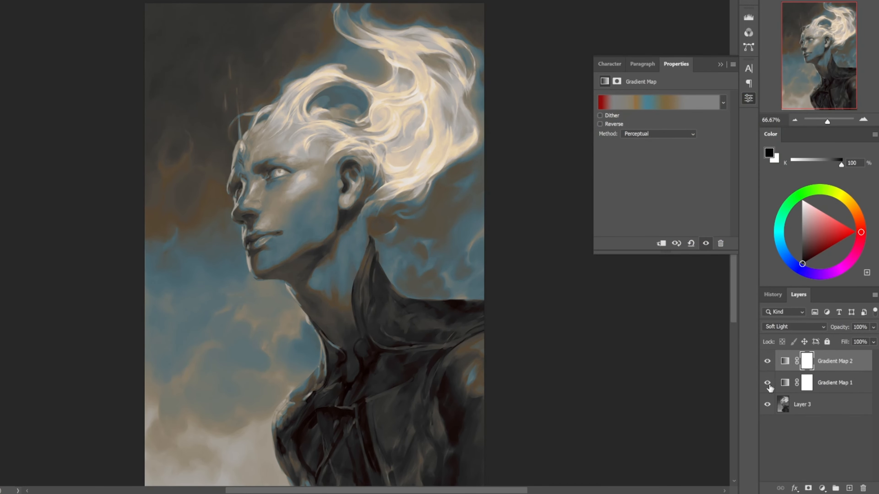
Toggle the visibility of Gradient Map 1 and Gradient Map 2 to compare their effects
left_click(767, 387)
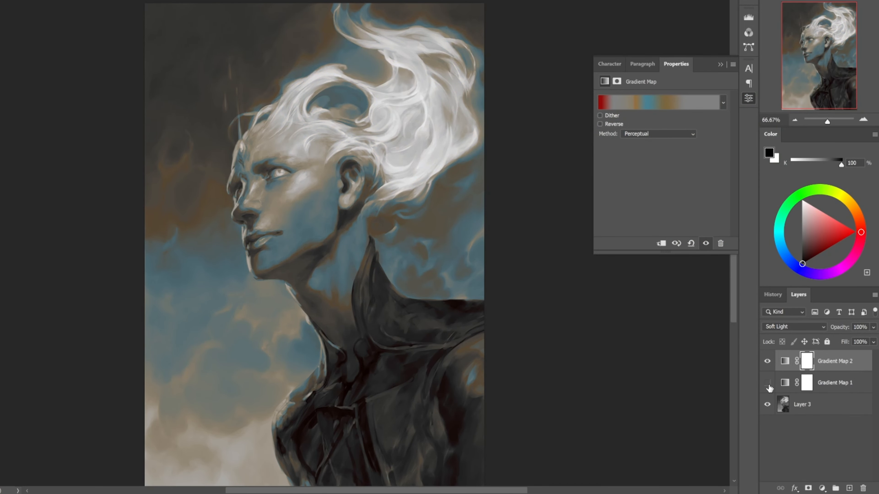
left_click(767, 385)
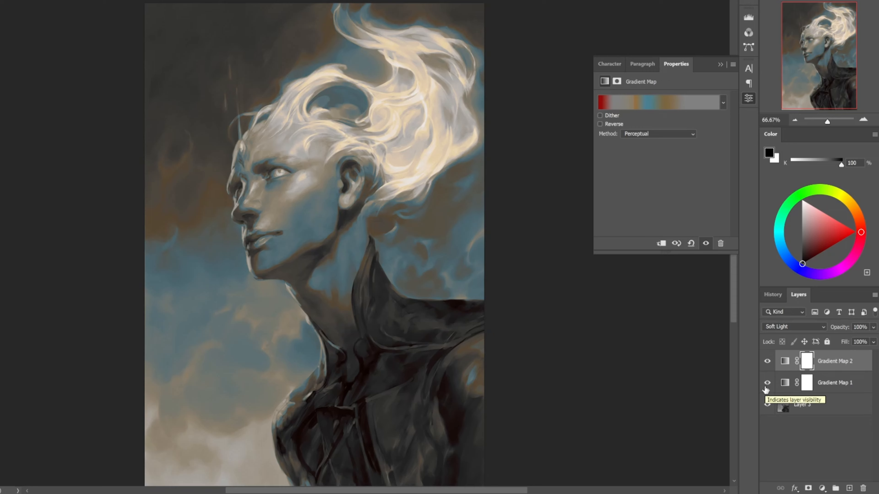
left_click(767, 361)
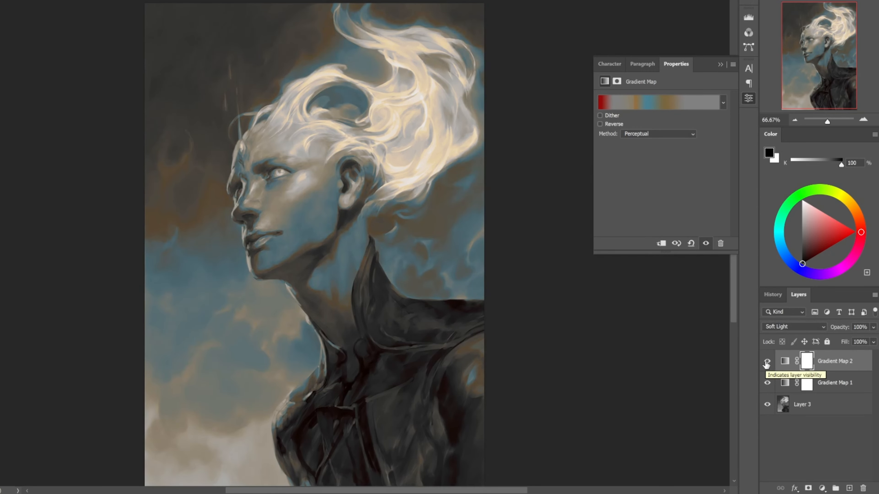
left_click(767, 361)
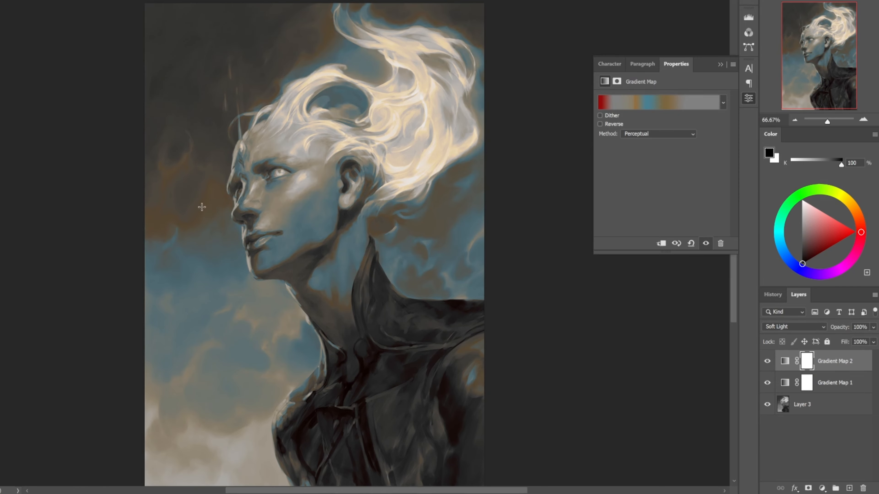
mouse_move(738, 110)
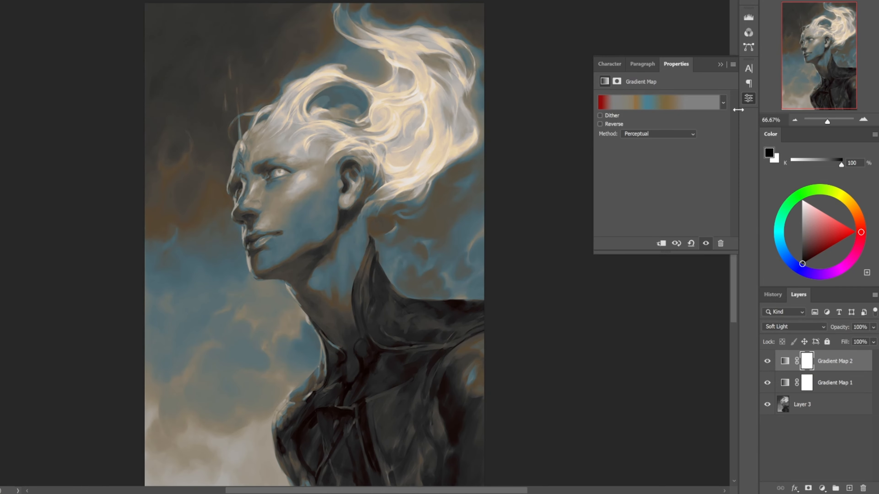
mouse_move(664, 103)
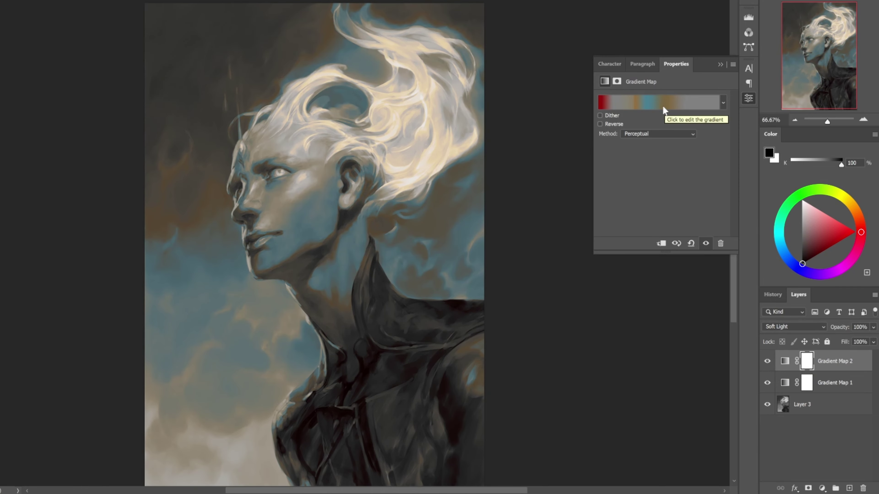
Give Gradient Map 2 a teal-to-red-orange gradient with adjusted stops and compare the result
left_click(662, 101)
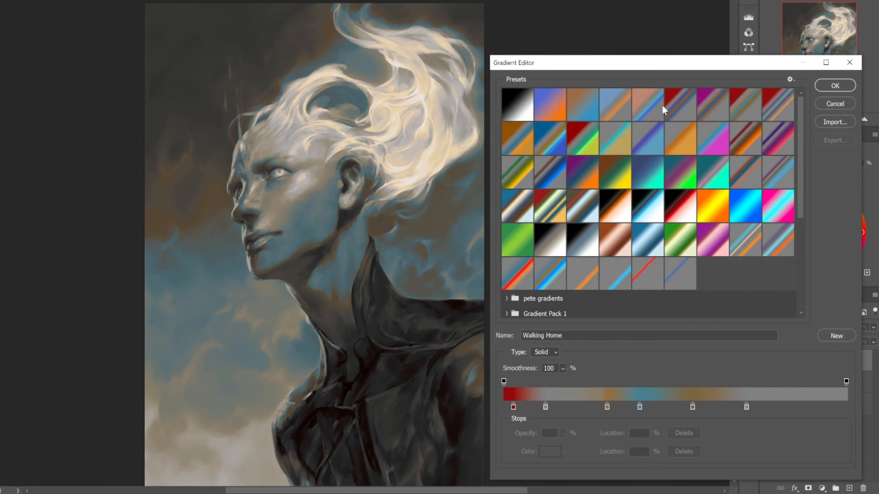
left_click(516, 274)
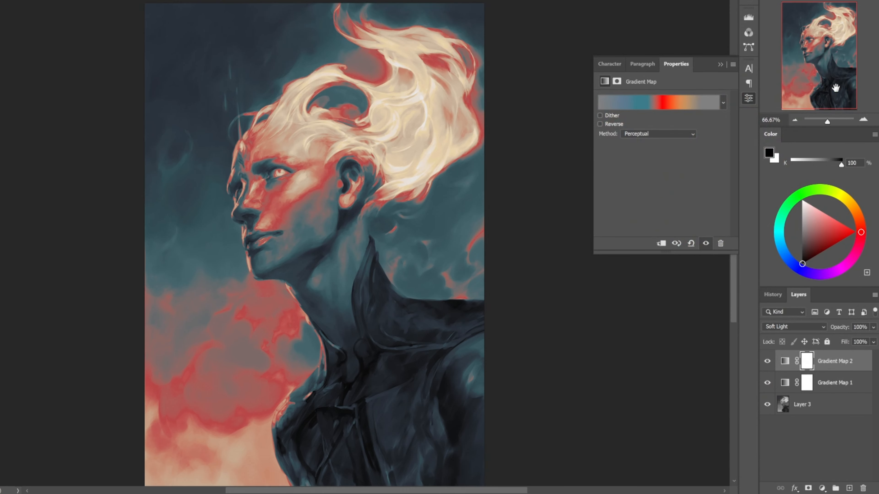
mouse_move(827, 86)
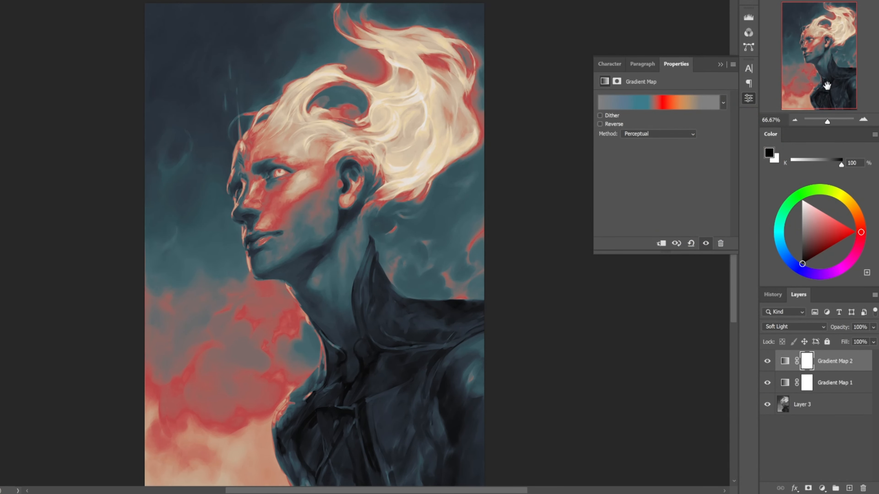
mouse_move(846, 328)
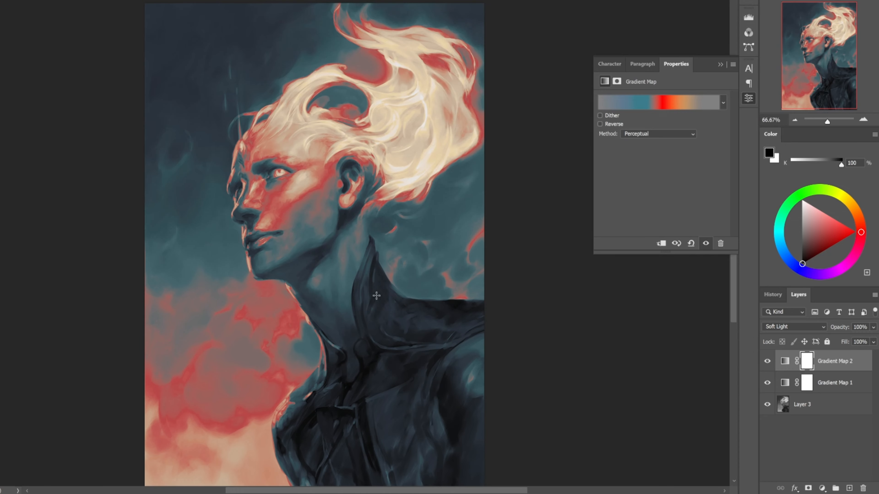
left_click(658, 102)
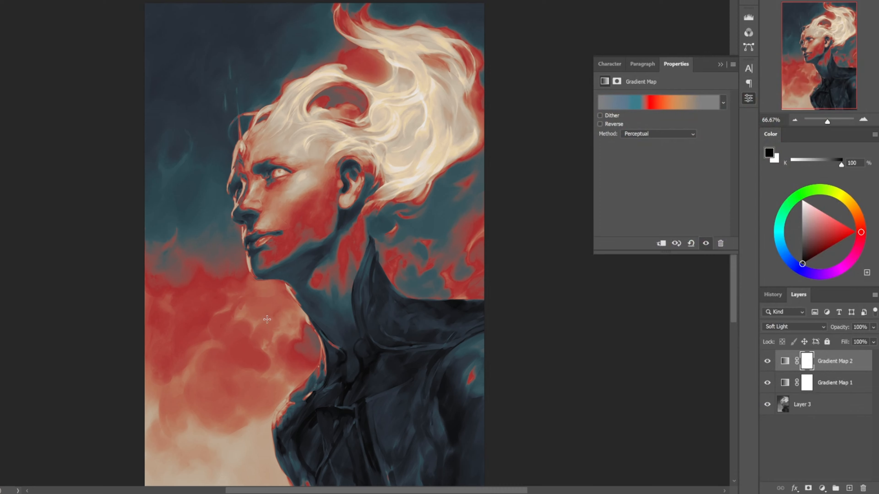
left_click(767, 382)
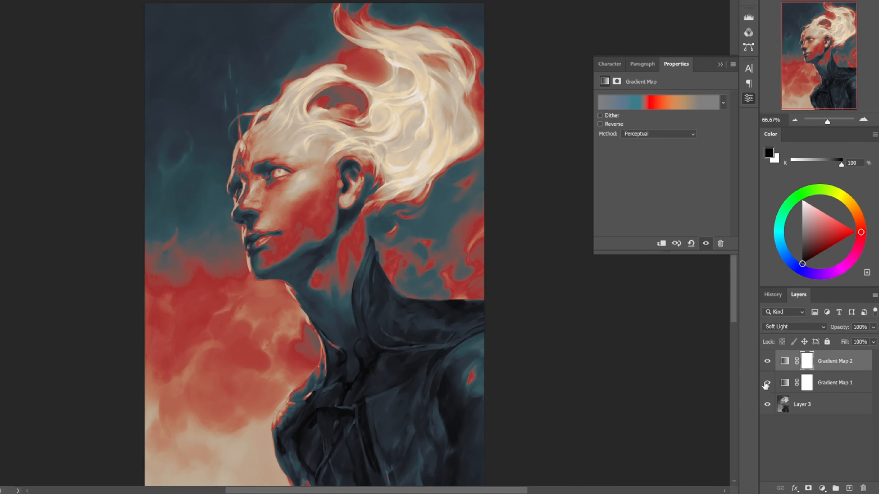
Try Walking Home, Built for Justice, warm and cool and other presets, then keep Fail State for Gradient Map 2
left_click(659, 102)
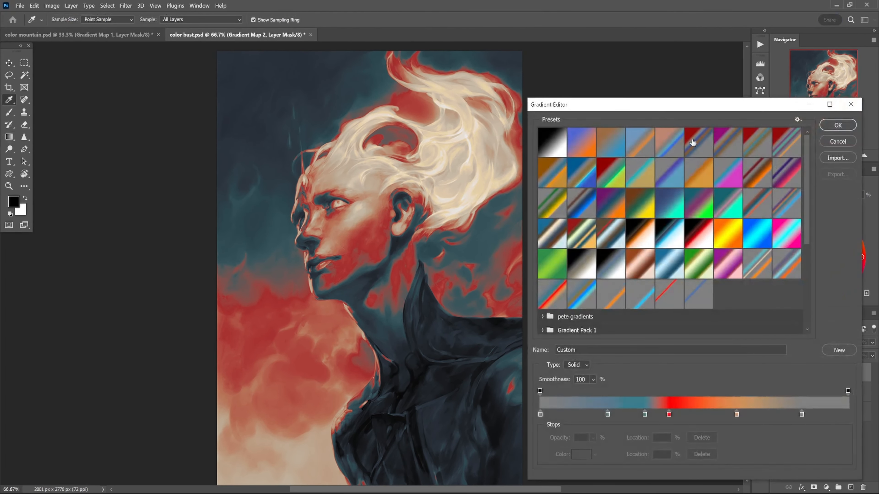
left_click(756, 142)
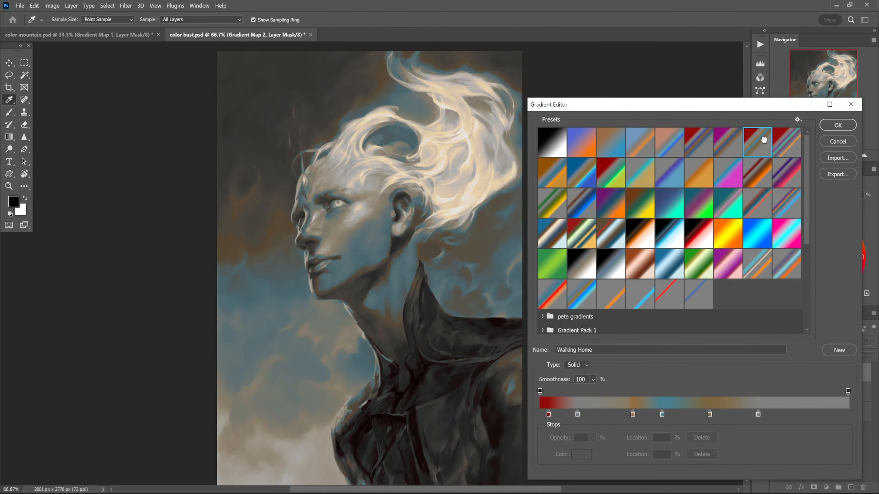
mouse_move(756, 142)
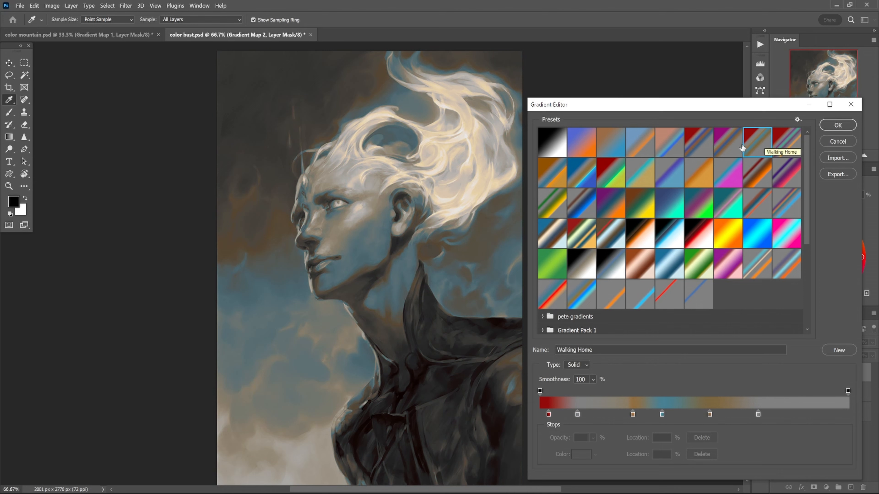
left_click(668, 142)
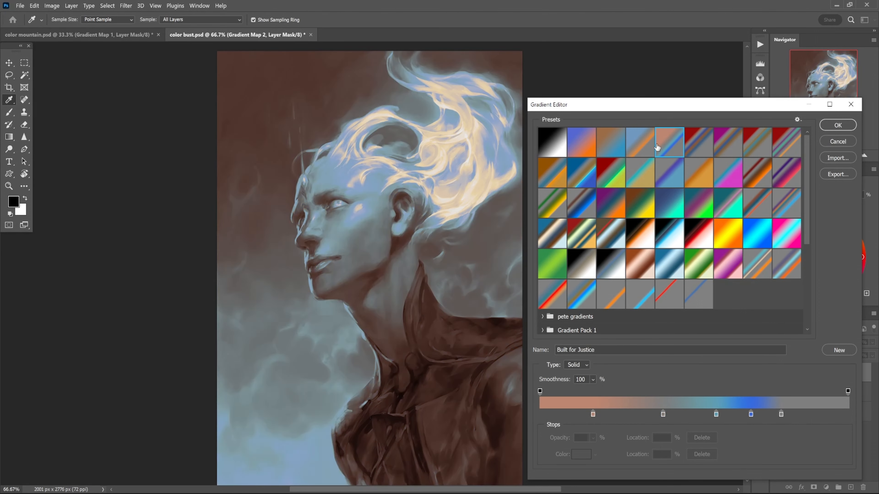
left_click(581, 142)
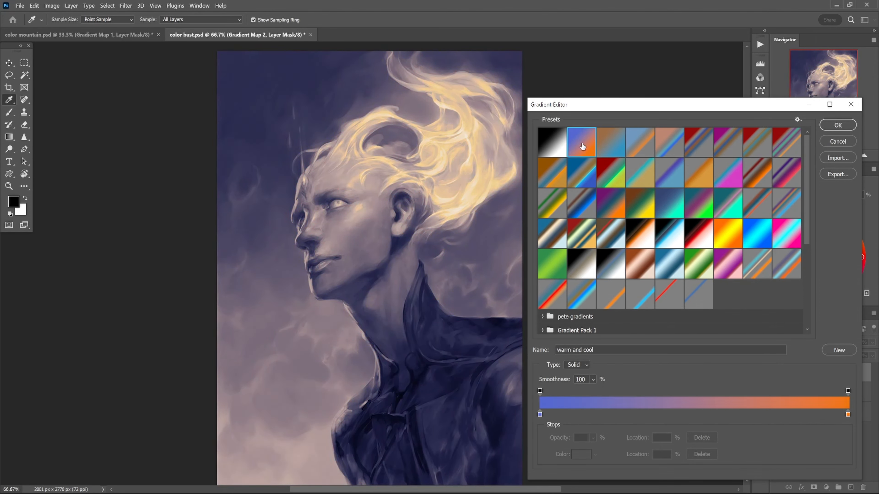
mouse_move(581, 143)
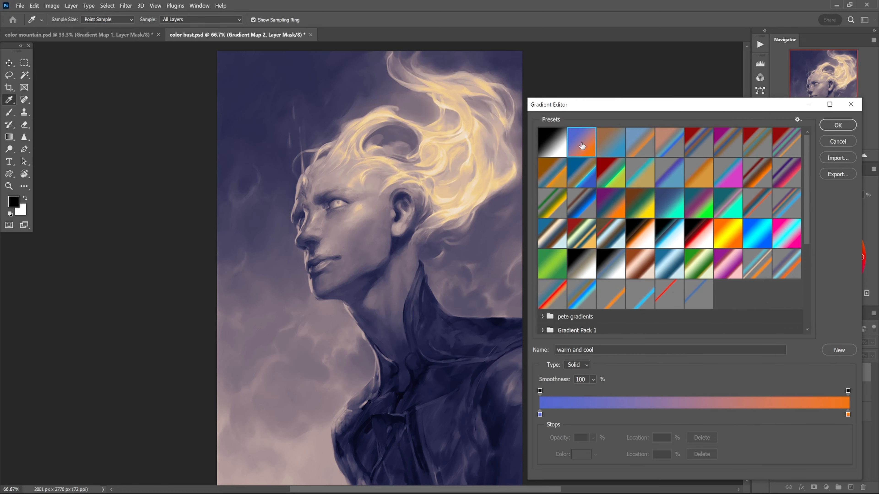
mouse_move(581, 150)
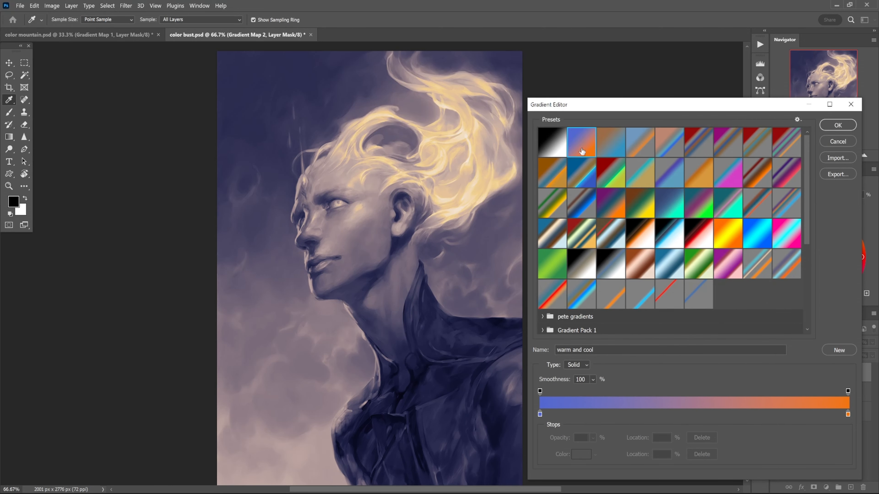
left_click(582, 172)
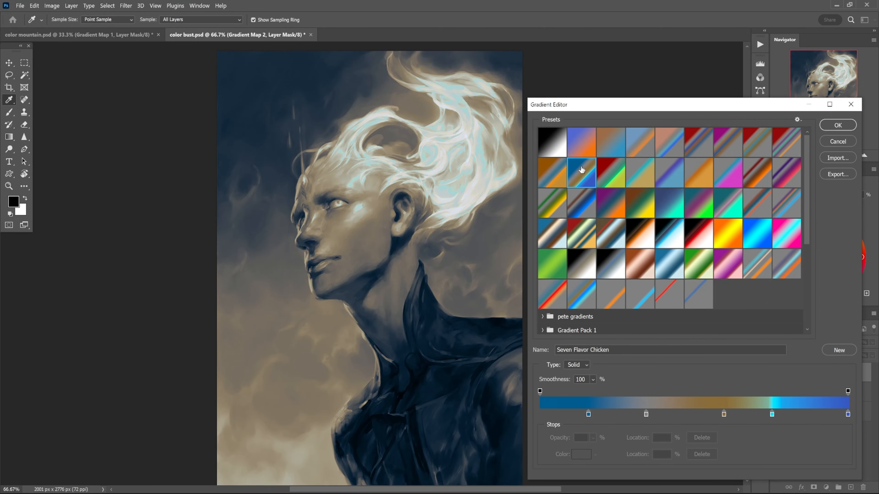
mouse_move(581, 168)
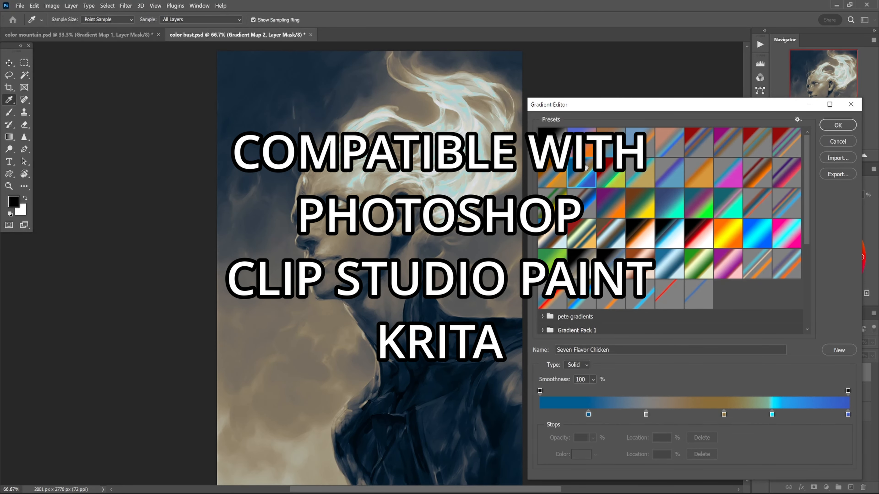
left_click(552, 203)
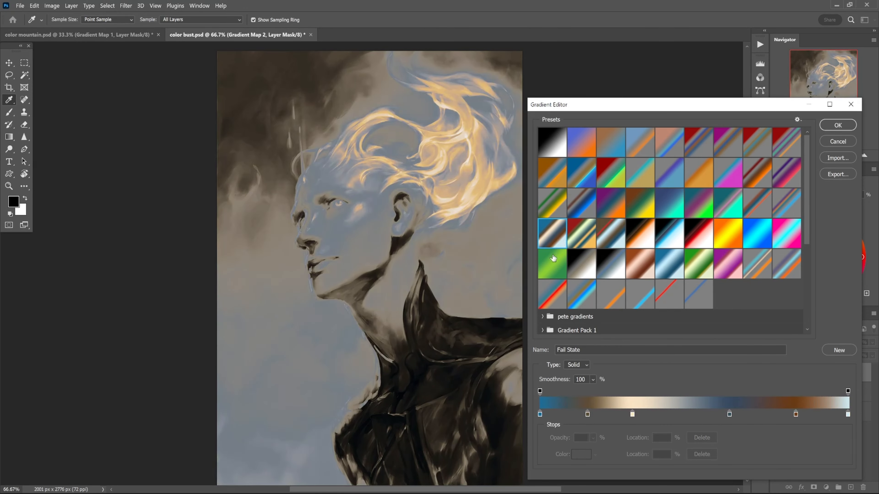
left_click(552, 263)
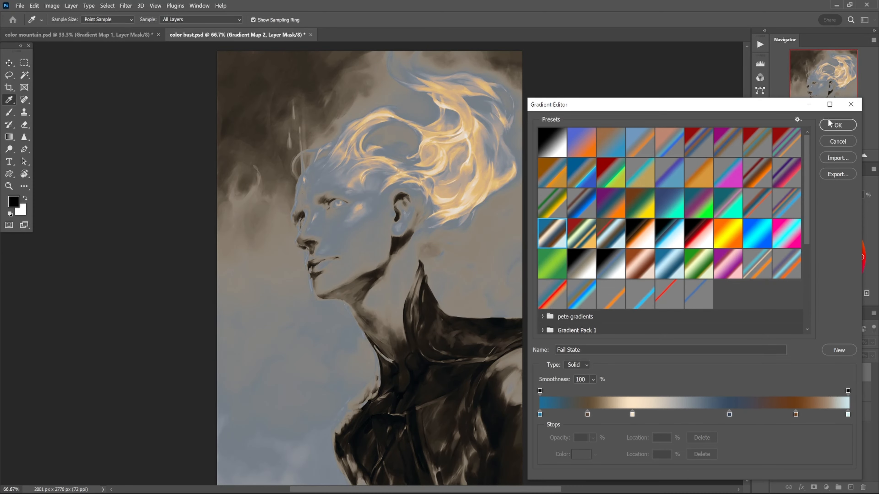
Browse the Gradient Editor's Import file list for the portrait's map without loading any gradient file
left_click(837, 125)
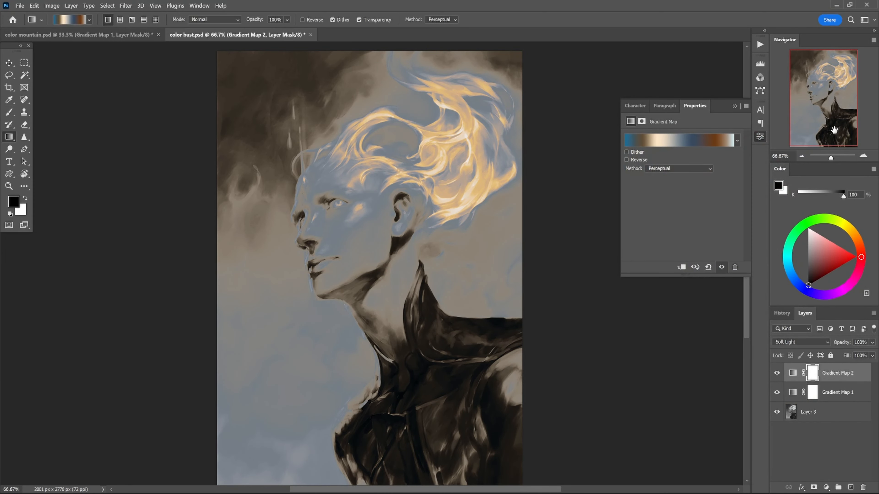
mouse_move(731, 137)
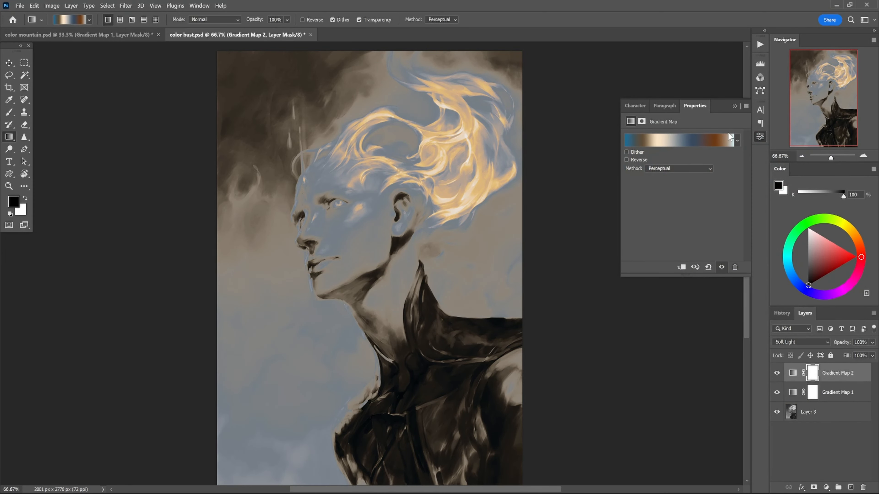
left_click(745, 106)
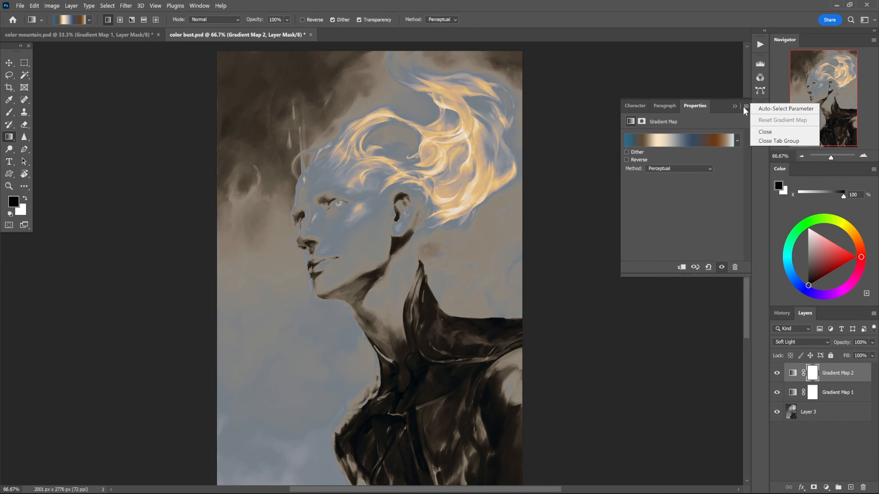
left_click(678, 140)
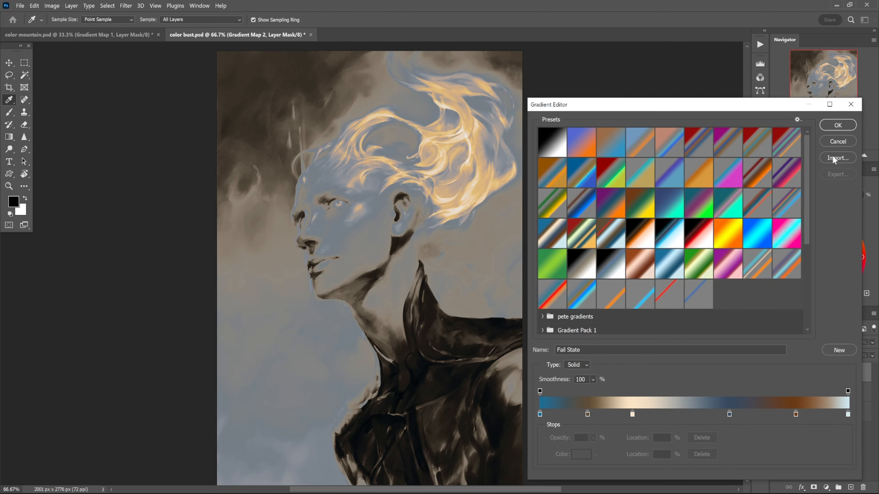
left_click(837, 124)
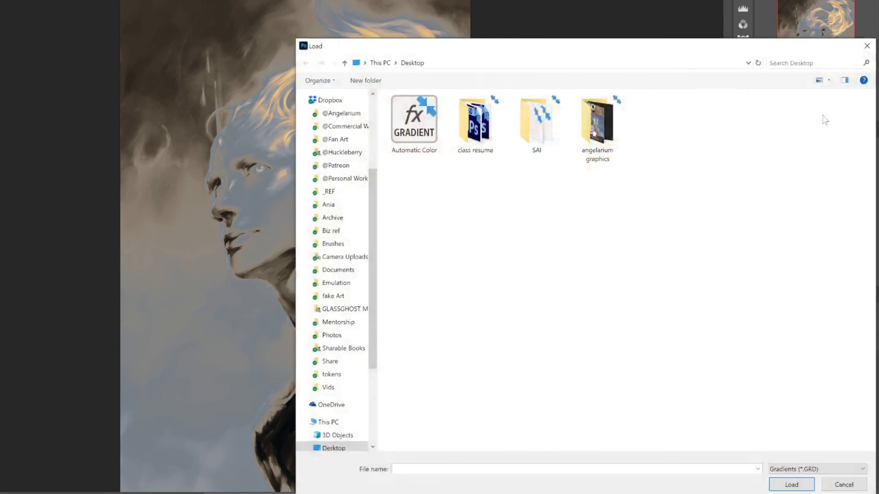
left_click(414, 120)
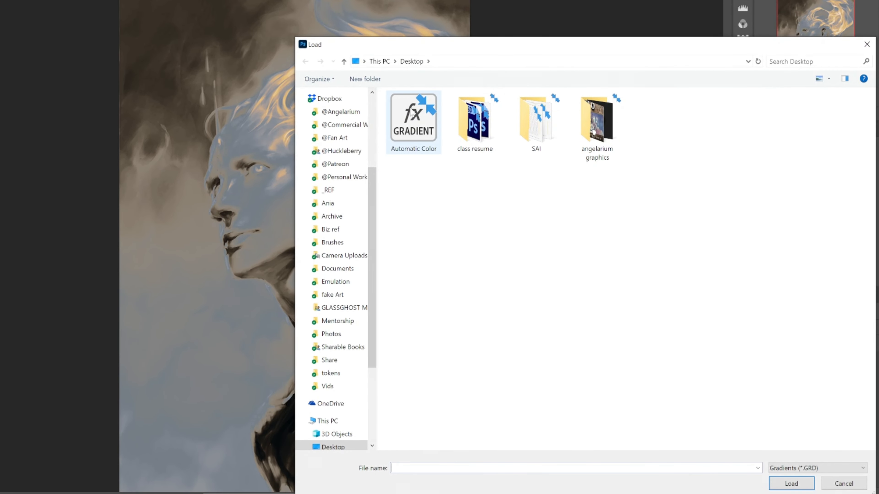
left_click(412, 117)
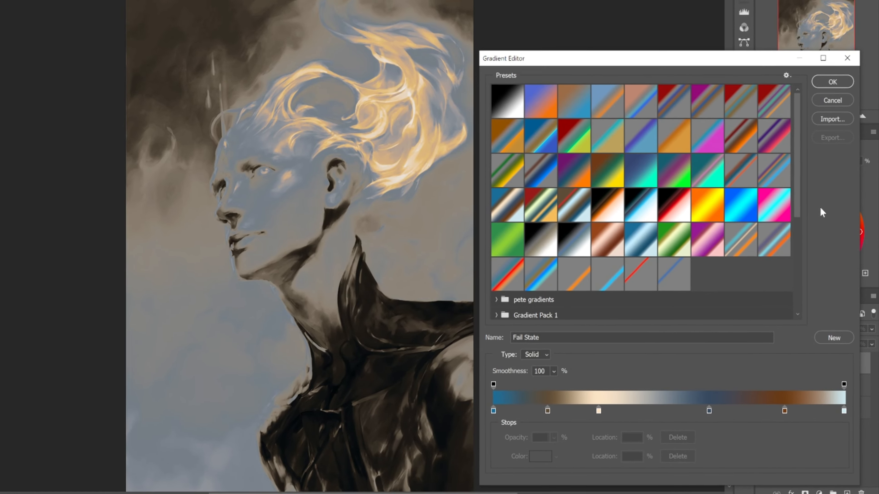
Lower the Gradient Map 2 layer to 59% opacity and return to the mountain painting document
left_click(831, 81)
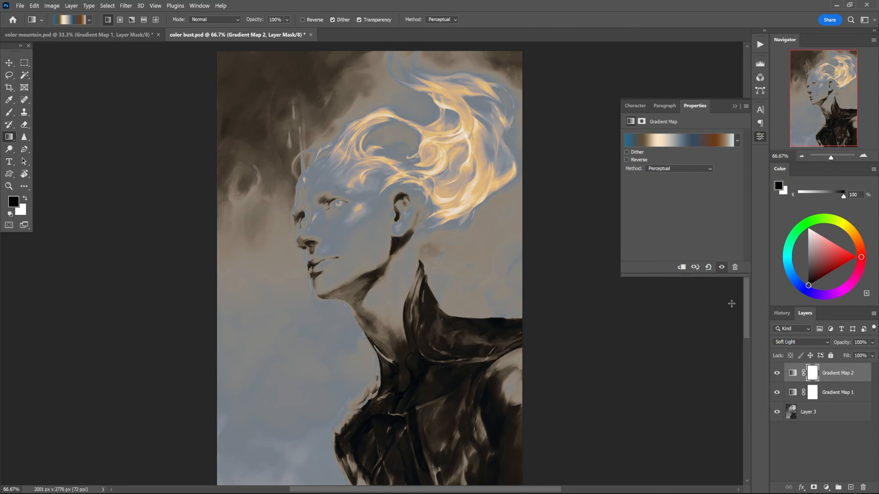
left_click(862, 342)
type("59")
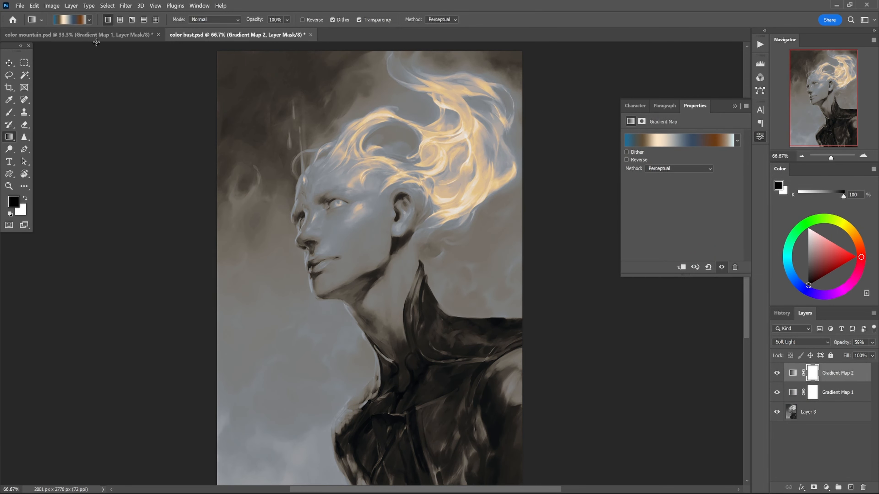
left_click(78, 35)
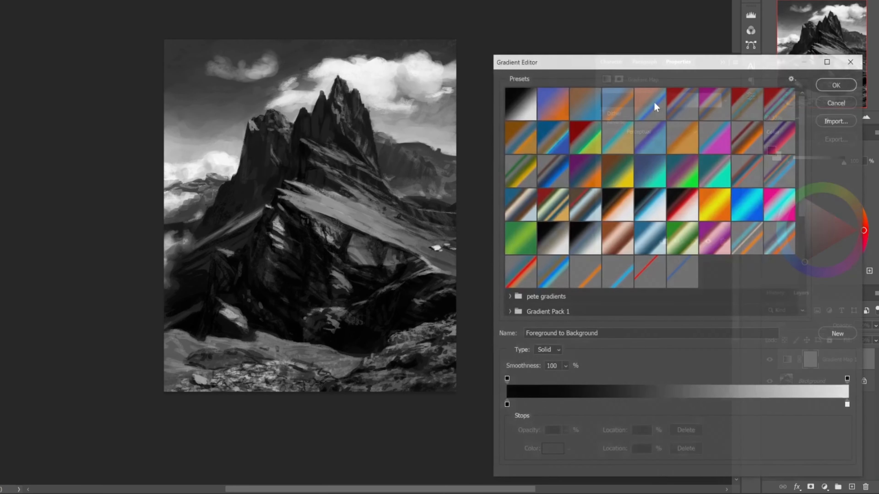
Apply the blue-and-orange Cool and Warm preset and blend the gradient map in Soft Light
left_click(584, 103)
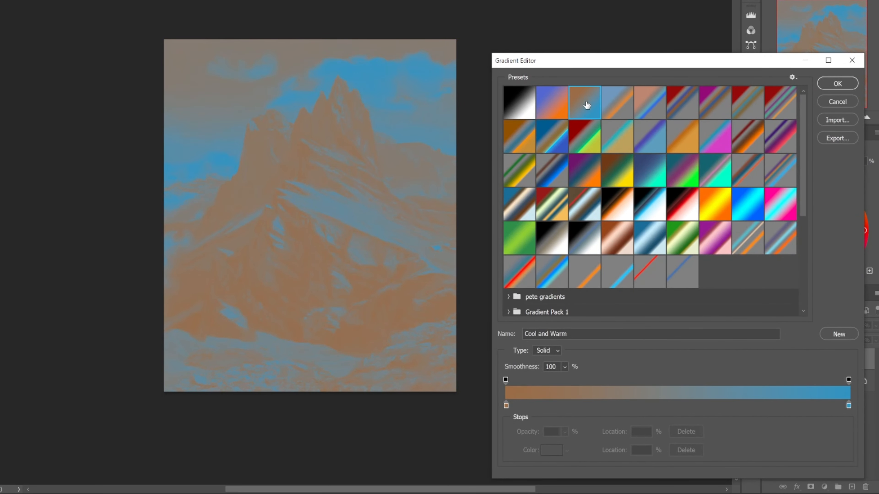
left_click(836, 83)
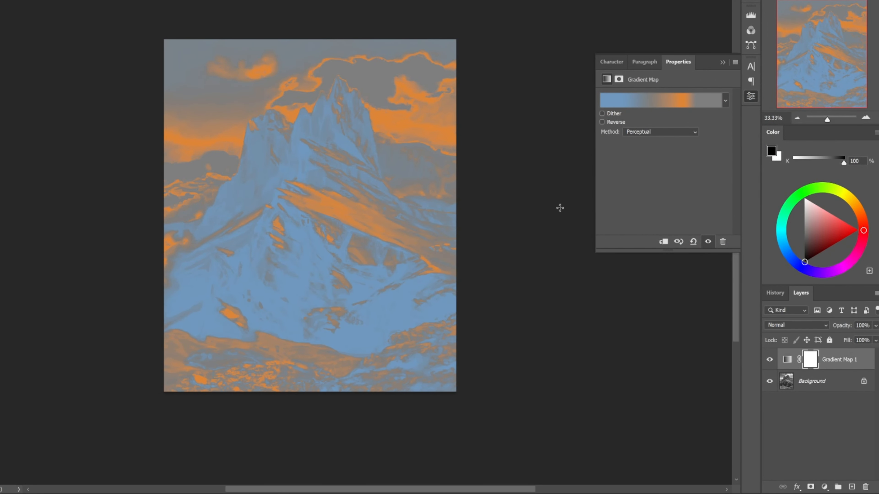
left_click(793, 325)
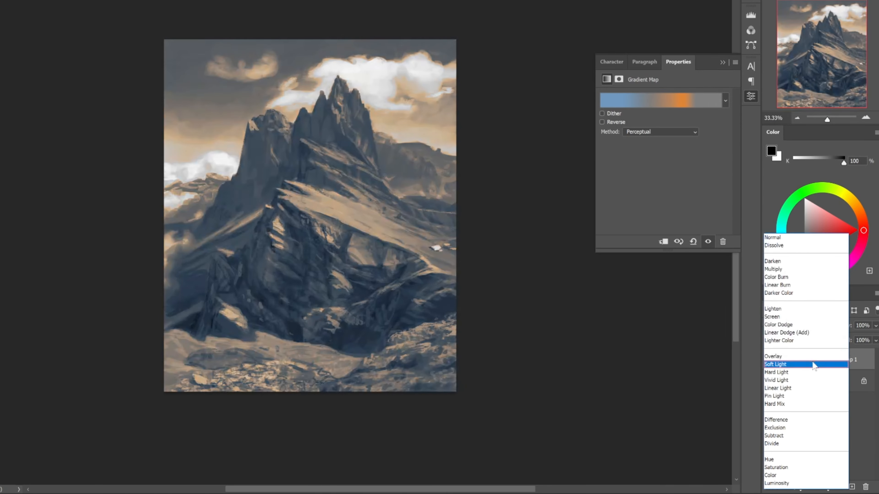
left_click(776, 364)
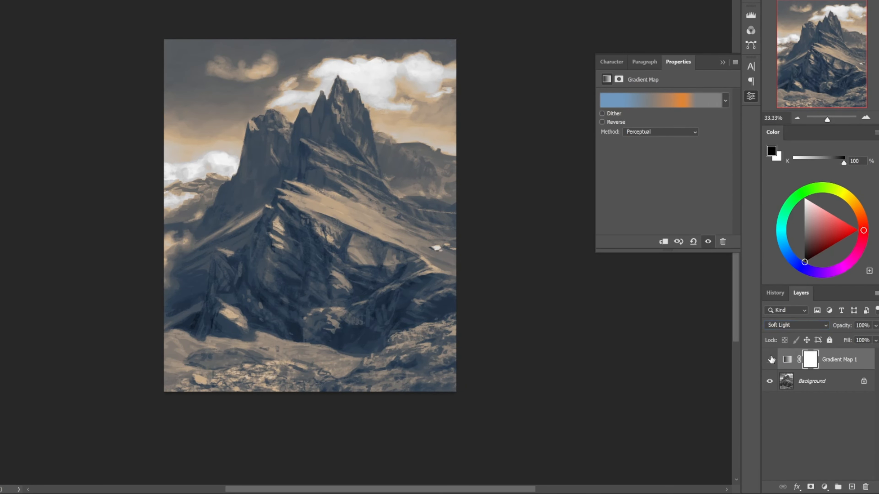
left_click(769, 359)
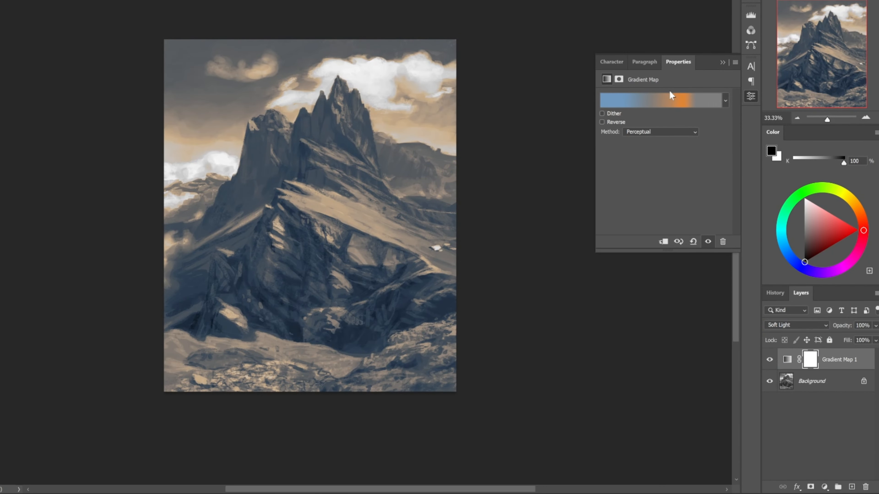
Swap the map's gradient to the Walking Home preset for muted brown and teal tones
left_click(662, 99)
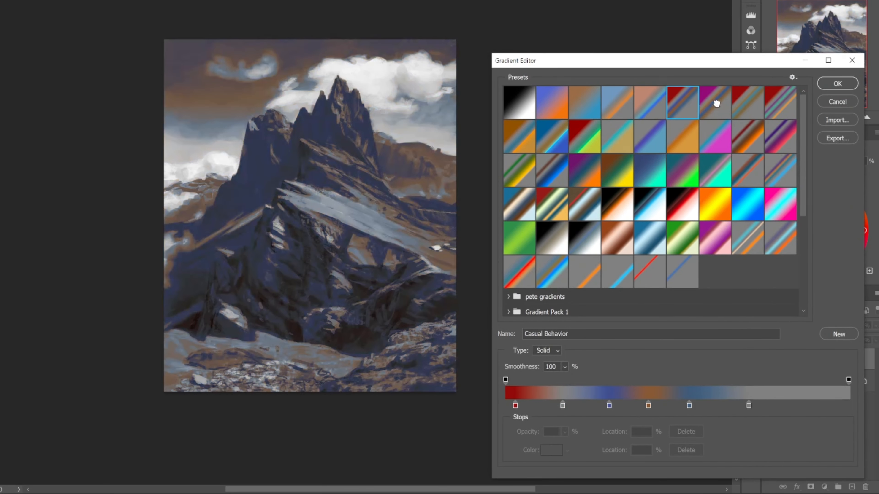
left_click(746, 102)
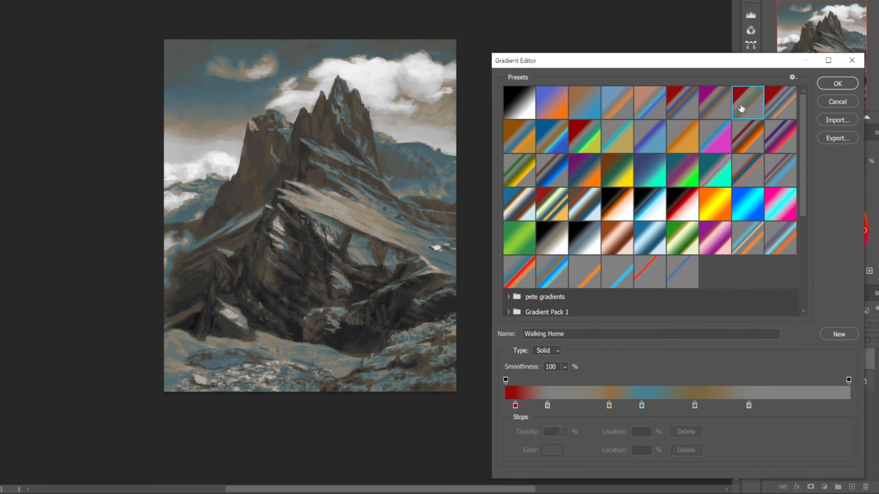
left_click(837, 83)
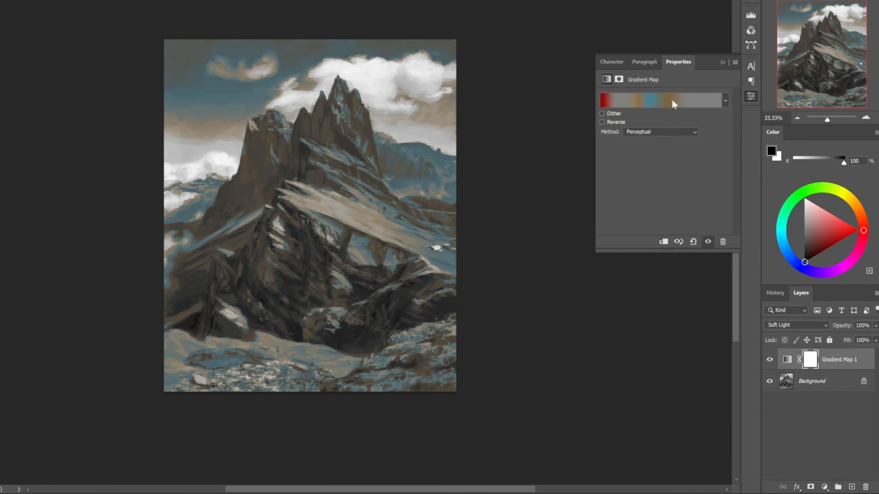
left_click(661, 99)
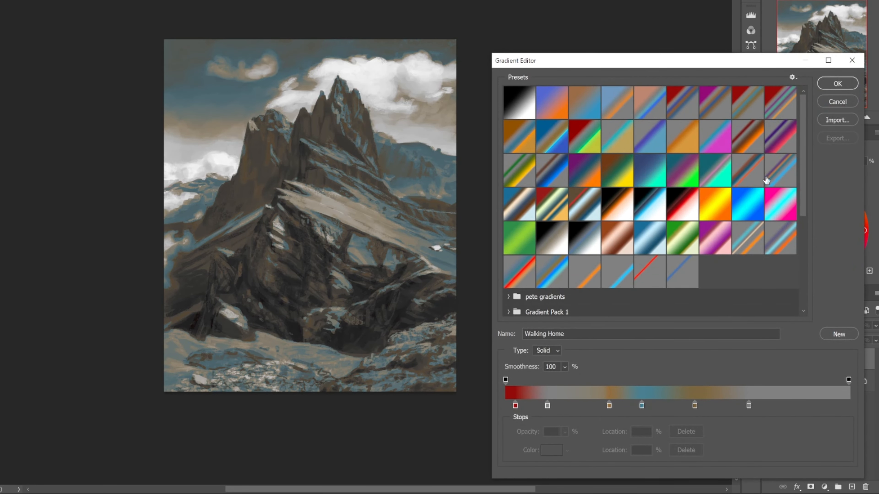
left_click(836, 83)
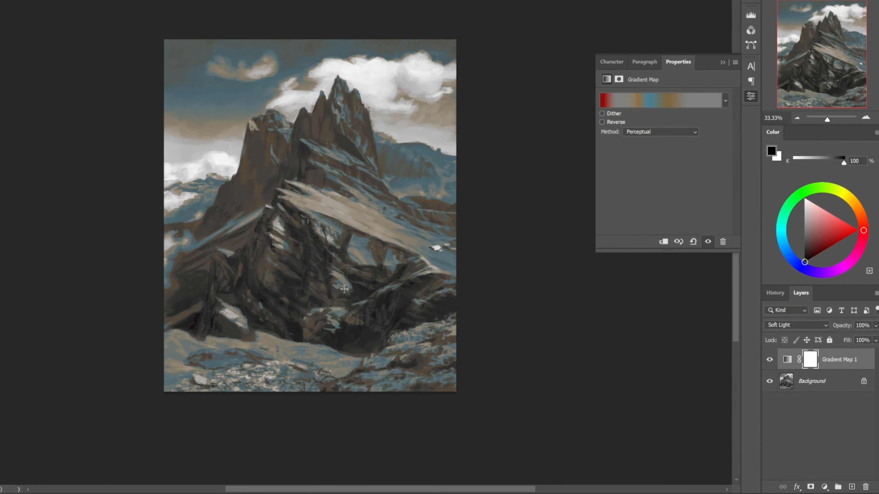
Compare with the map hidden, then widen the gradient's dark red band and move the teal stop to 43%
left_click(769, 359)
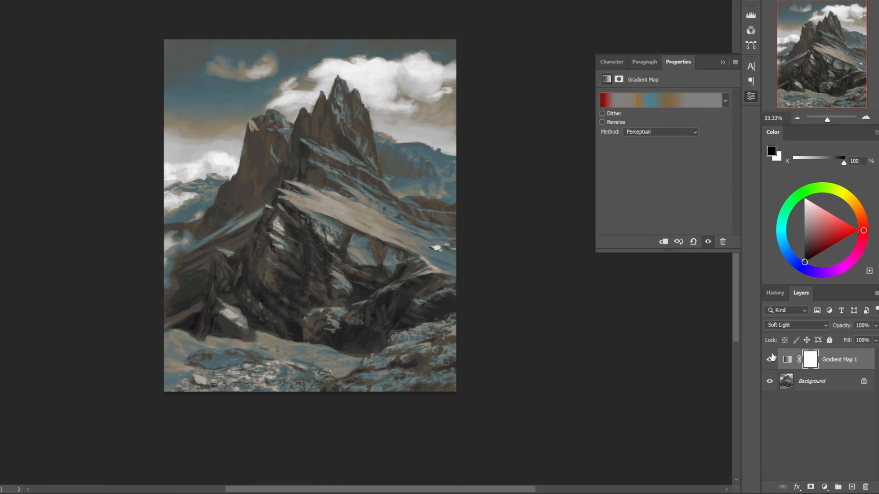
mouse_move(770, 359)
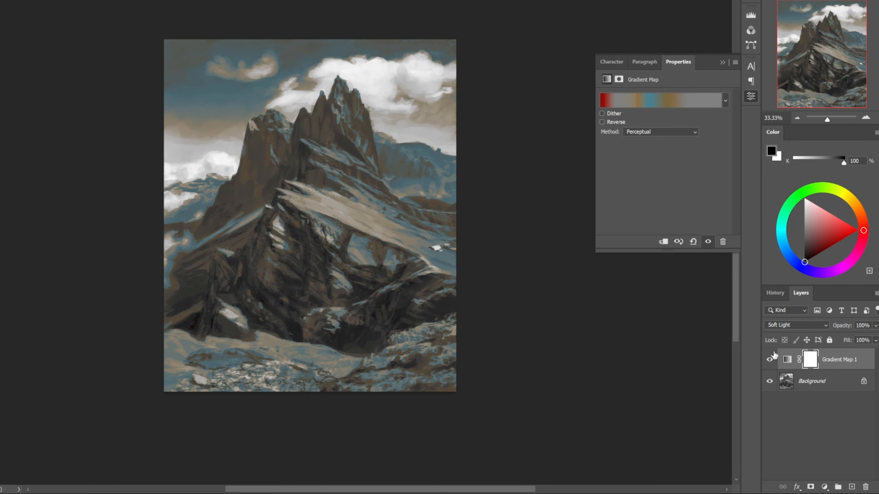
left_click(661, 99)
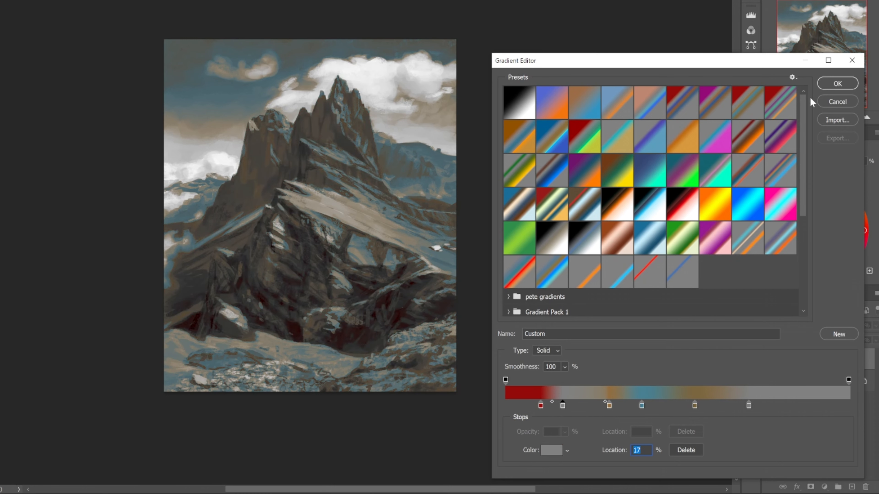
left_click(836, 83)
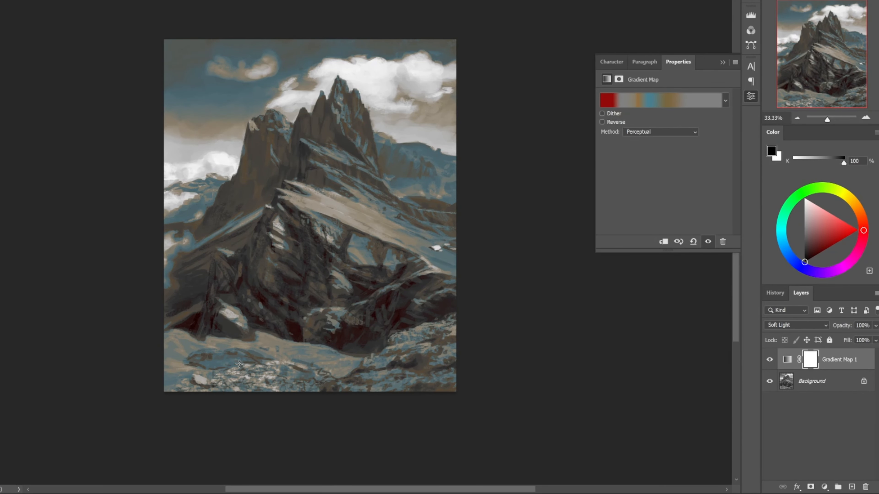
left_click(662, 99)
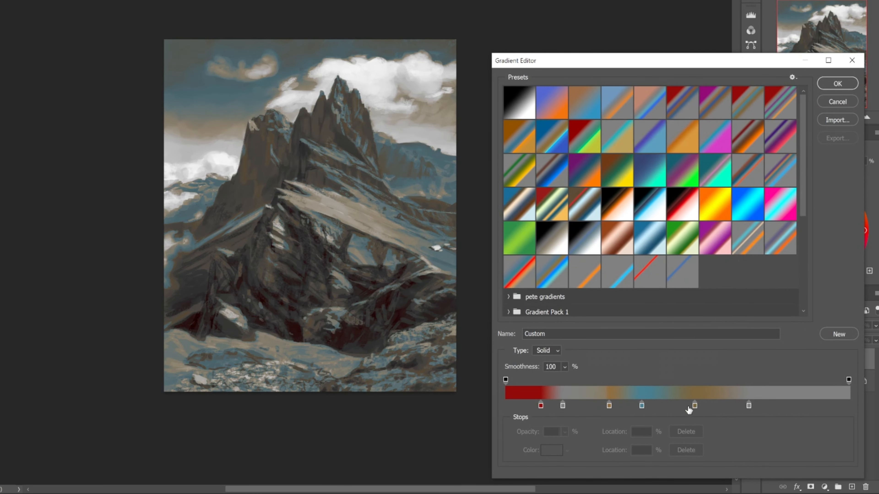
left_click(642, 405)
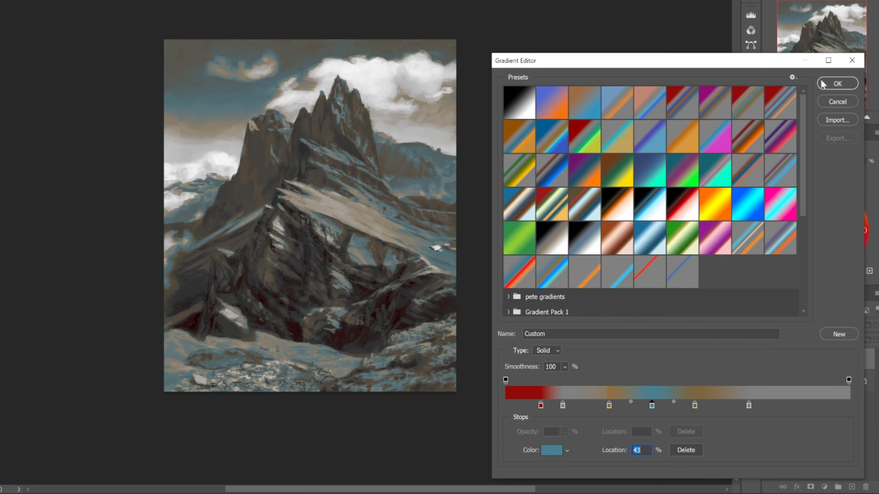
left_click(836, 83)
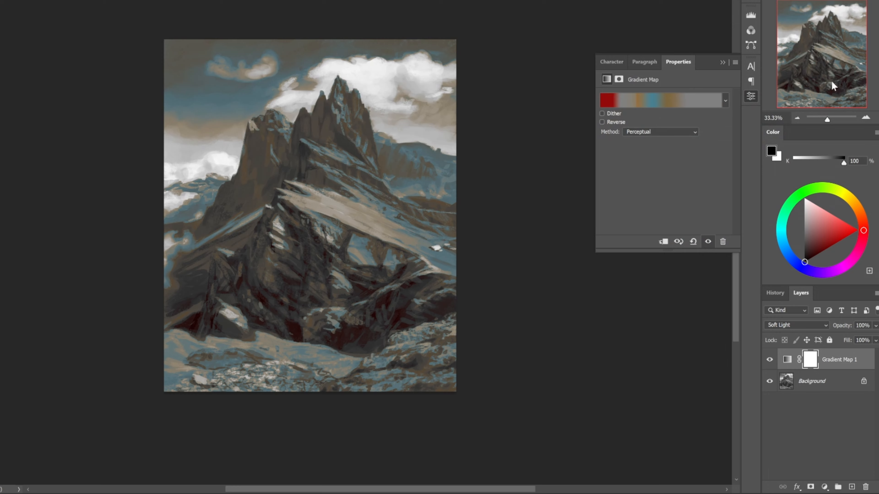
mouse_move(792, 377)
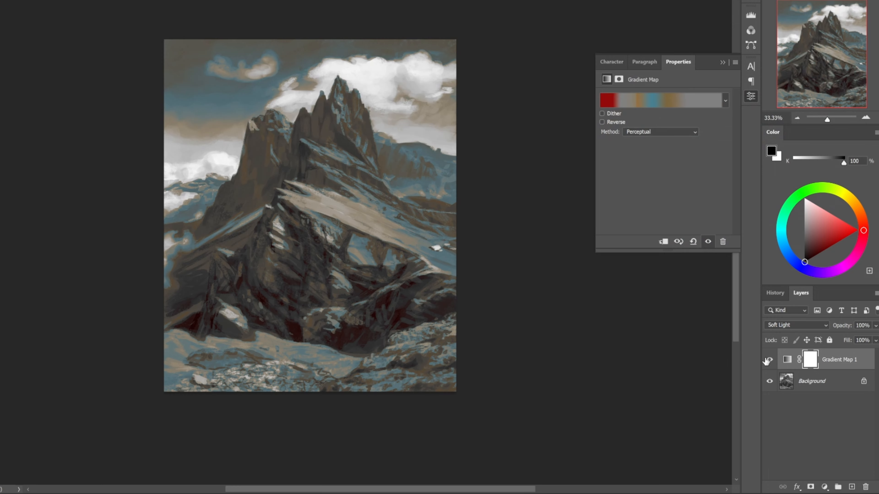
Preview Overlay blending but keep the red-to-tan gradient map in Soft Light
left_click(796, 325)
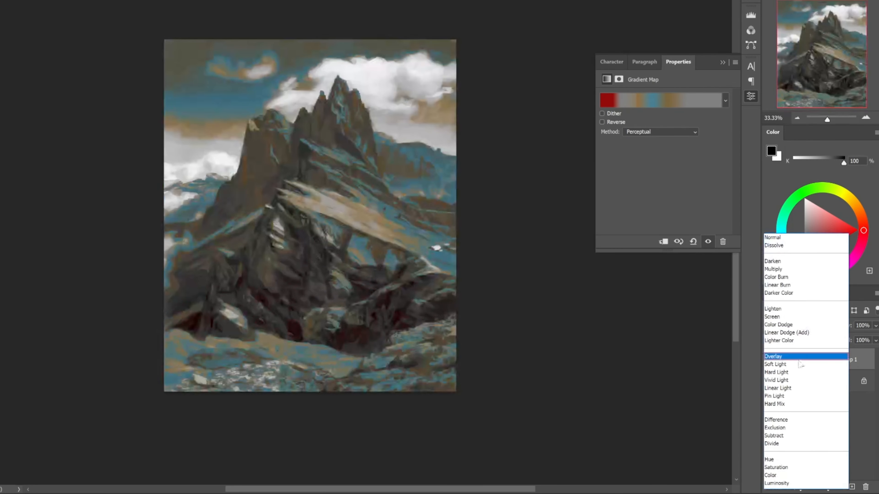
left_click(776, 364)
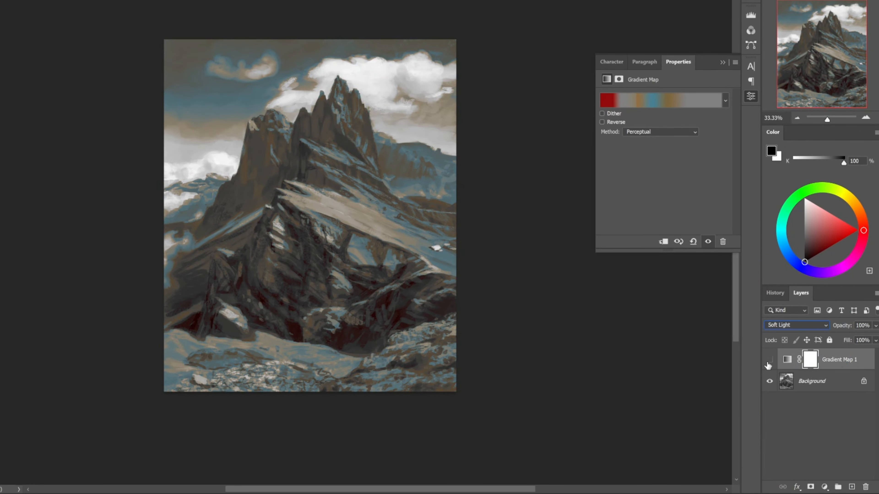
left_click(769, 360)
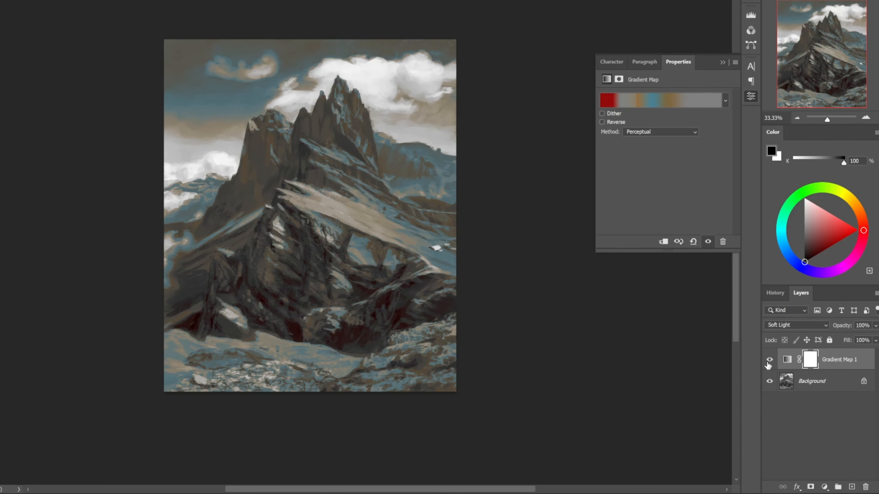
mouse_move(769, 362)
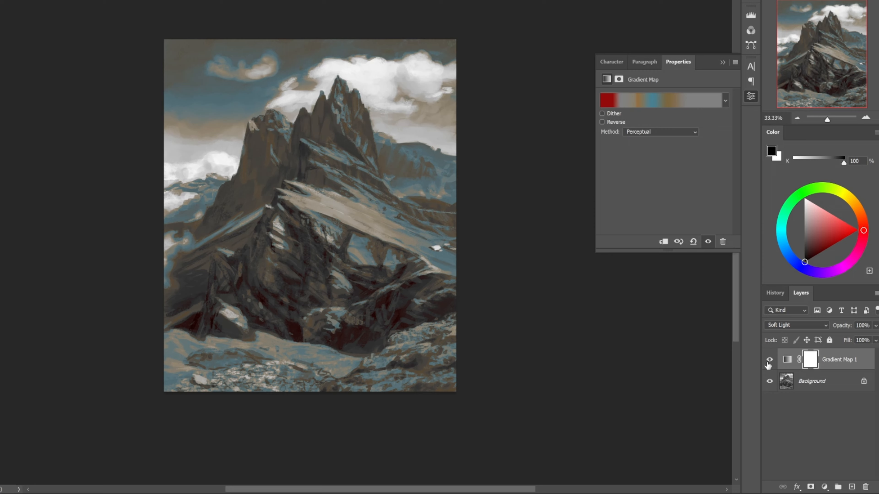
left_click(658, 99)
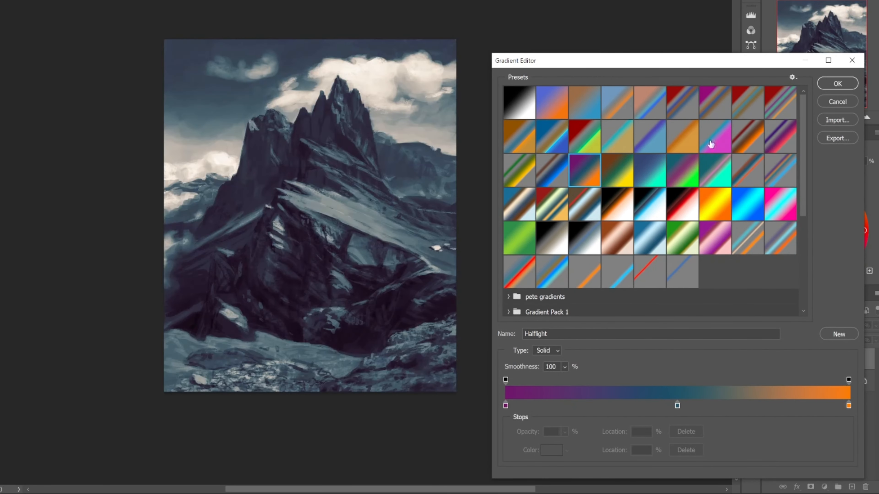
Preview Walking Home, Casual Behavior, Forest Clearing and Freezer Burn, settle on Campfire Story, and compare with the layer hidden
left_click(747, 102)
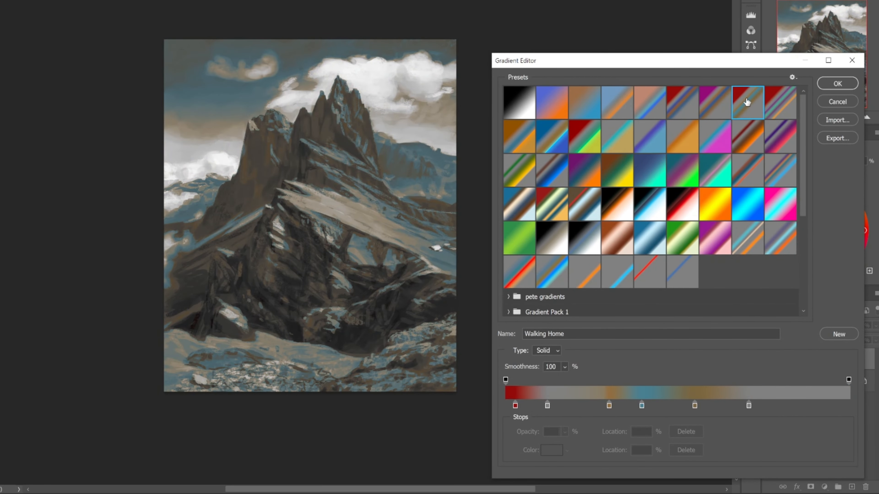
mouse_move(747, 102)
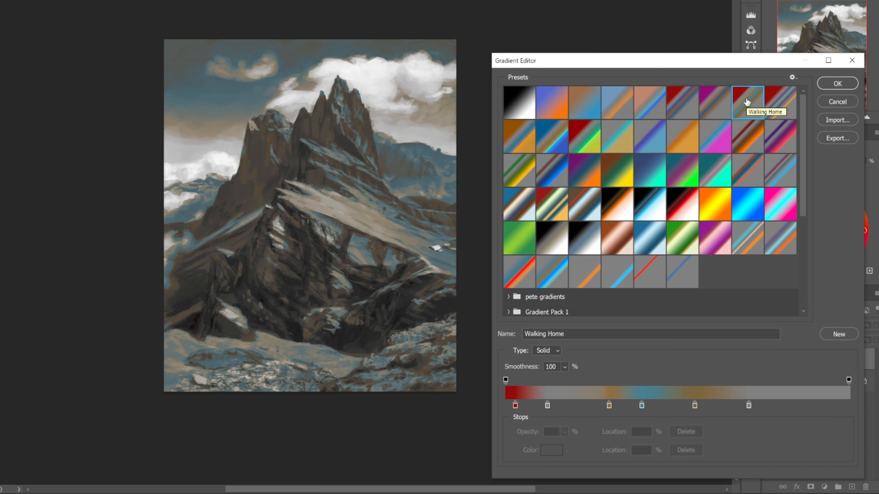
left_click(683, 102)
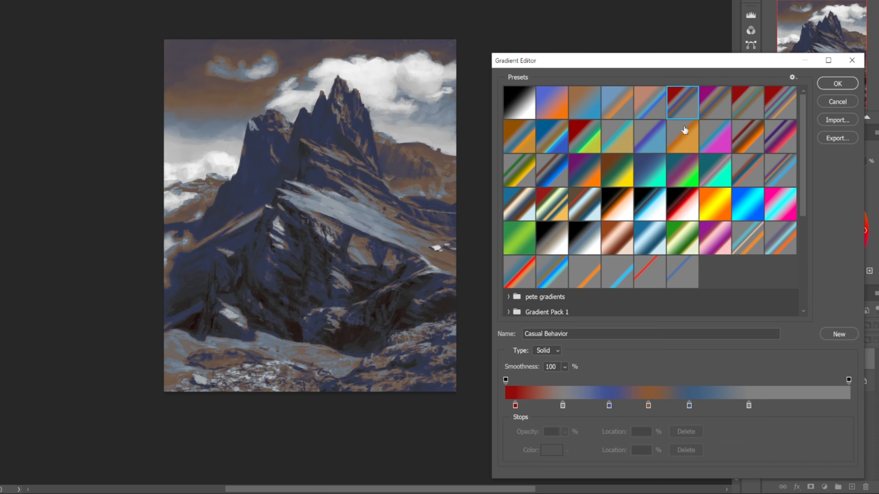
left_click(616, 171)
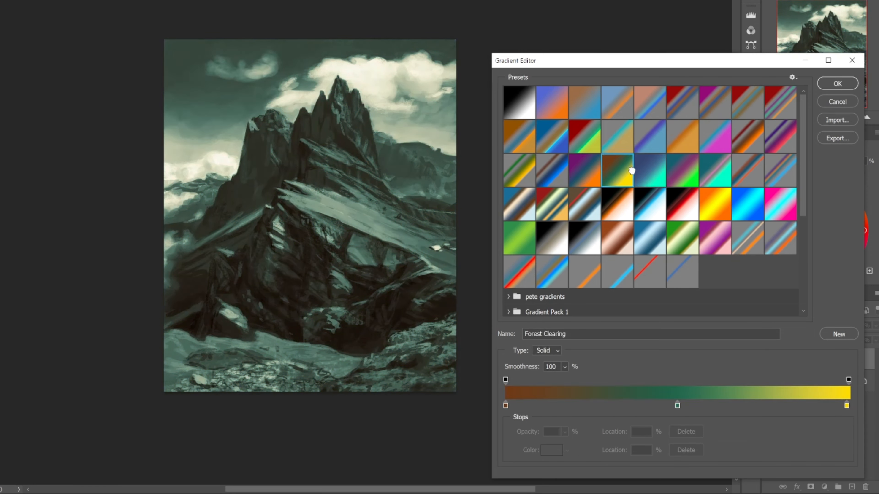
left_click(650, 136)
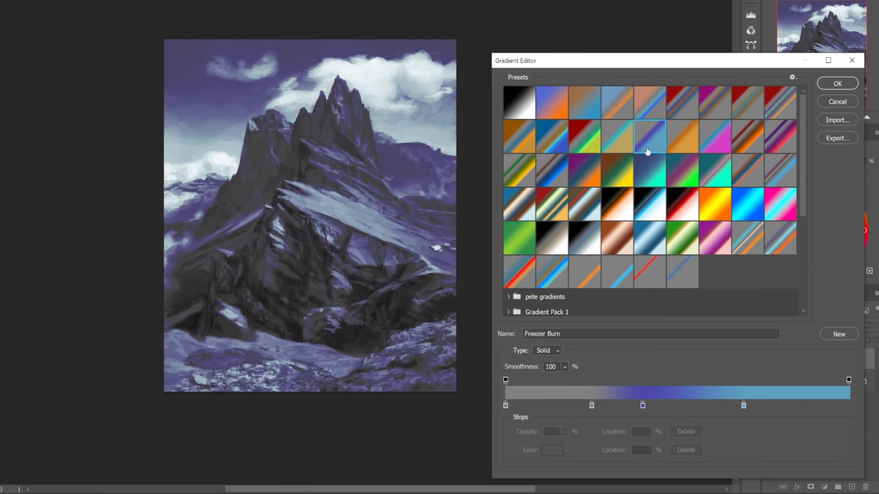
left_click(682, 136)
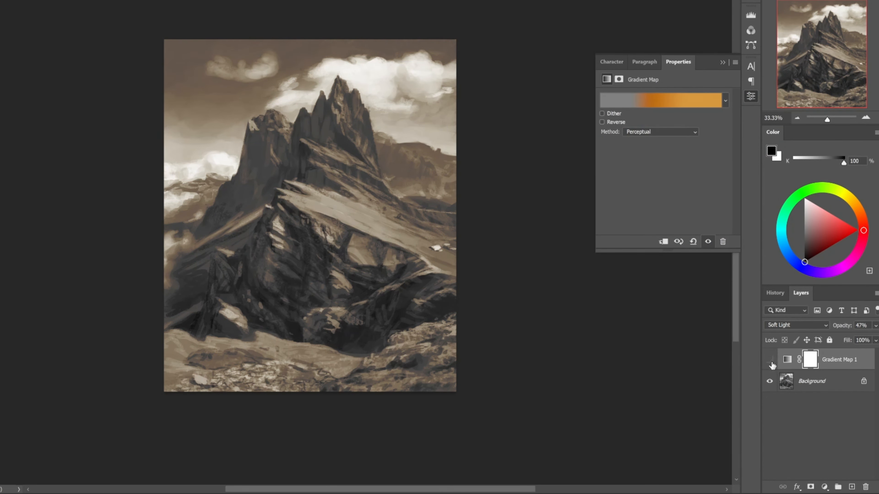
left_click(770, 359)
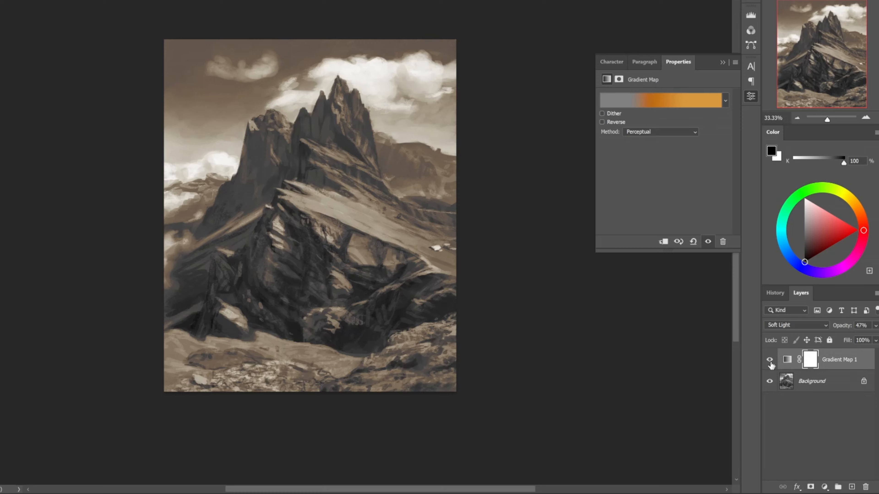
mouse_move(769, 360)
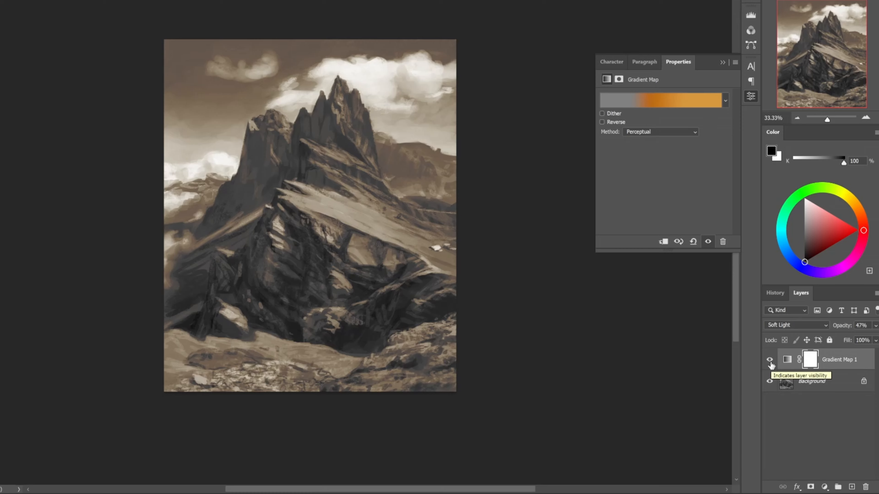
Try Starting Conditions, Greenpath, Deepnest and Simple Optimism, then confirm the dark red to yellow-green gradient
left_click(661, 100)
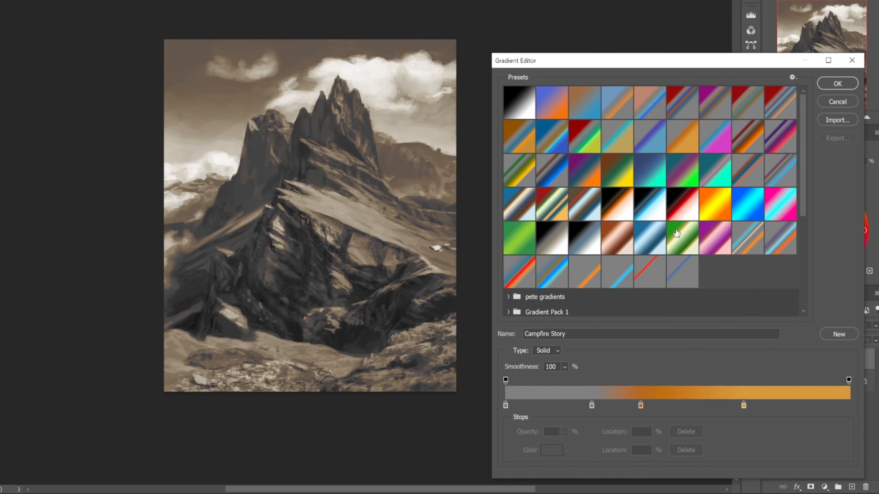
left_click(584, 202)
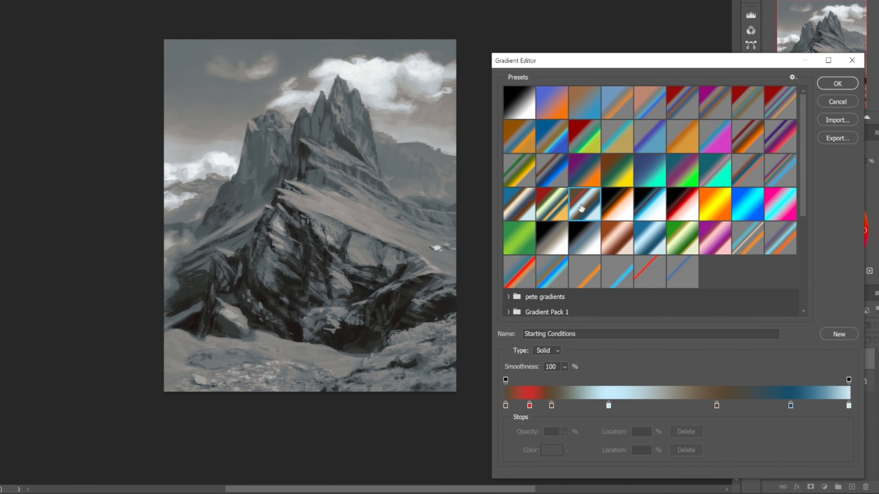
left_click(517, 171)
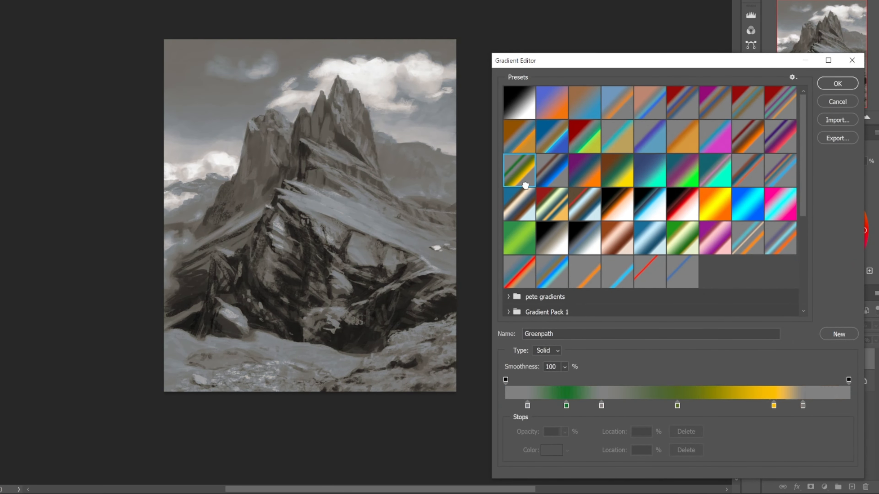
left_click(551, 170)
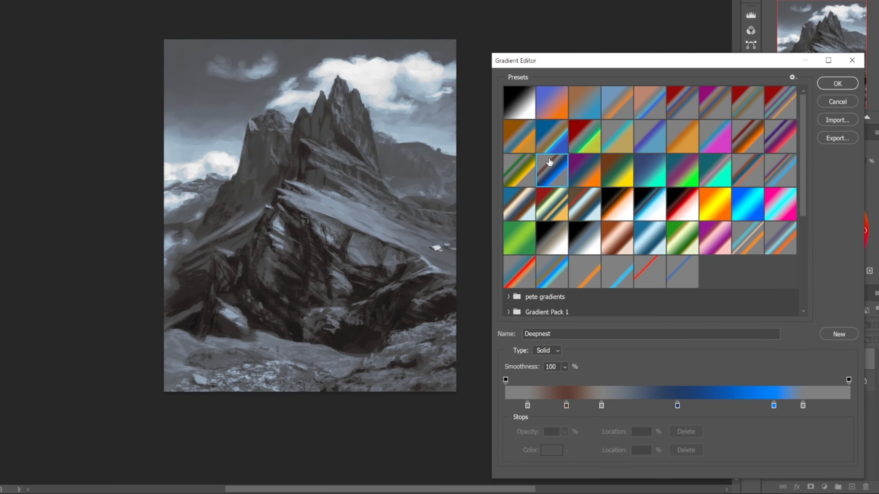
left_click(518, 136)
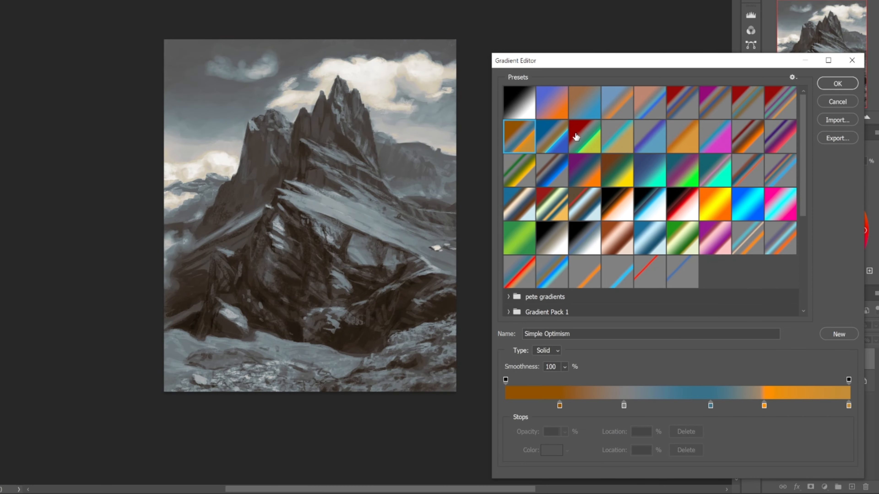
left_click(836, 83)
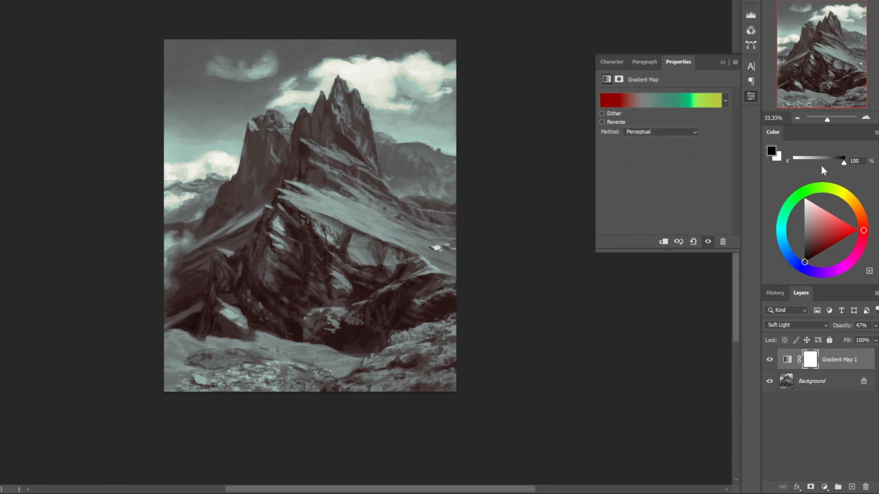
mouse_move(716, 102)
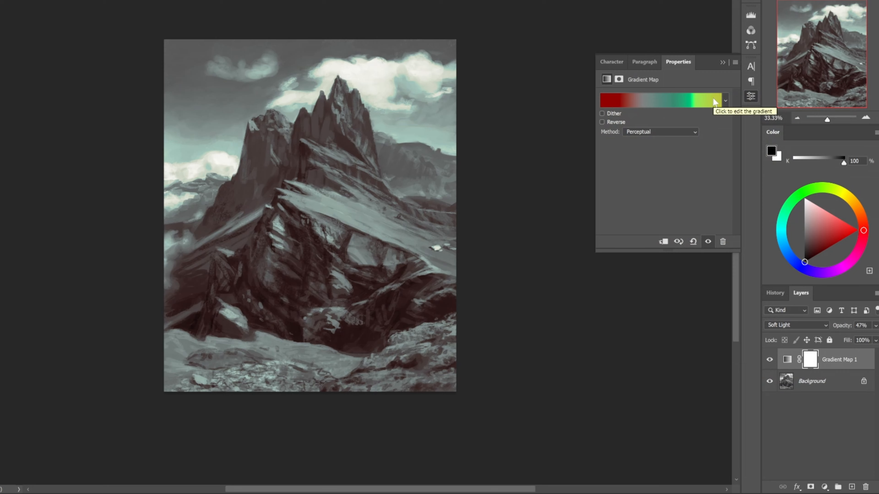
mouse_move(851, 325)
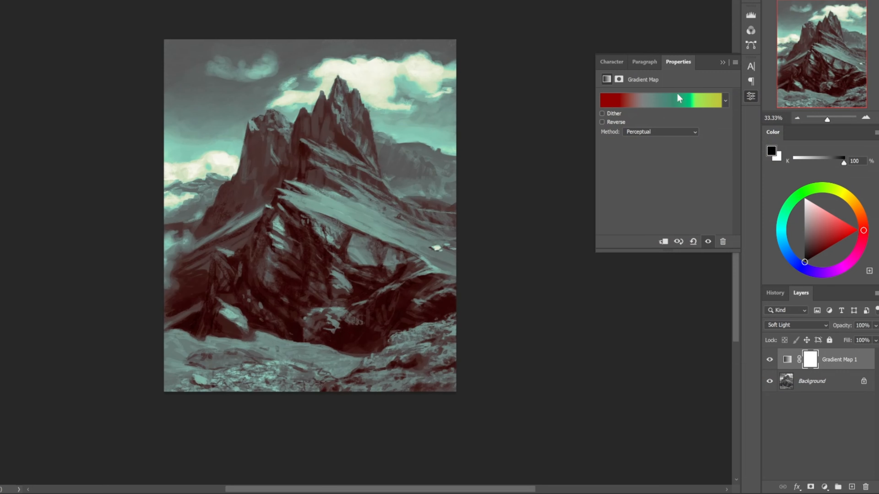
Preview Malaise, Starting Conditions, Sweet Suffering, Path of Pain and Coal Seam, ending on the purple-to-orange Halflight
left_click(661, 100)
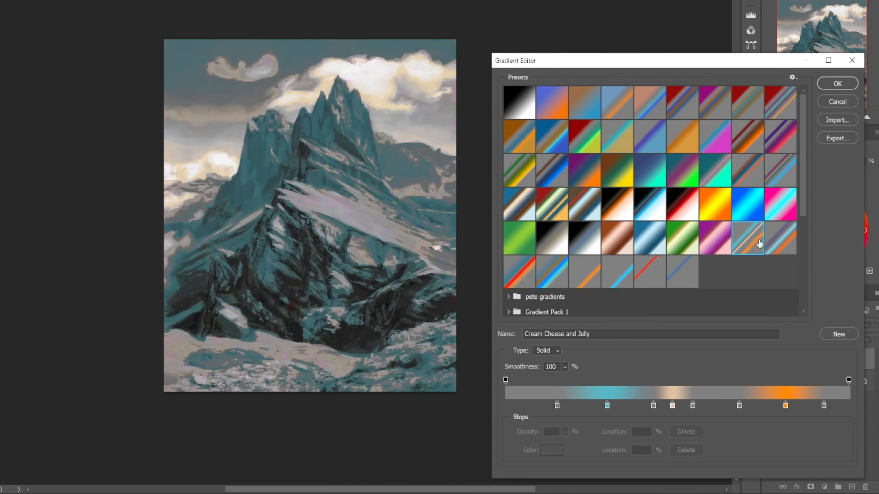
left_click(681, 271)
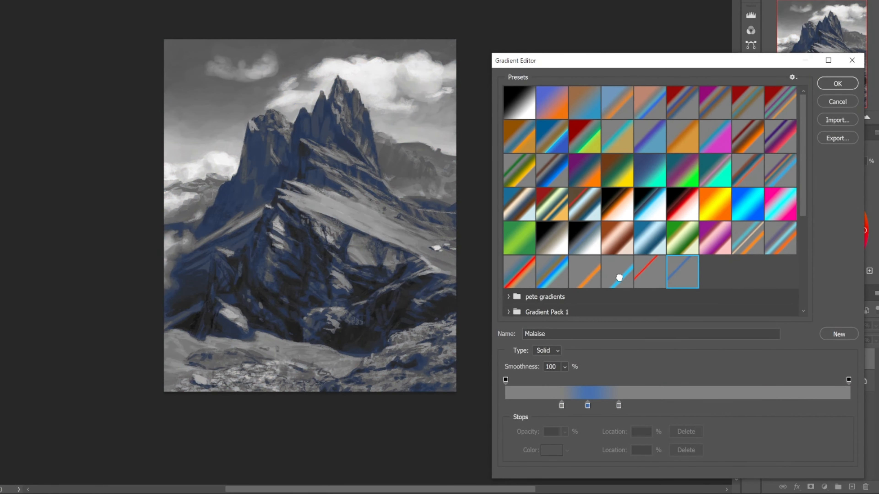
left_click(583, 205)
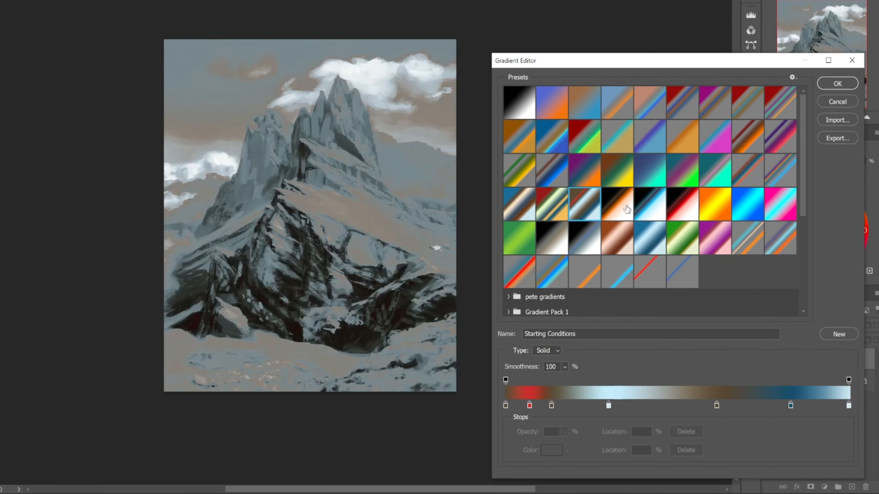
left_click(682, 170)
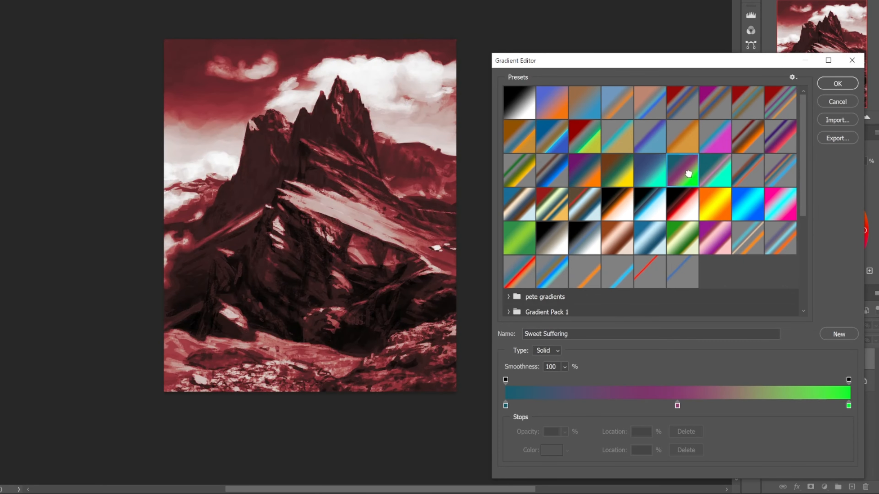
left_click(747, 136)
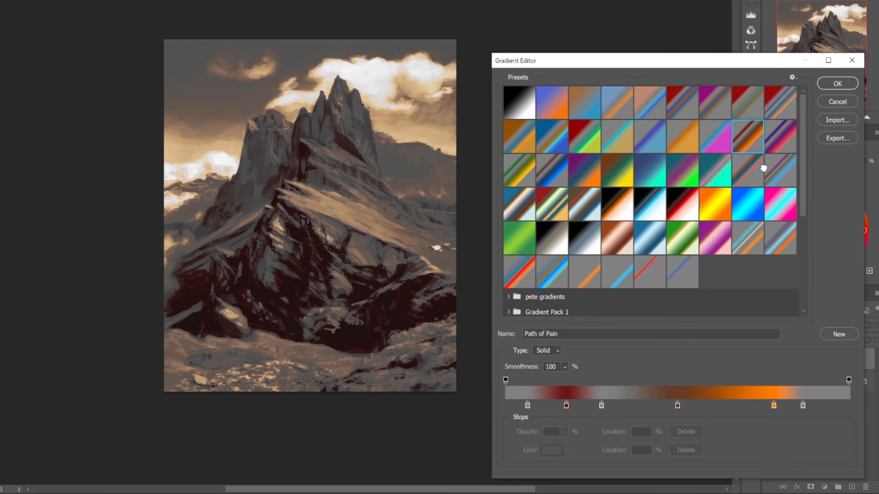
left_click(715, 170)
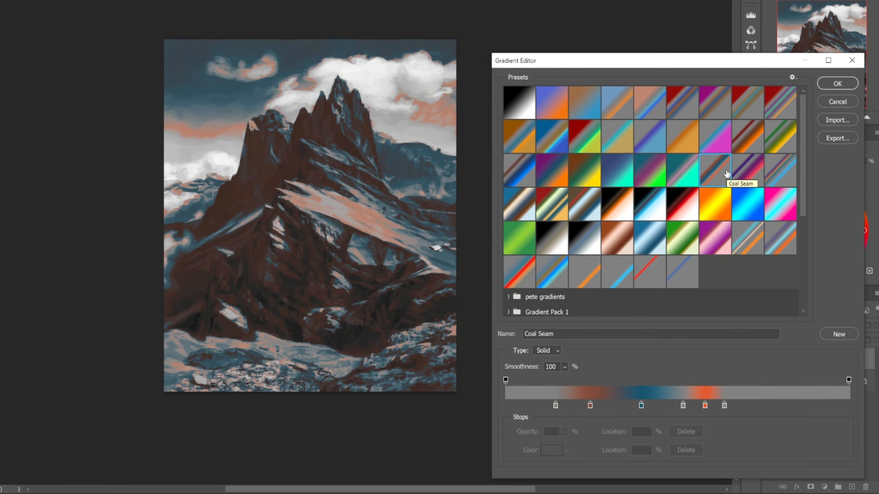
mouse_move(358, 203)
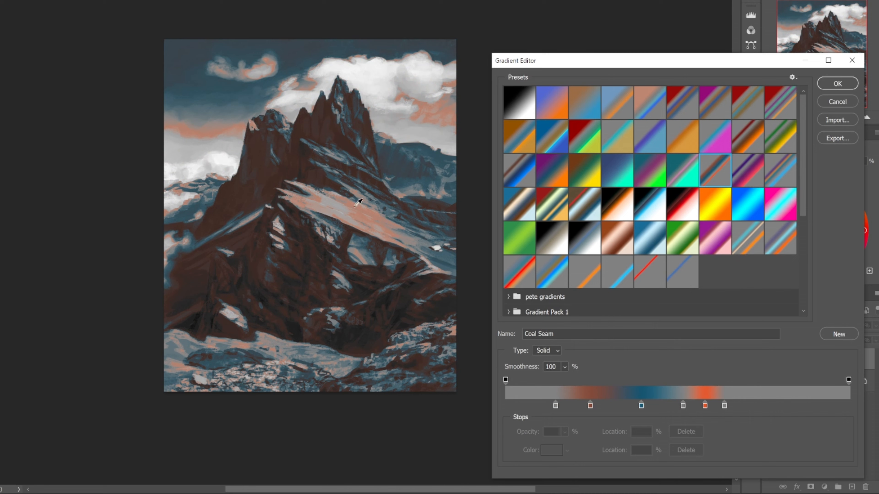
mouse_move(451, 290)
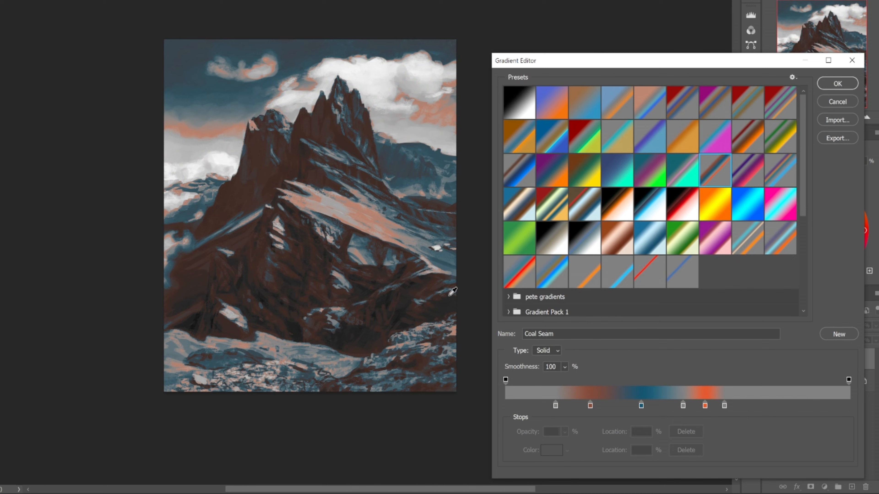
mouse_move(356, 225)
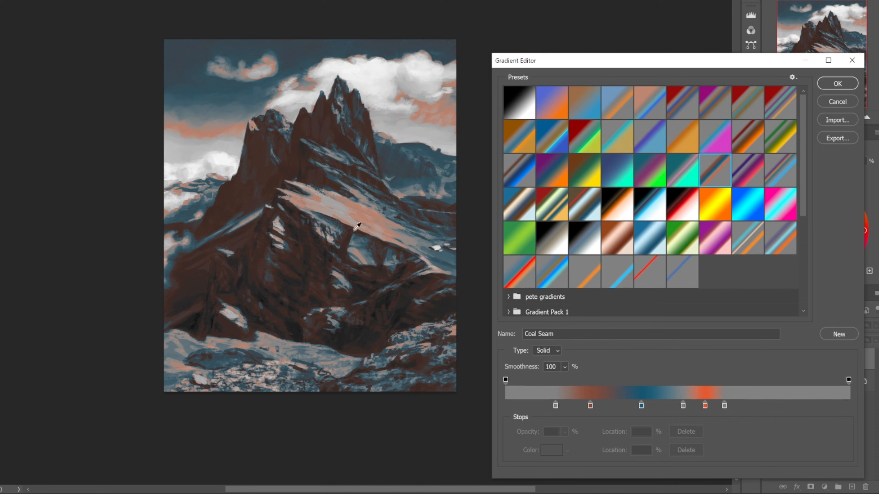
mouse_move(442, 165)
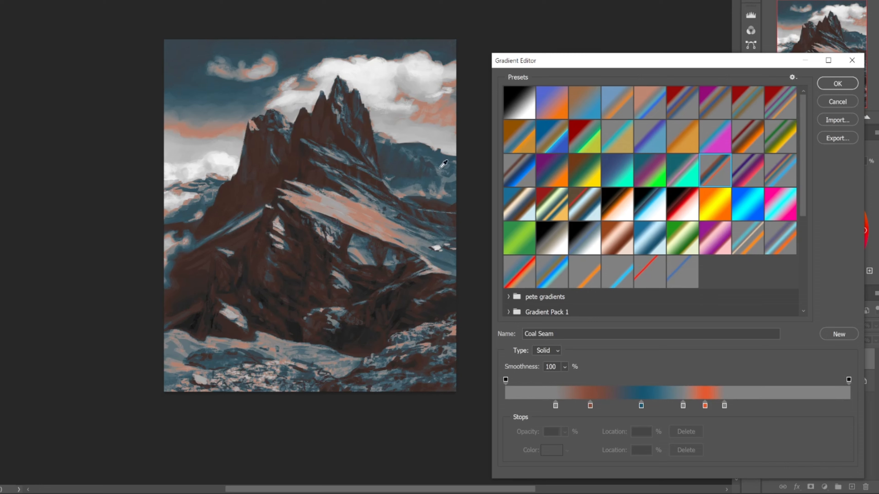
mouse_move(430, 237)
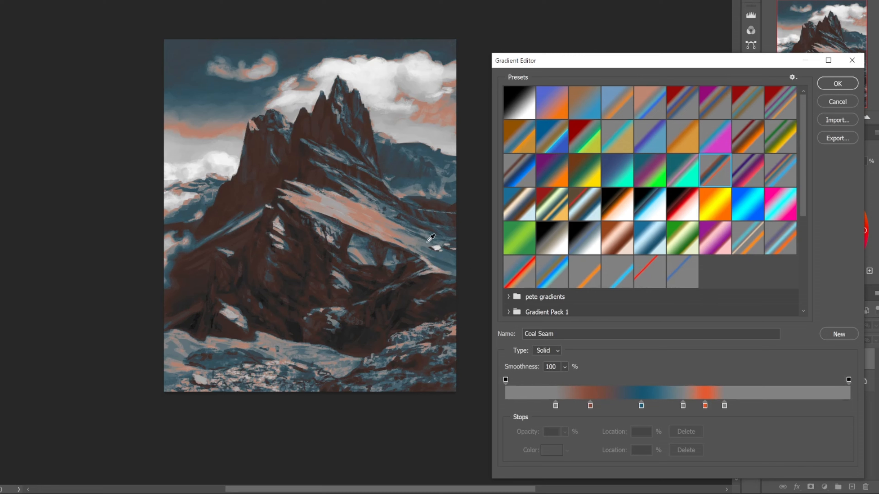
left_click(658, 405)
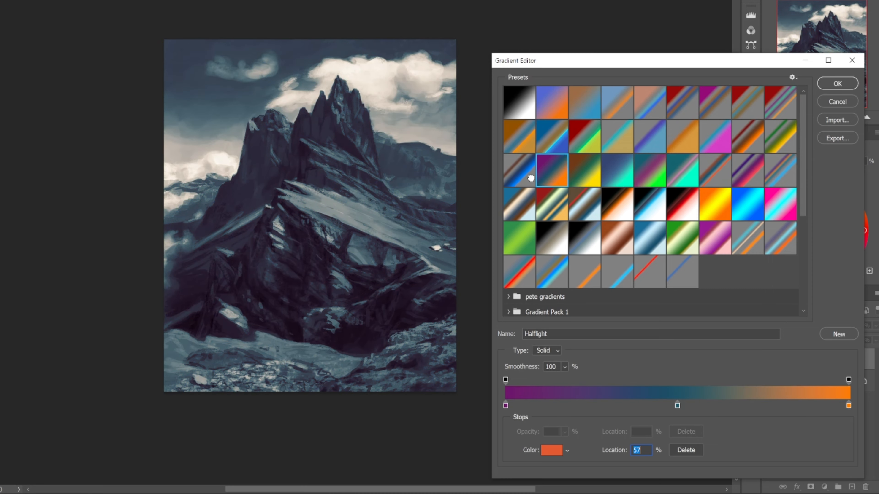
Preview Seven Flavor Chicken, Bands of tempurature and Walking Home, then confirm the Deepnest brown-and-blue gradient
left_click(518, 170)
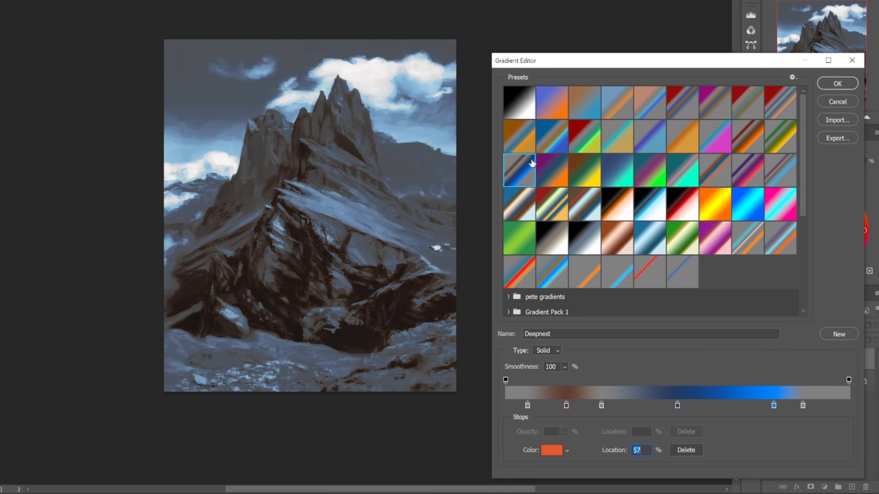
mouse_move(530, 142)
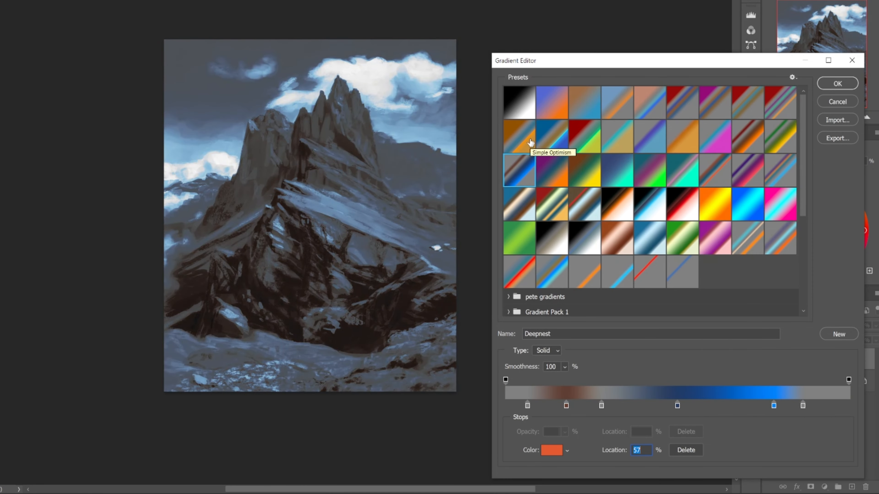
left_click(551, 136)
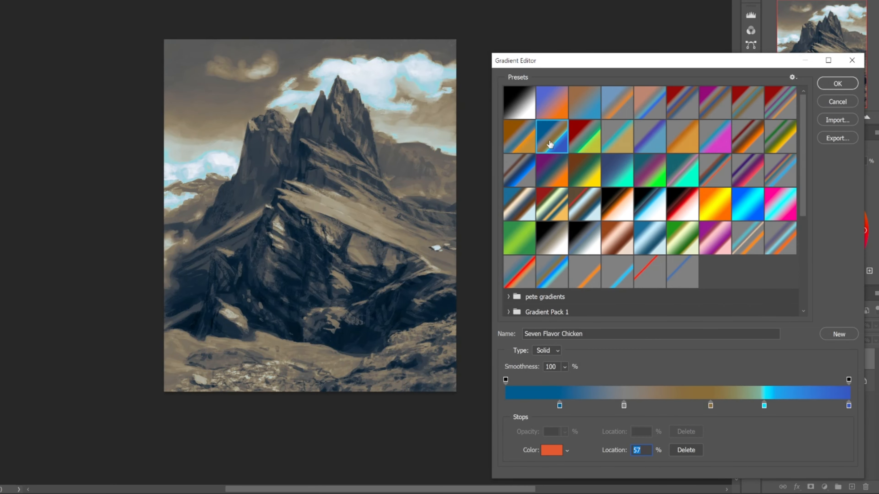
left_click(616, 102)
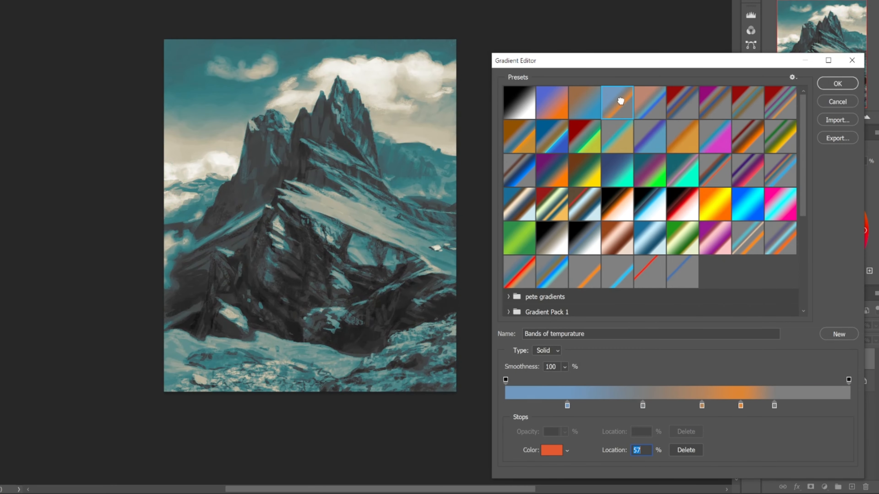
left_click(714, 102)
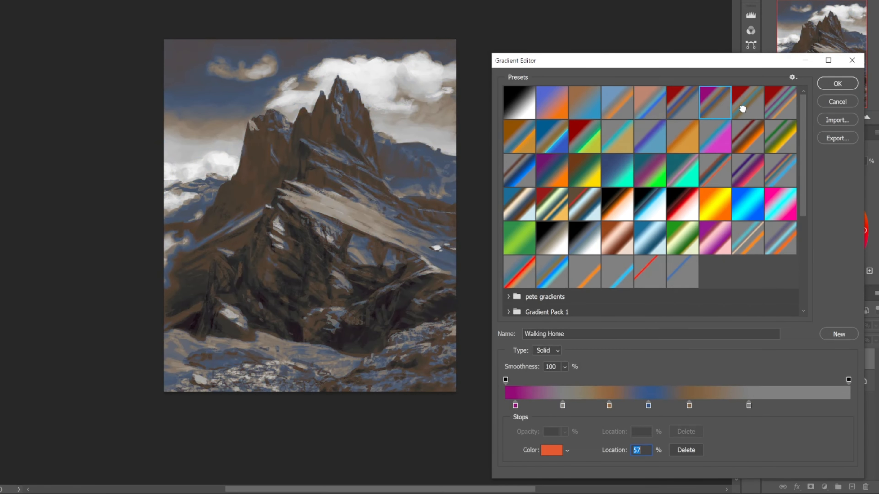
left_click(748, 103)
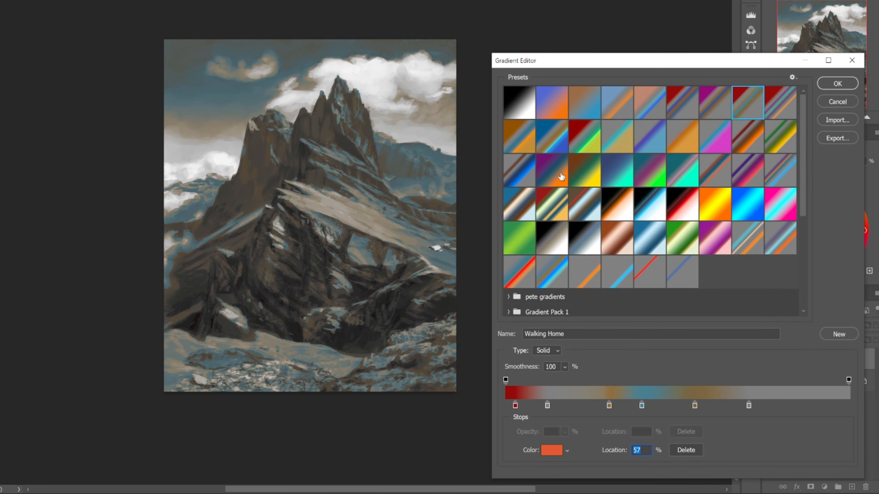
left_click(519, 170)
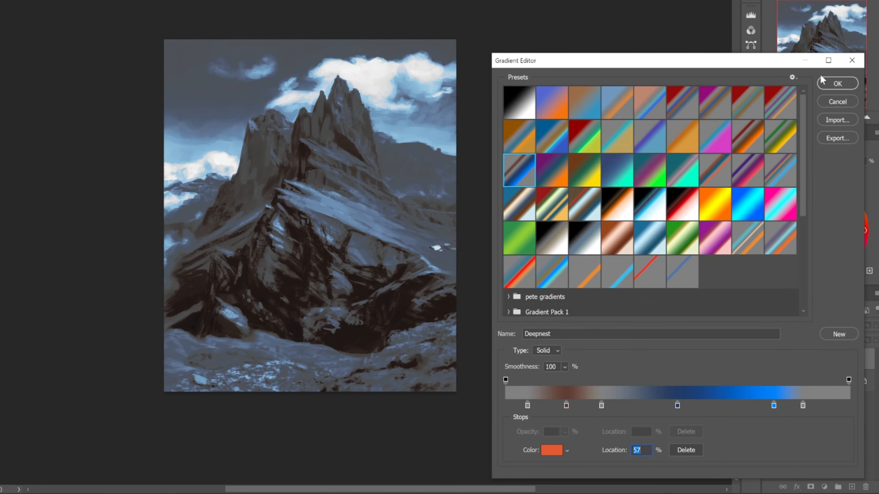
left_click(836, 83)
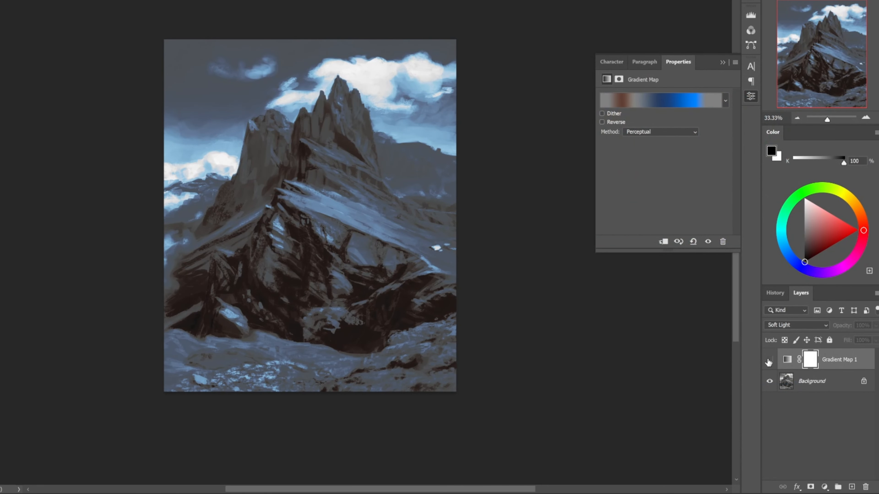
Compare with Gradient Map 1 hidden, then lower its opacity to 48% to soften the brown-blue tint
left_click(796, 325)
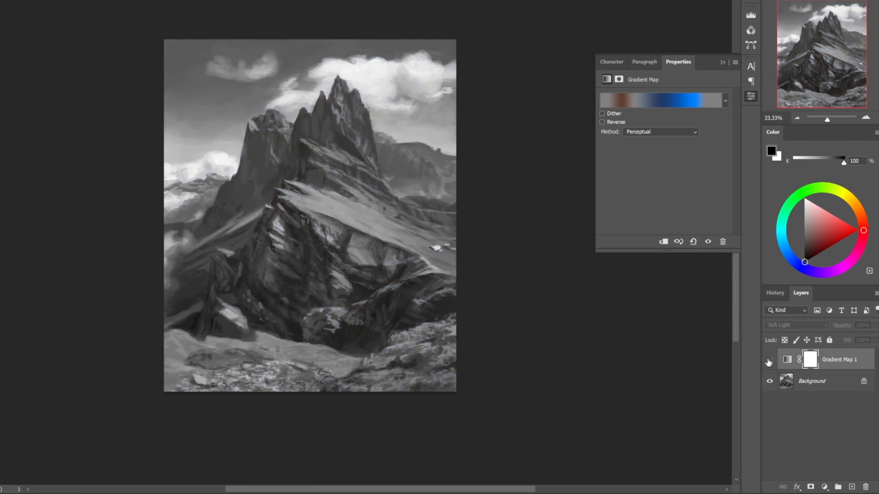
left_click(769, 359)
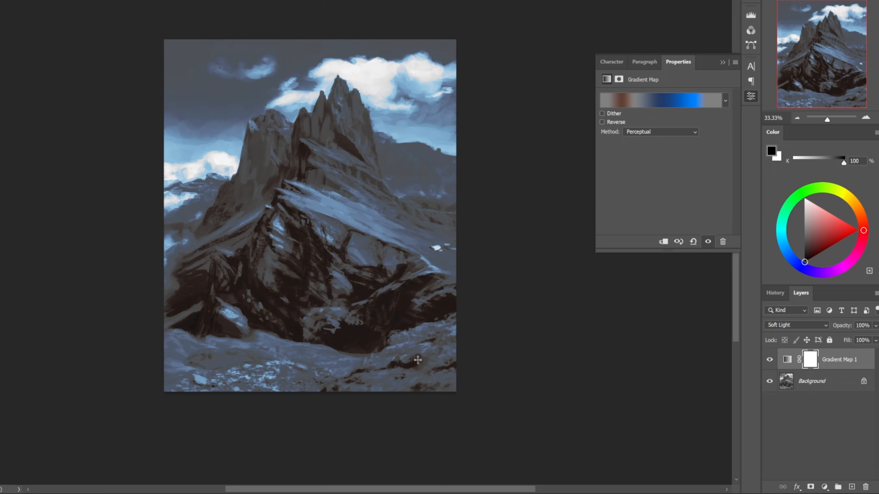
left_click(769, 359)
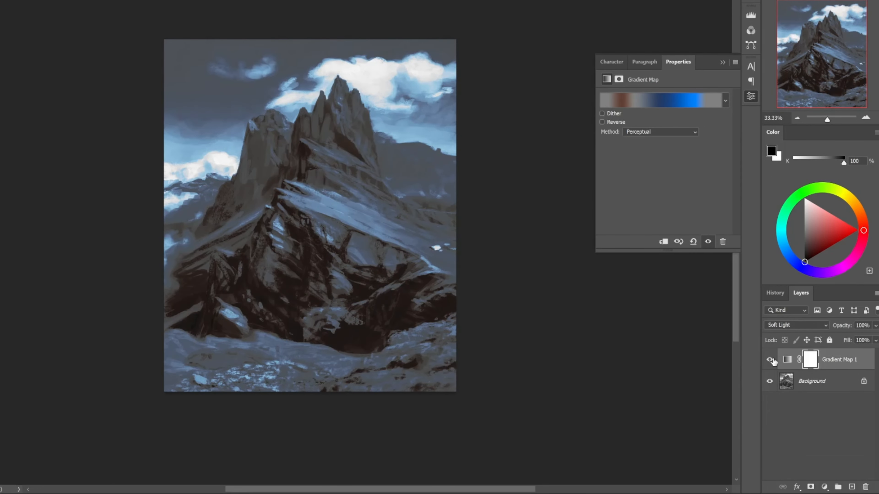
triple_click(862, 325)
type("48")
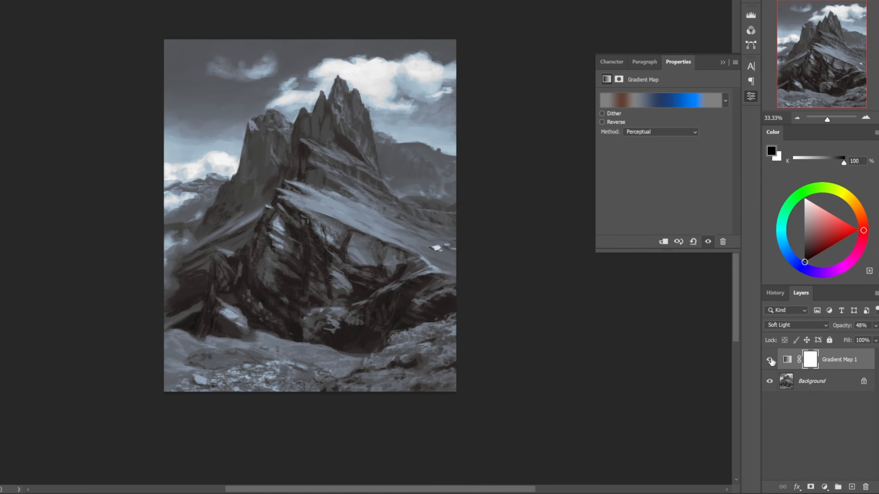
left_click(839, 487)
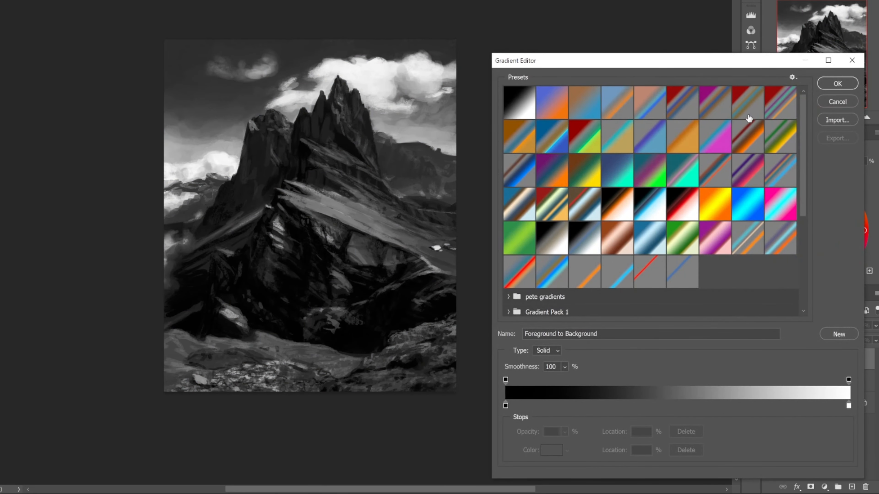
Give the new second gradient map a red-and-blue preset, blended in Soft Light at 95% opacity
left_click(836, 82)
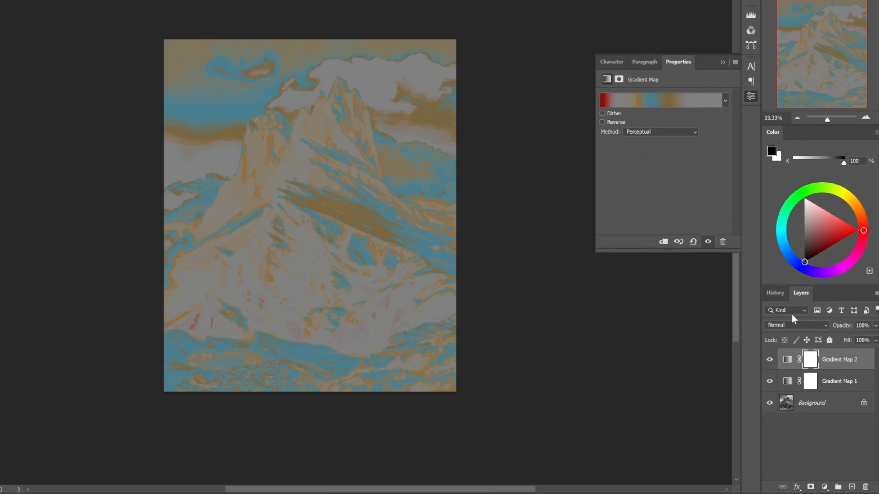
left_click(795, 325)
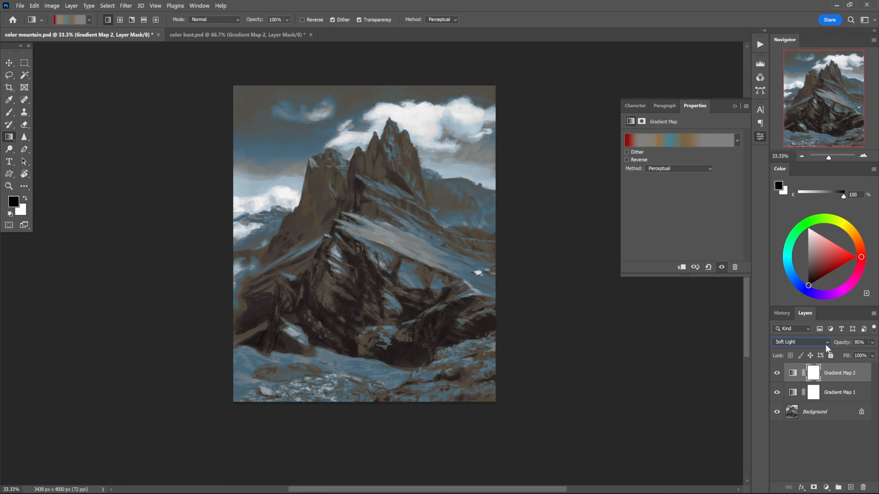
left_click(826, 487)
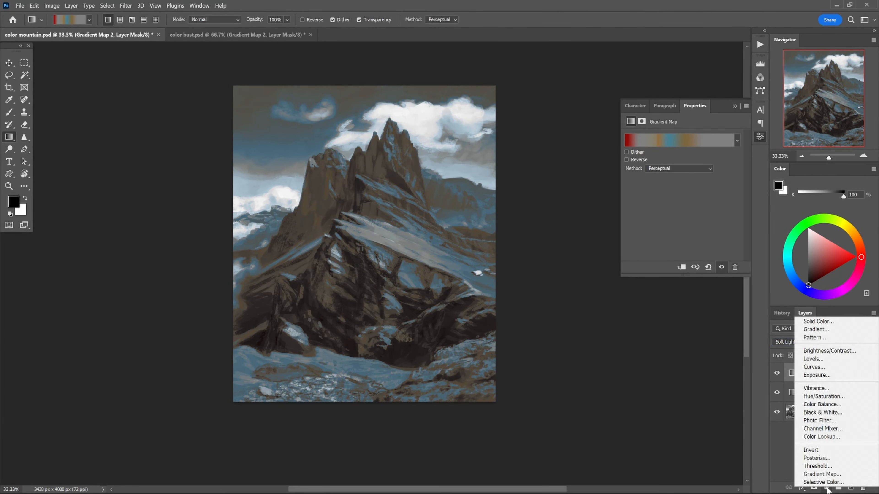
Add a third Gradient Map layer using the black-red-white preset gradient
left_click(821, 474)
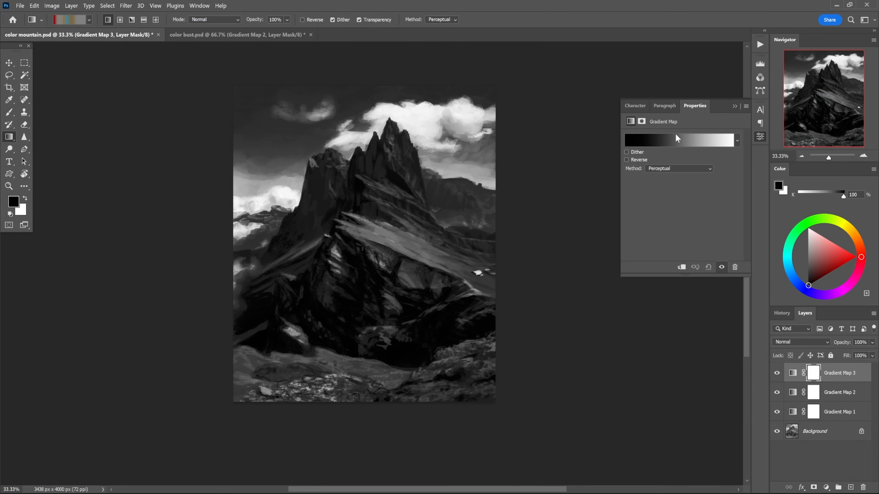
left_click(677, 139)
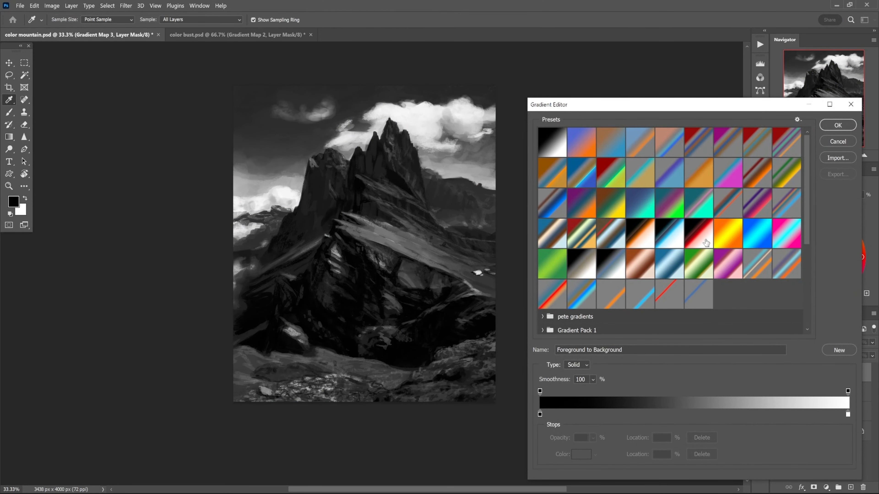
left_click(837, 125)
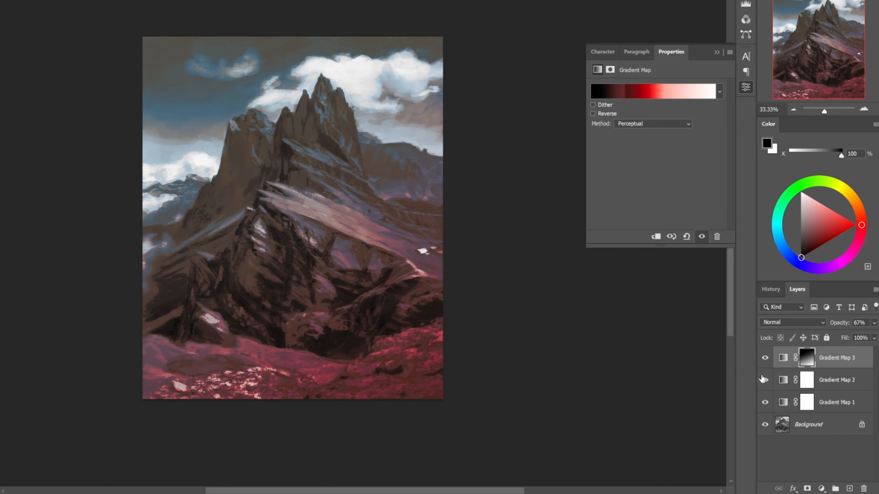
Compare the gradient maps by toggling visibility, then delete Gradient Map 1, keeping Gradient Map 3 and 2
left_click(763, 379)
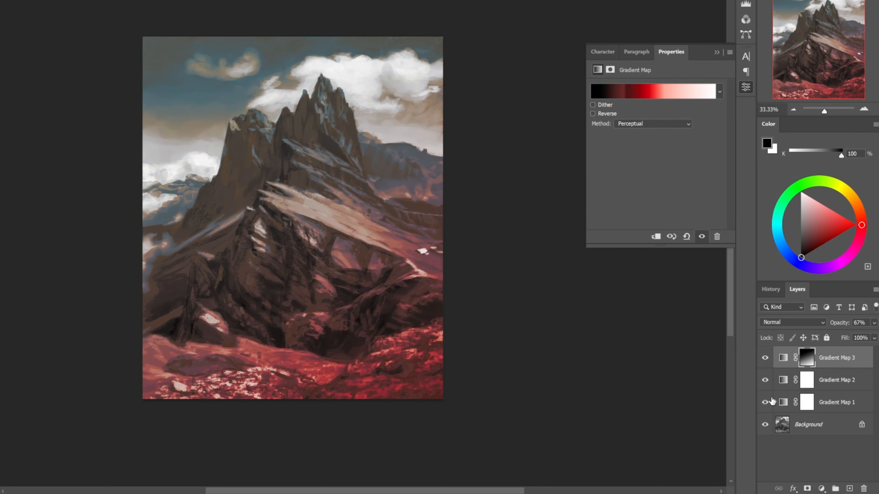
left_click(764, 402)
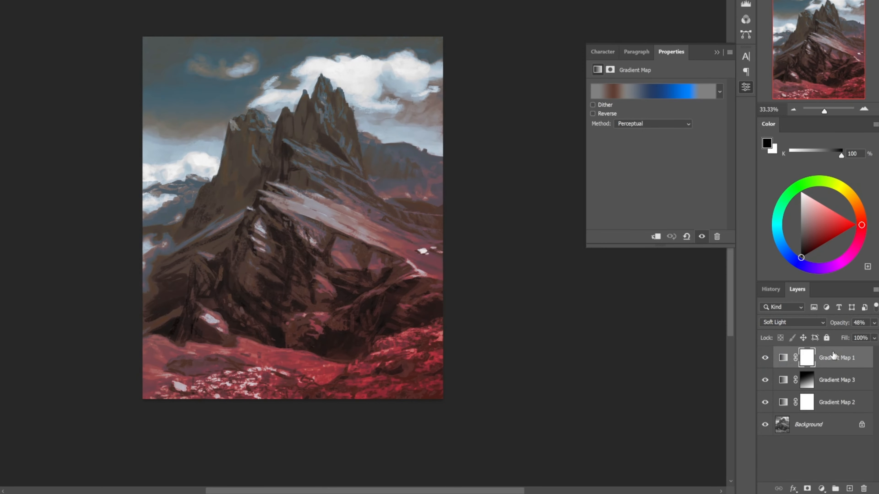
left_click(765, 358)
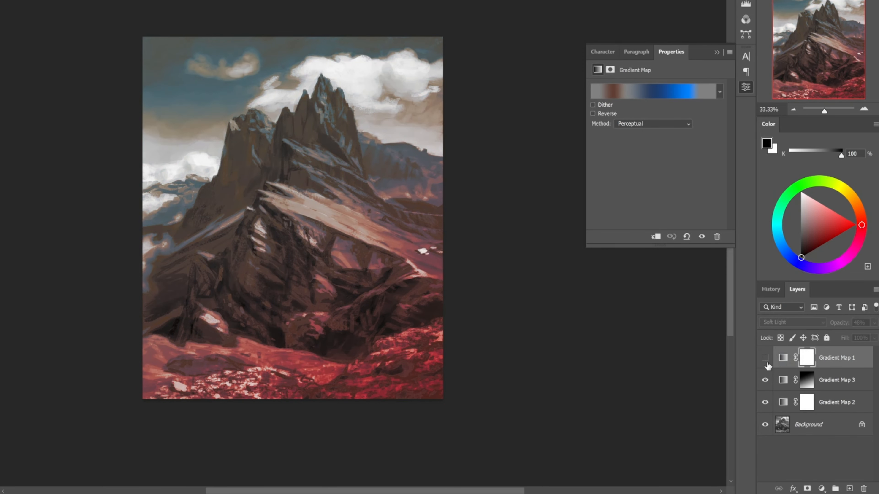
left_click(765, 357)
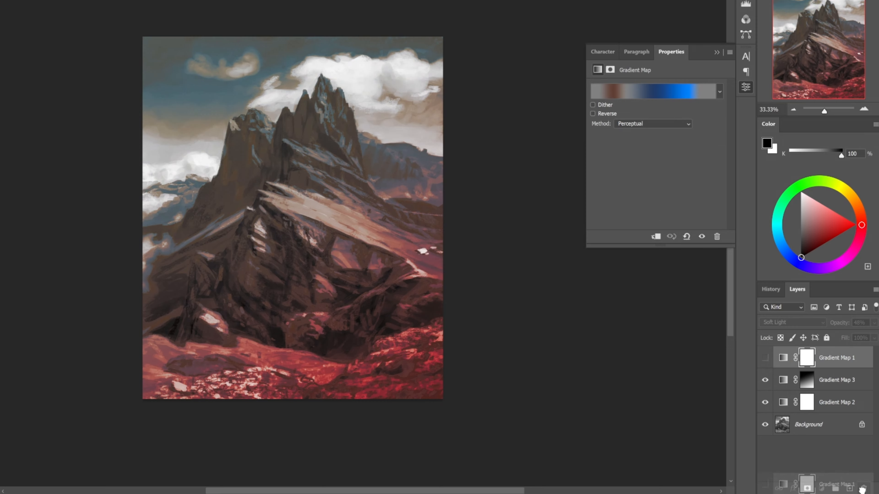
left_click(716, 236)
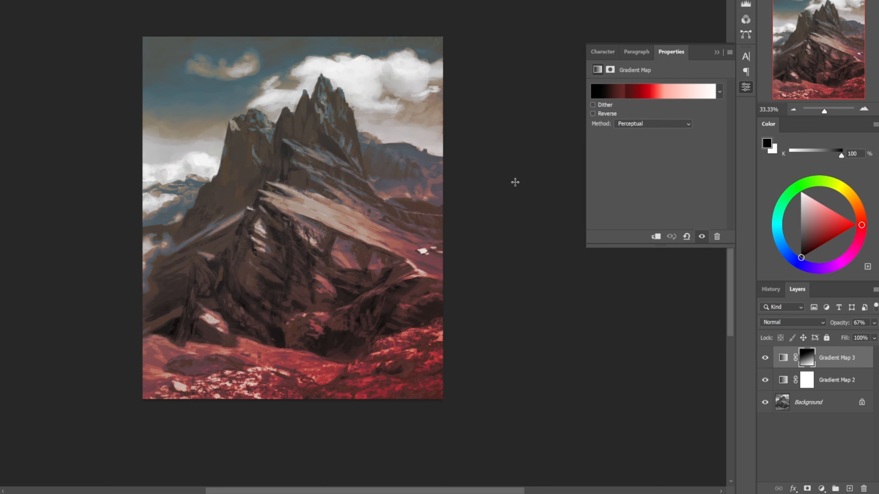